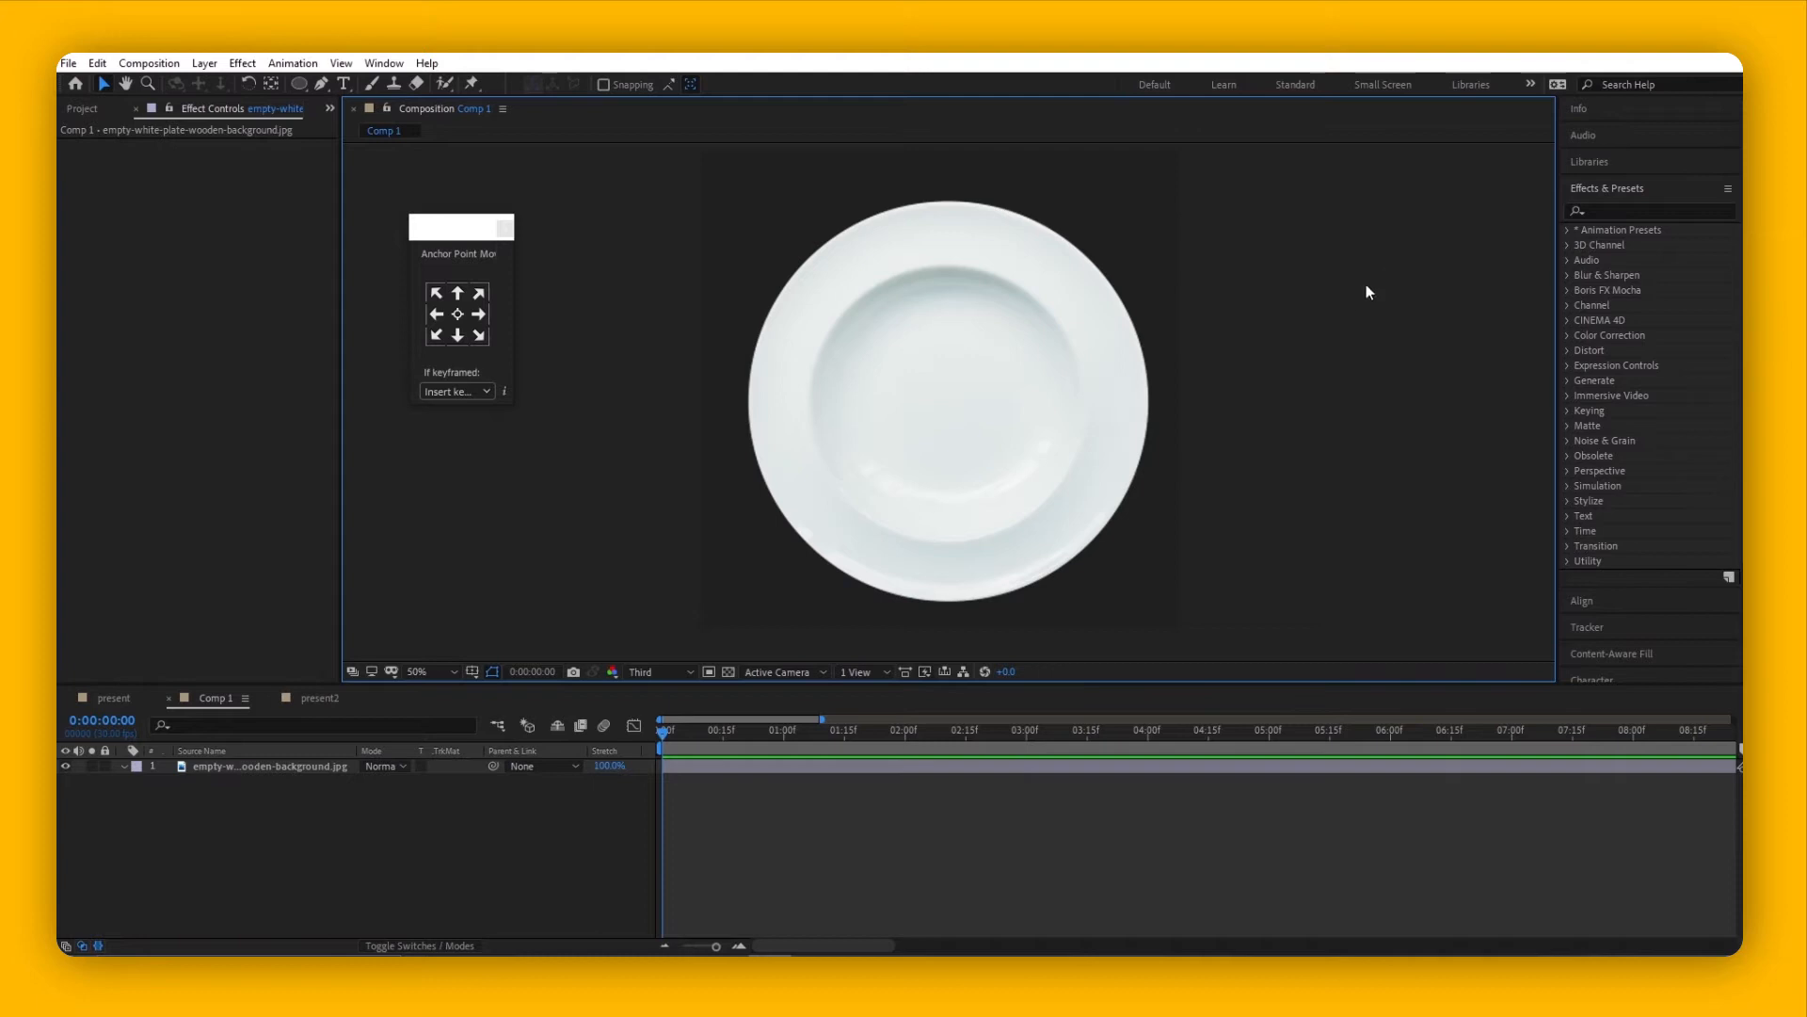
mouse_move(1309, 319)
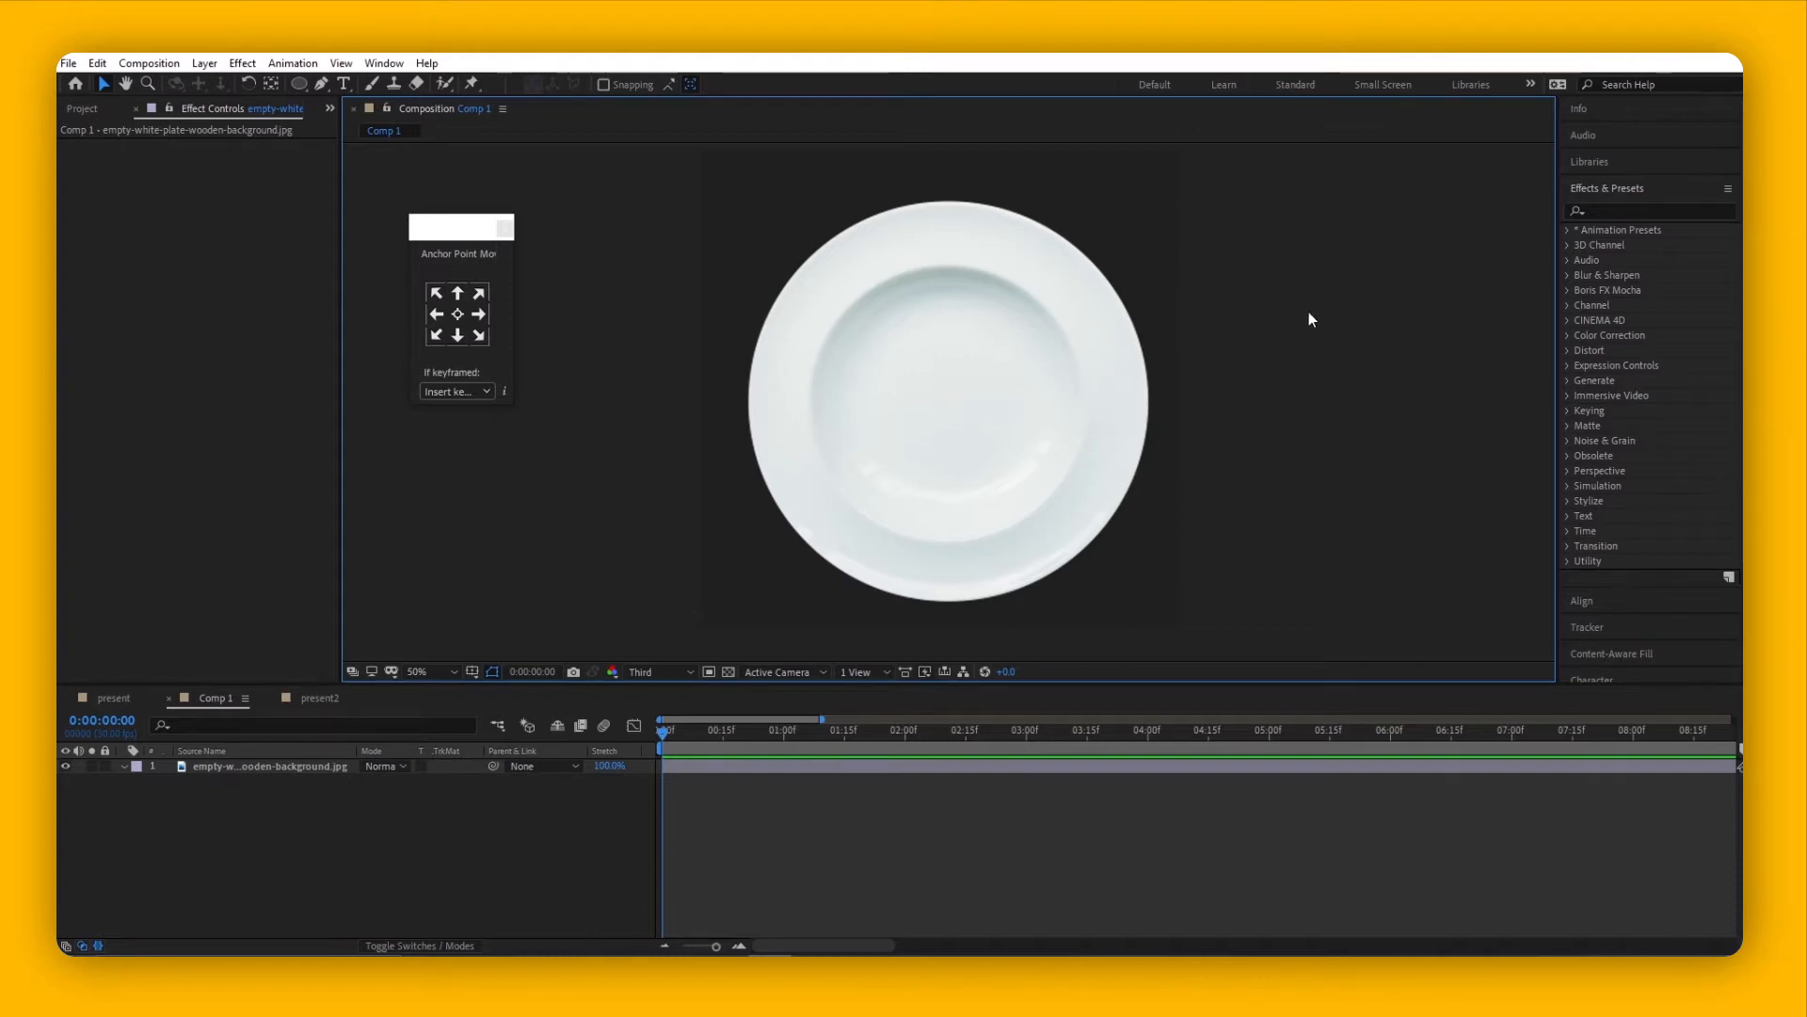
mouse_move(1399, 300)
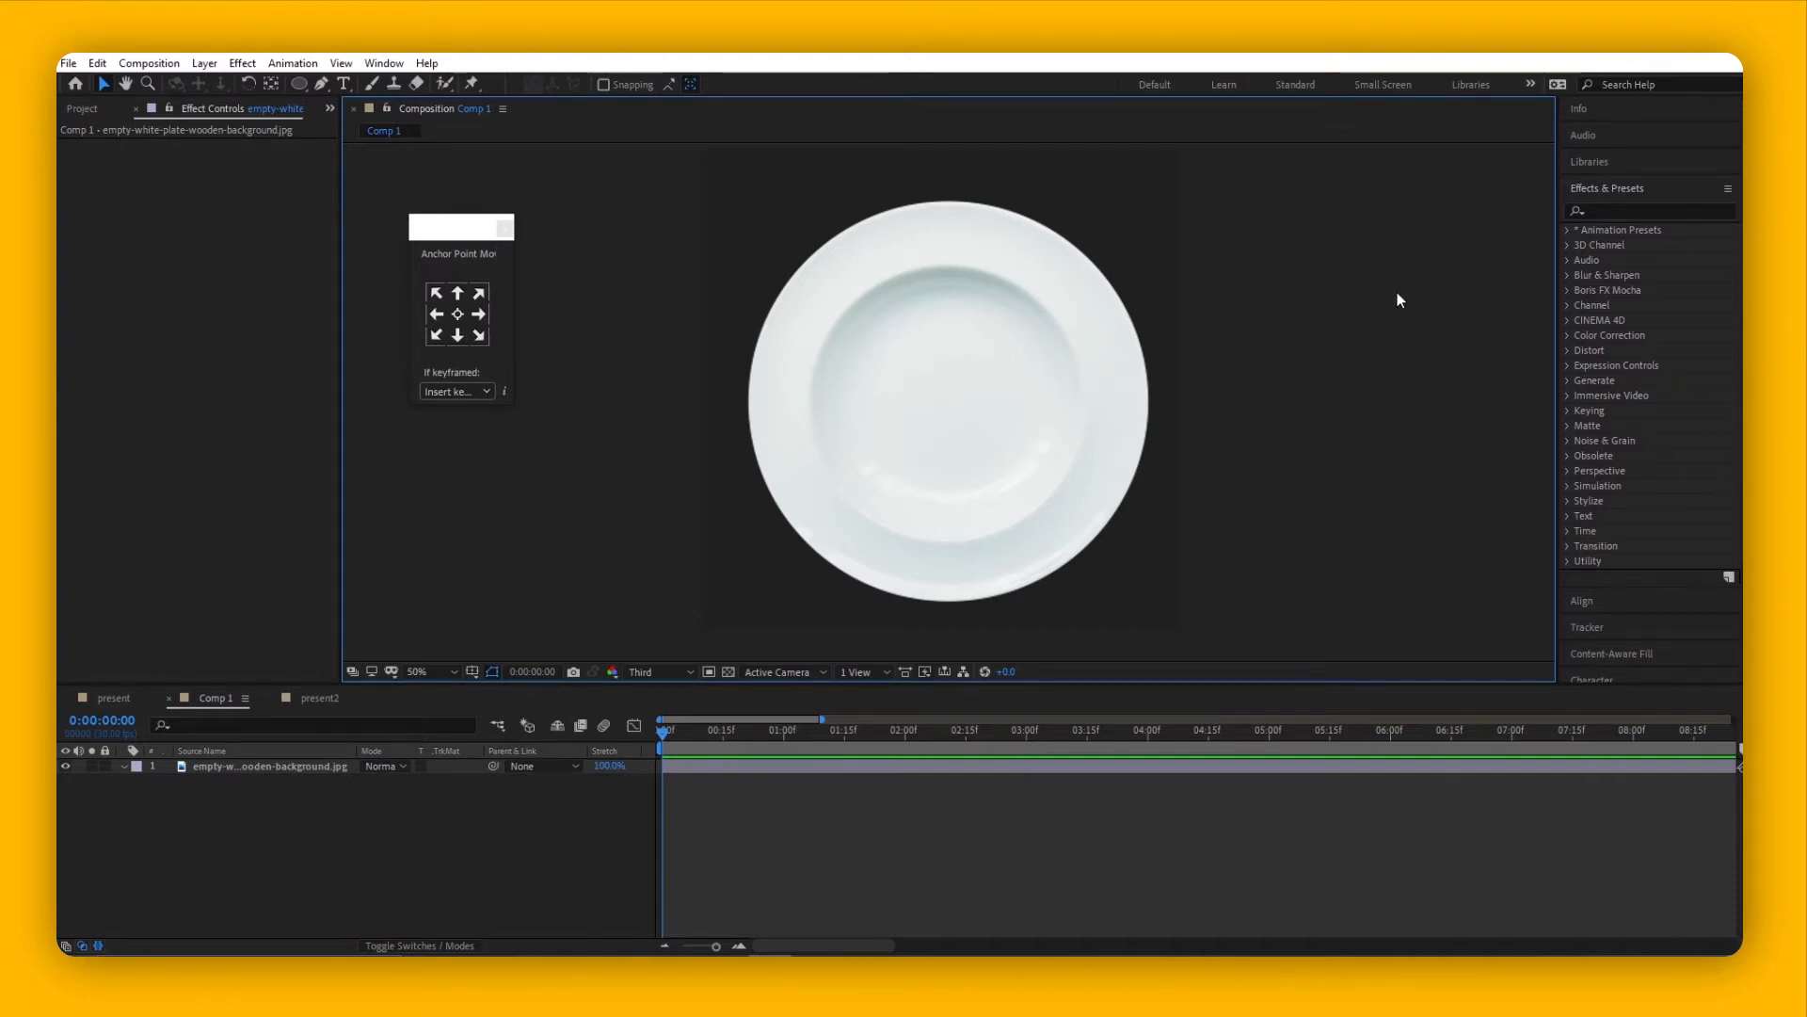
- Search 'sha' in Effects & Presets and apply Simulation > Shatter to the white plate layer
click(1651, 210)
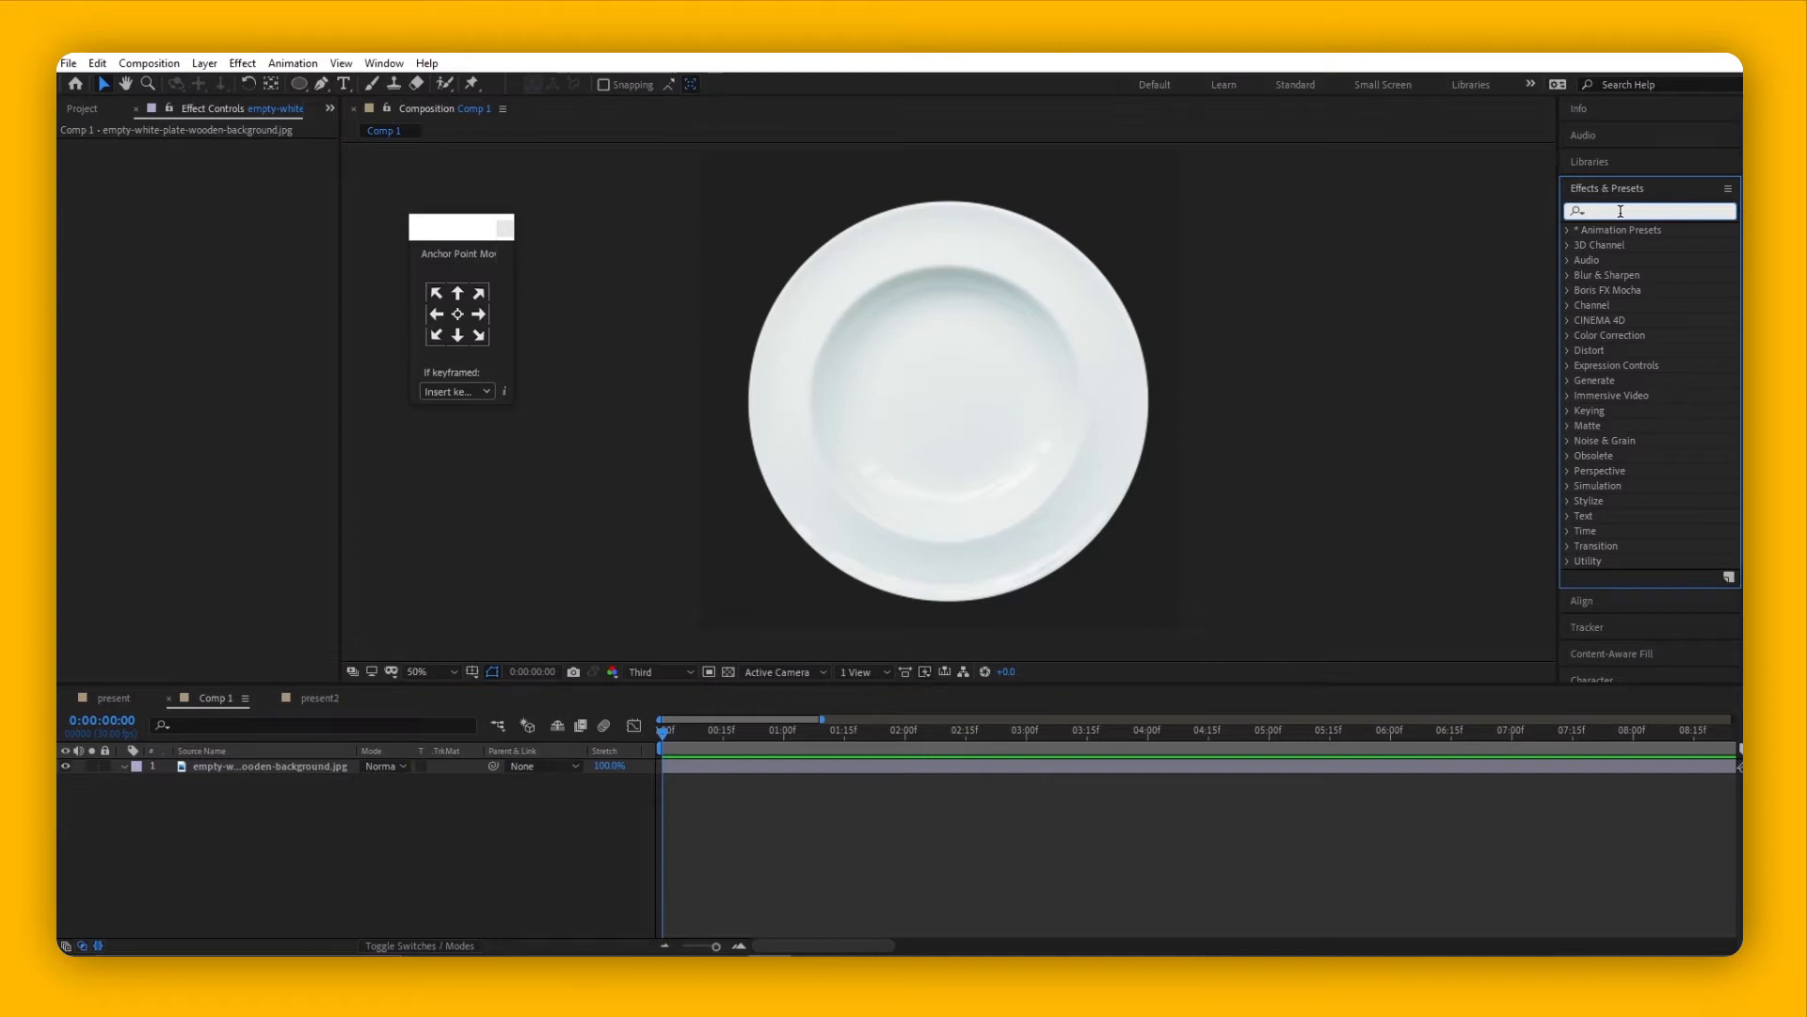
mouse_move(629, 140)
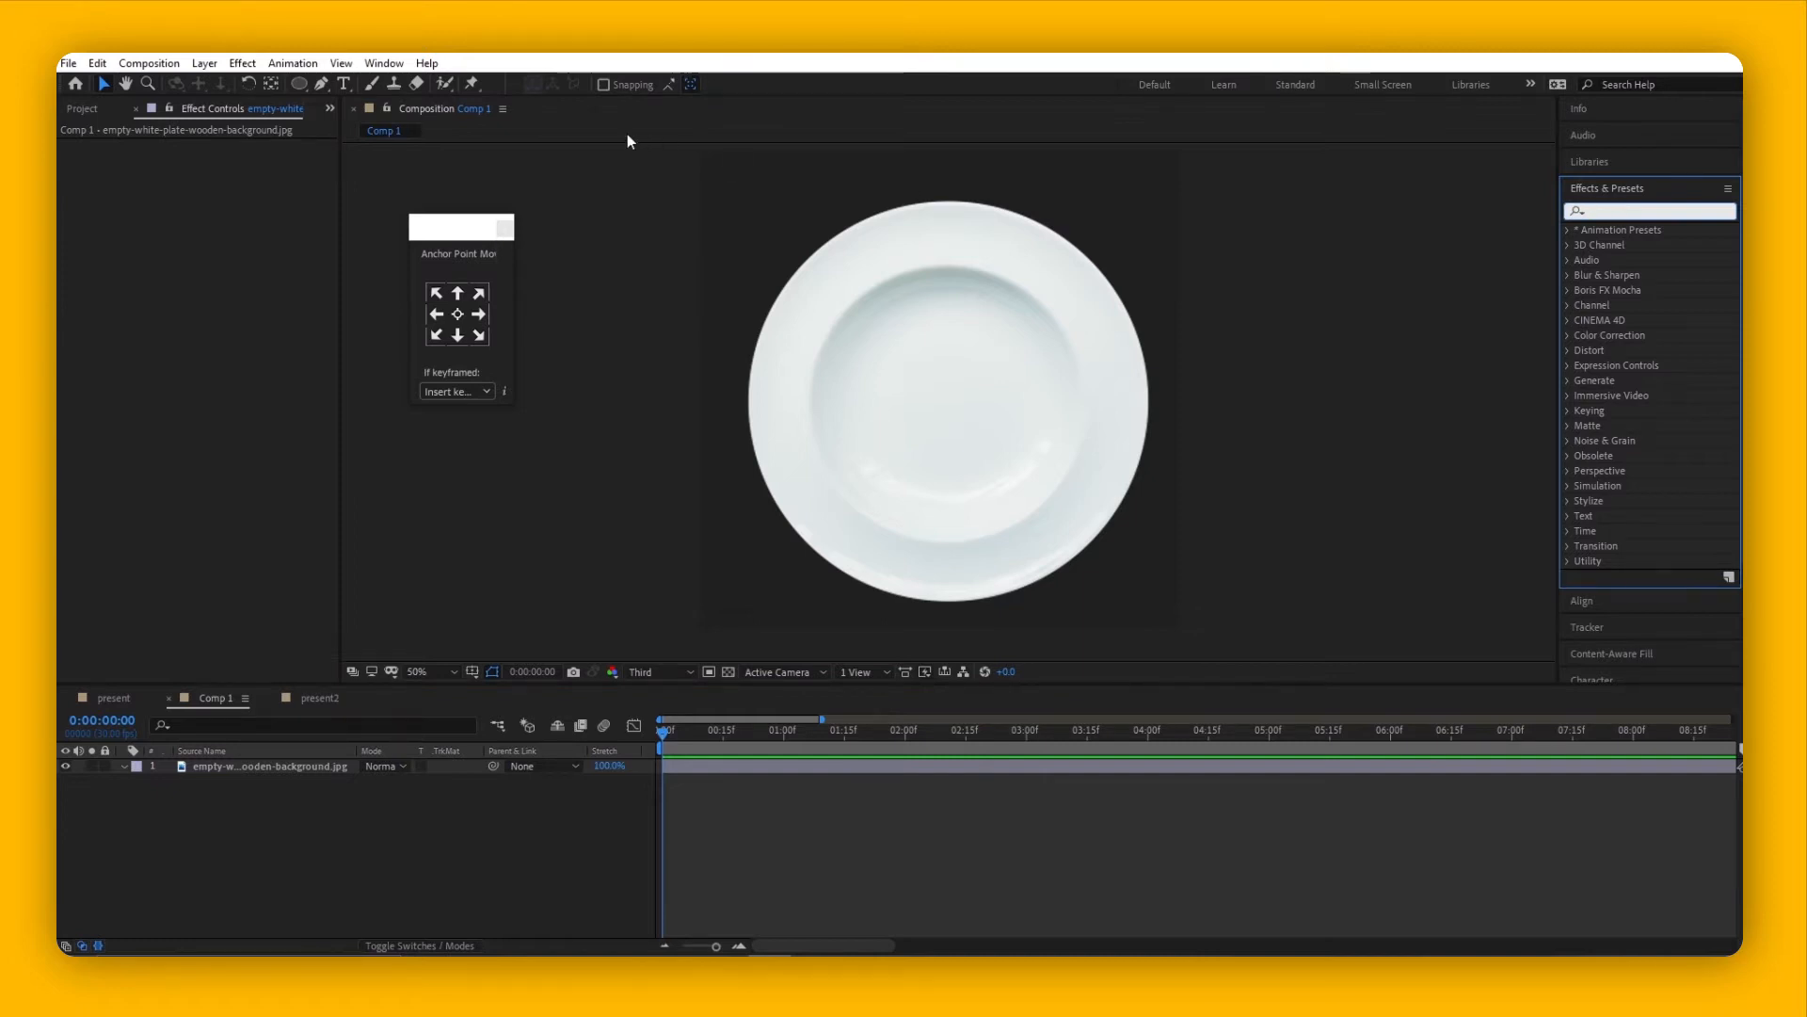
click(383, 62)
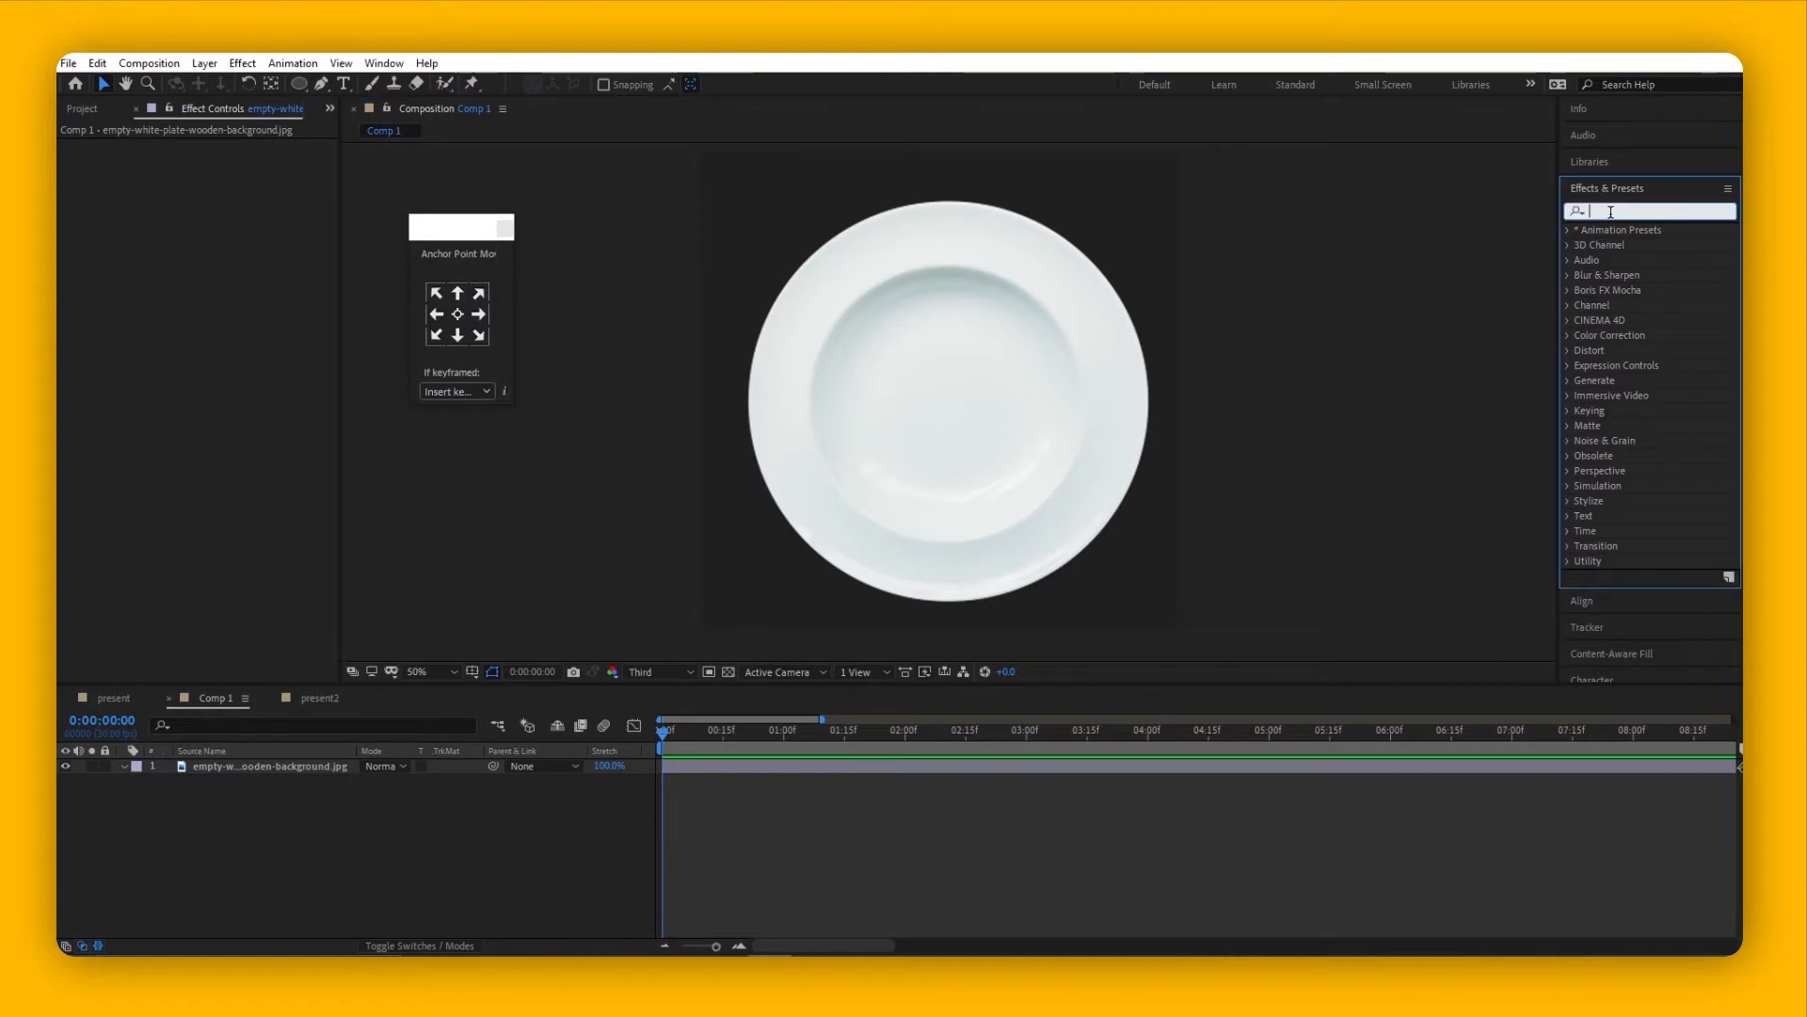
text(shatter)
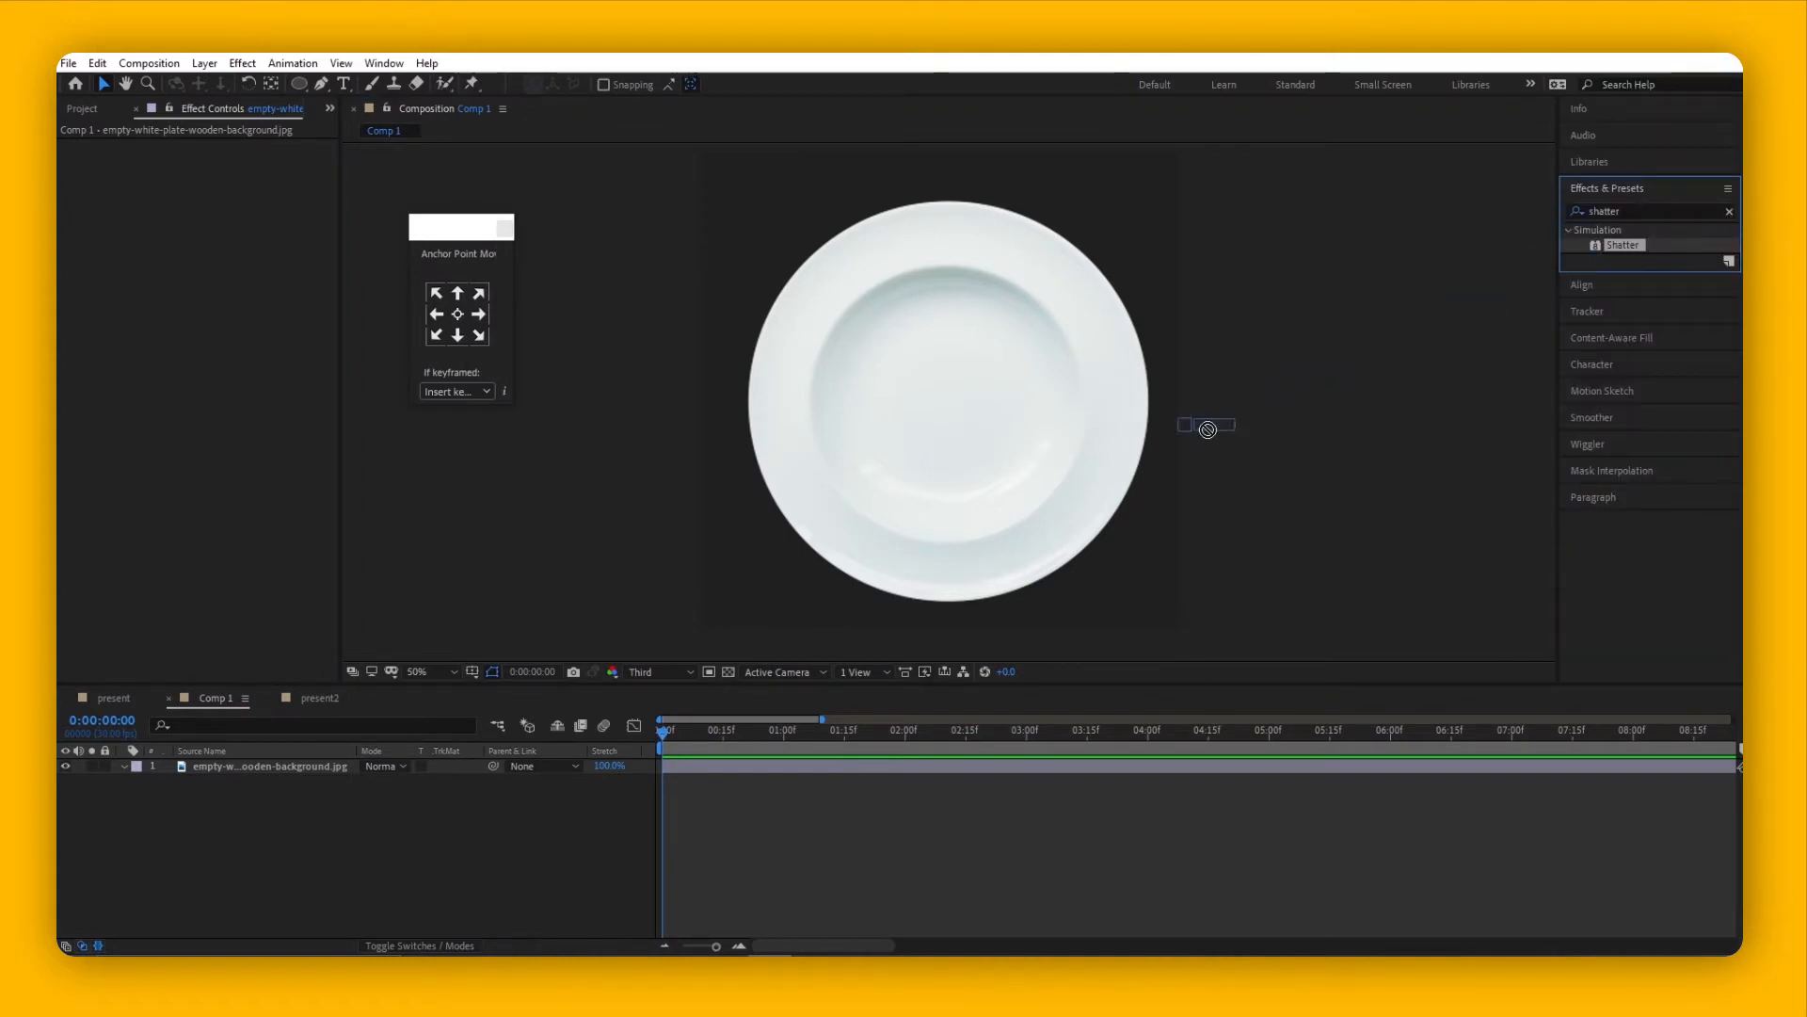
double_click(1623, 245)
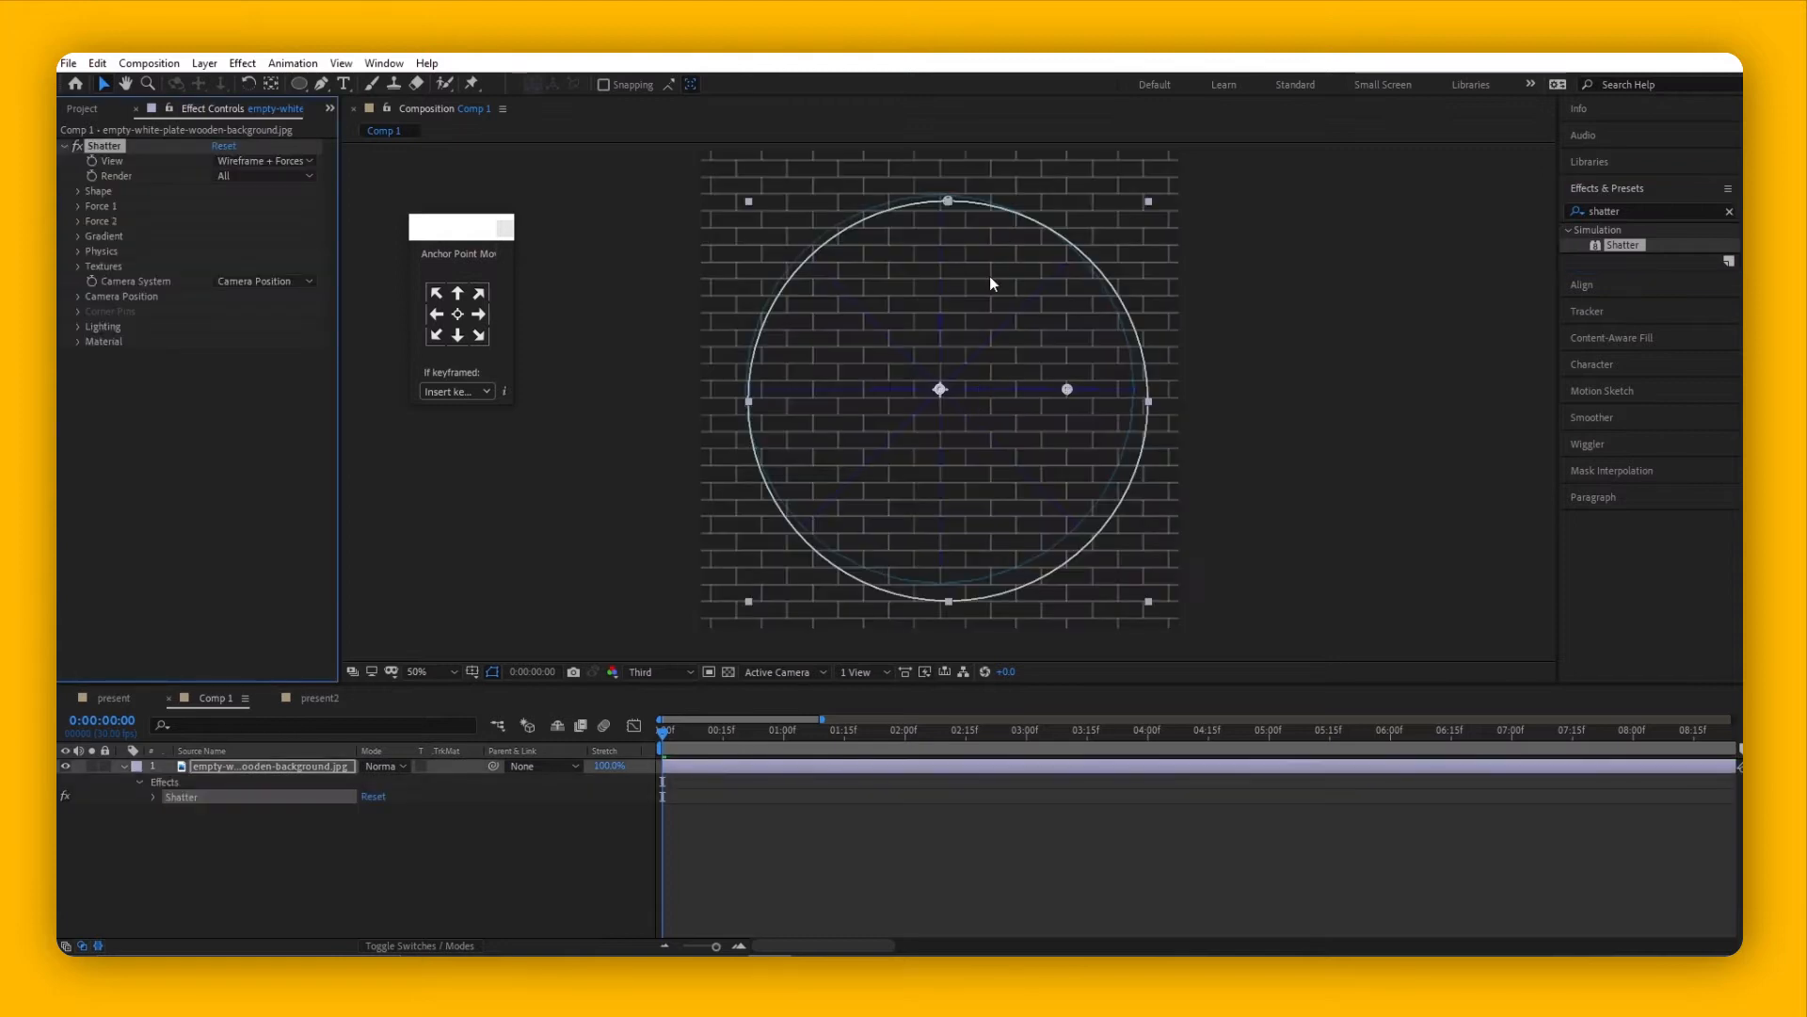
mouse_move(1185, 296)
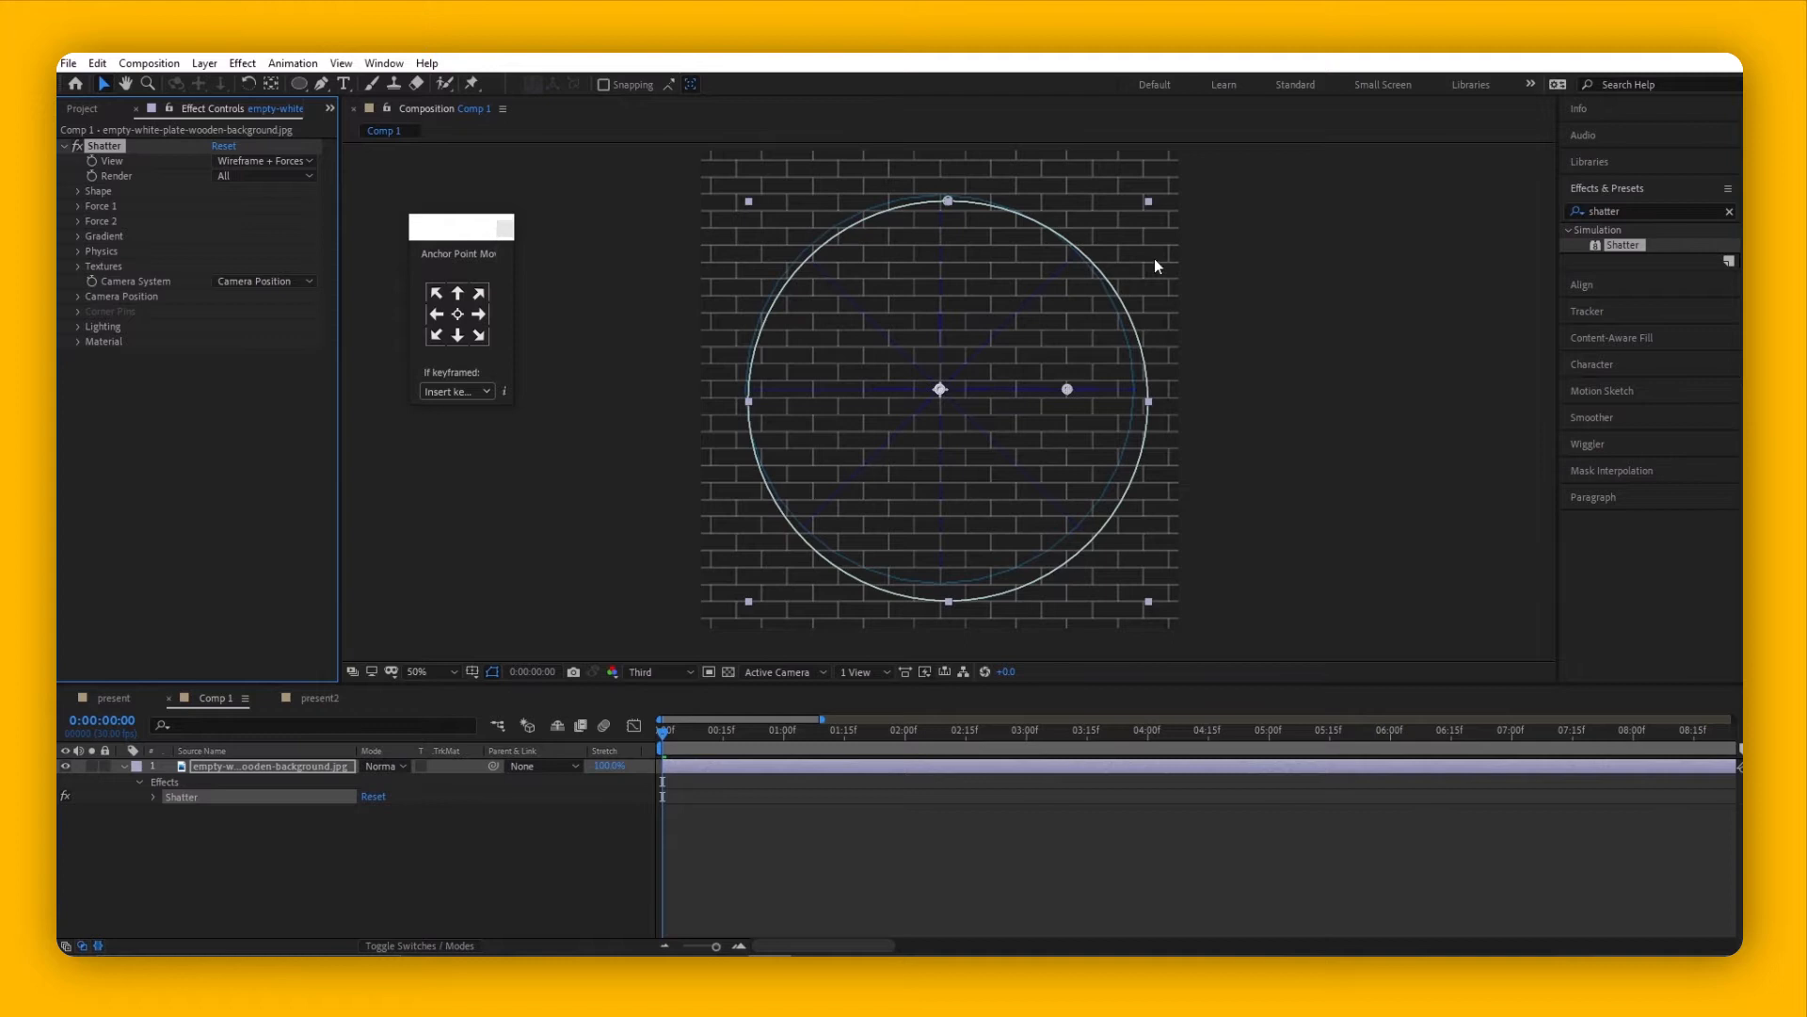
mouse_move(270, 170)
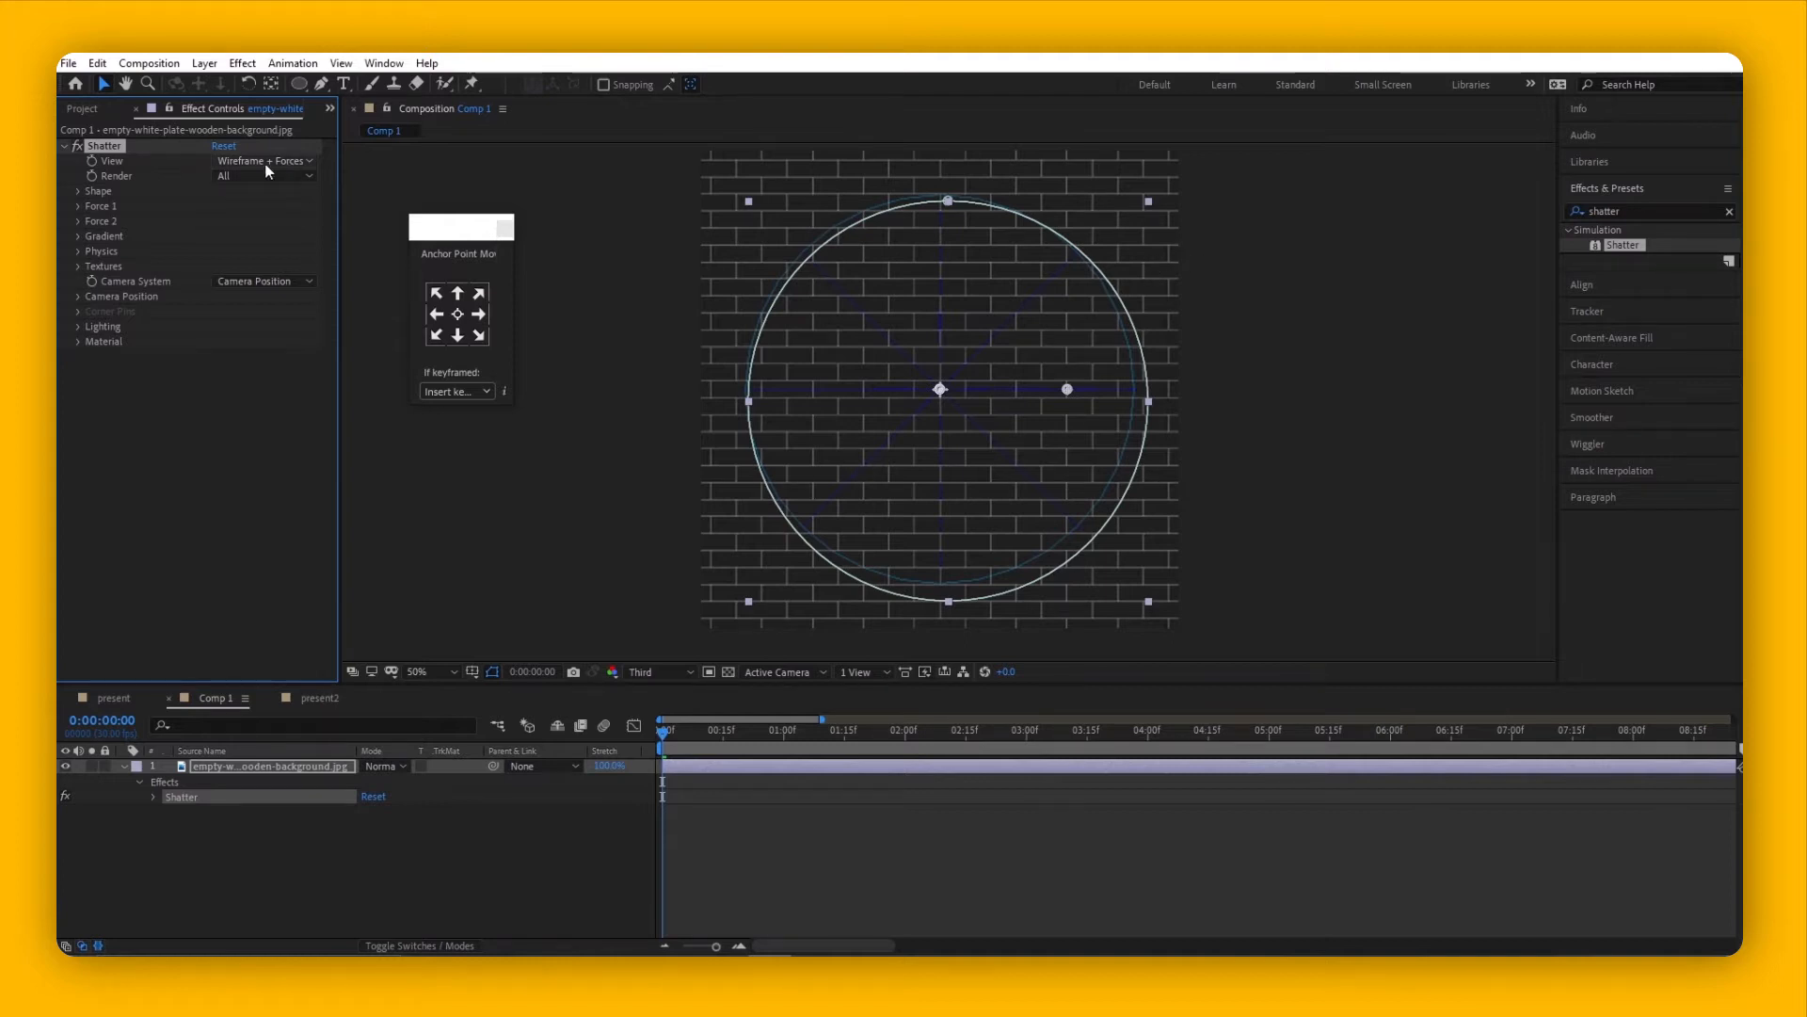
mouse_move(251, 170)
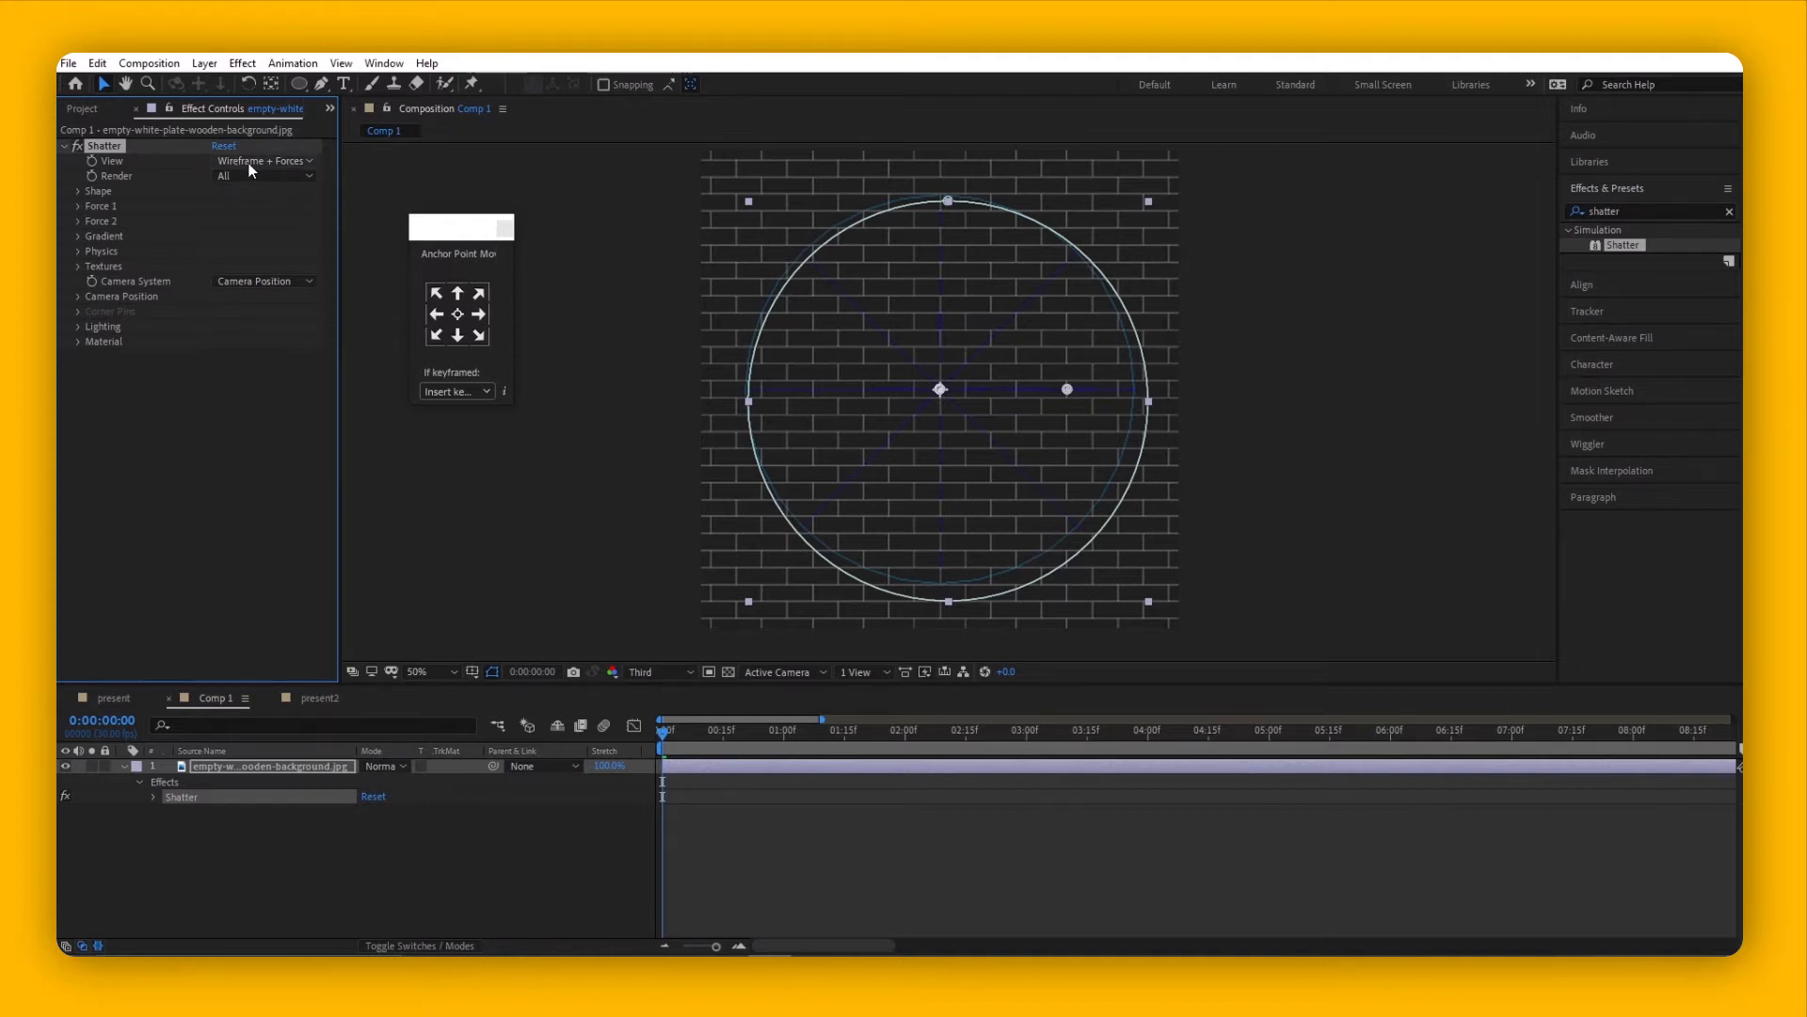
- Switch Shatter's View from wireframe to Rendered
click(265, 160)
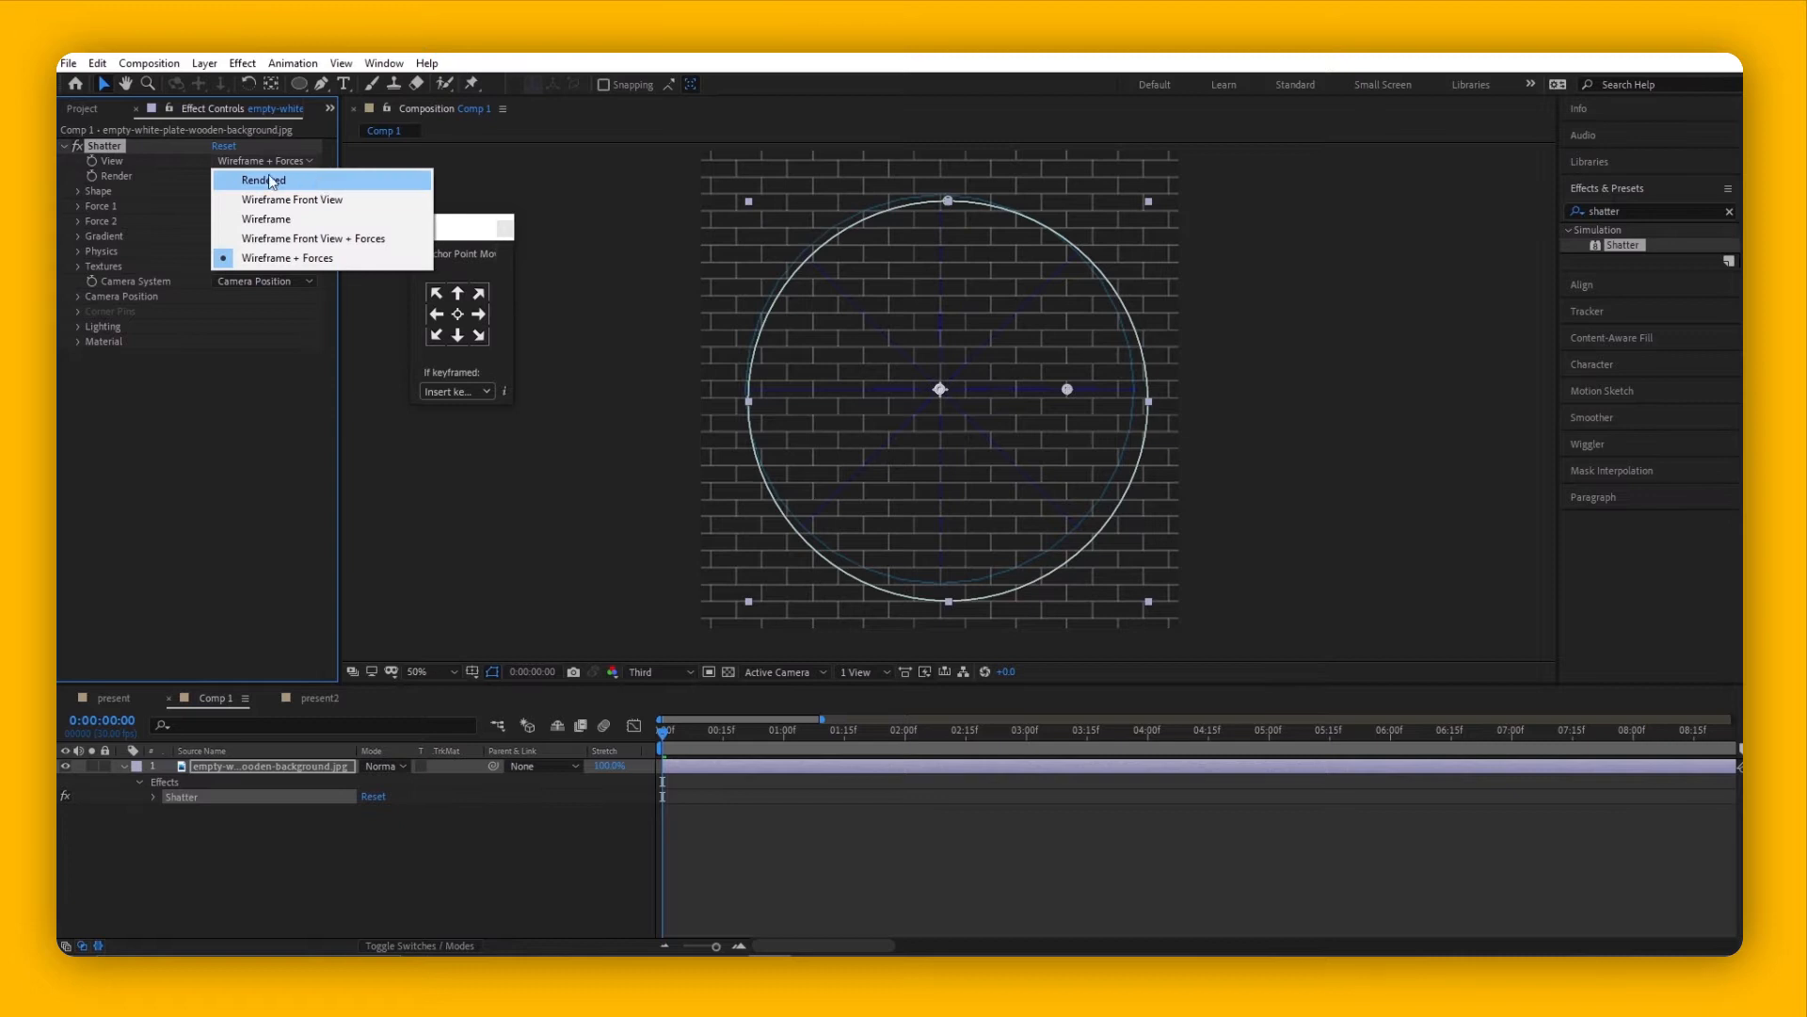
mouse_move(170, 168)
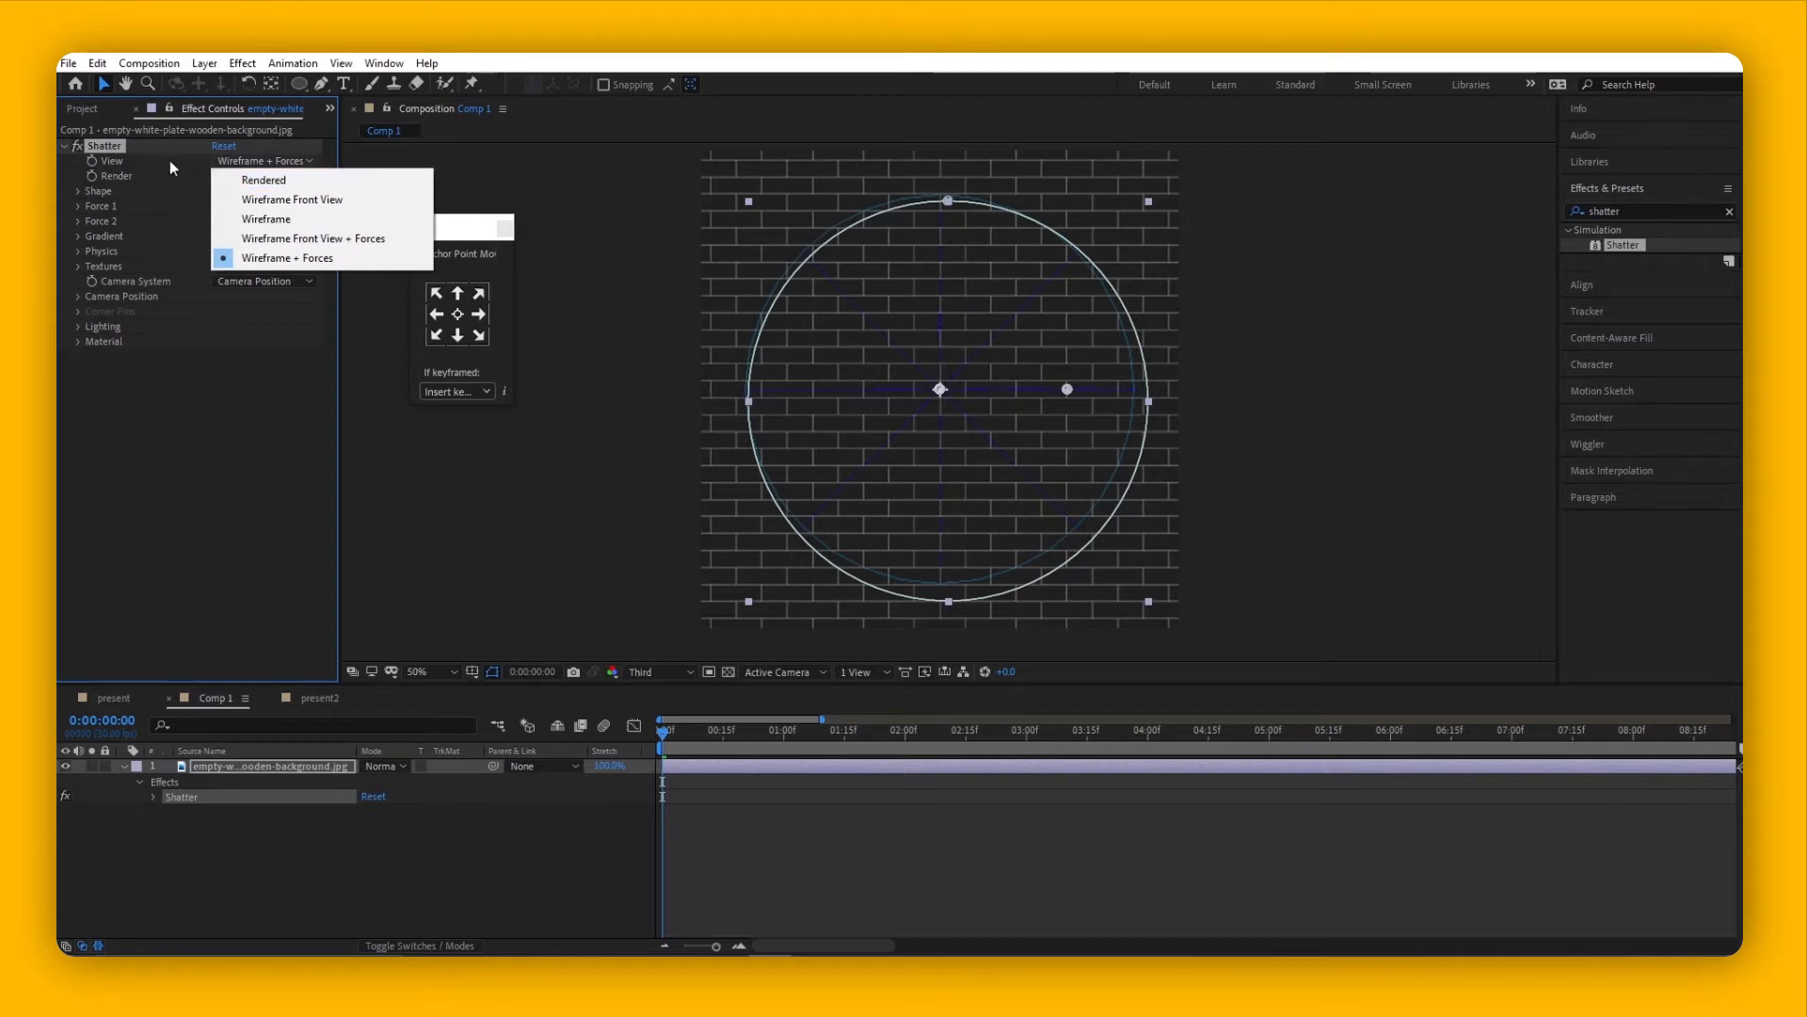
mouse_move(267, 182)
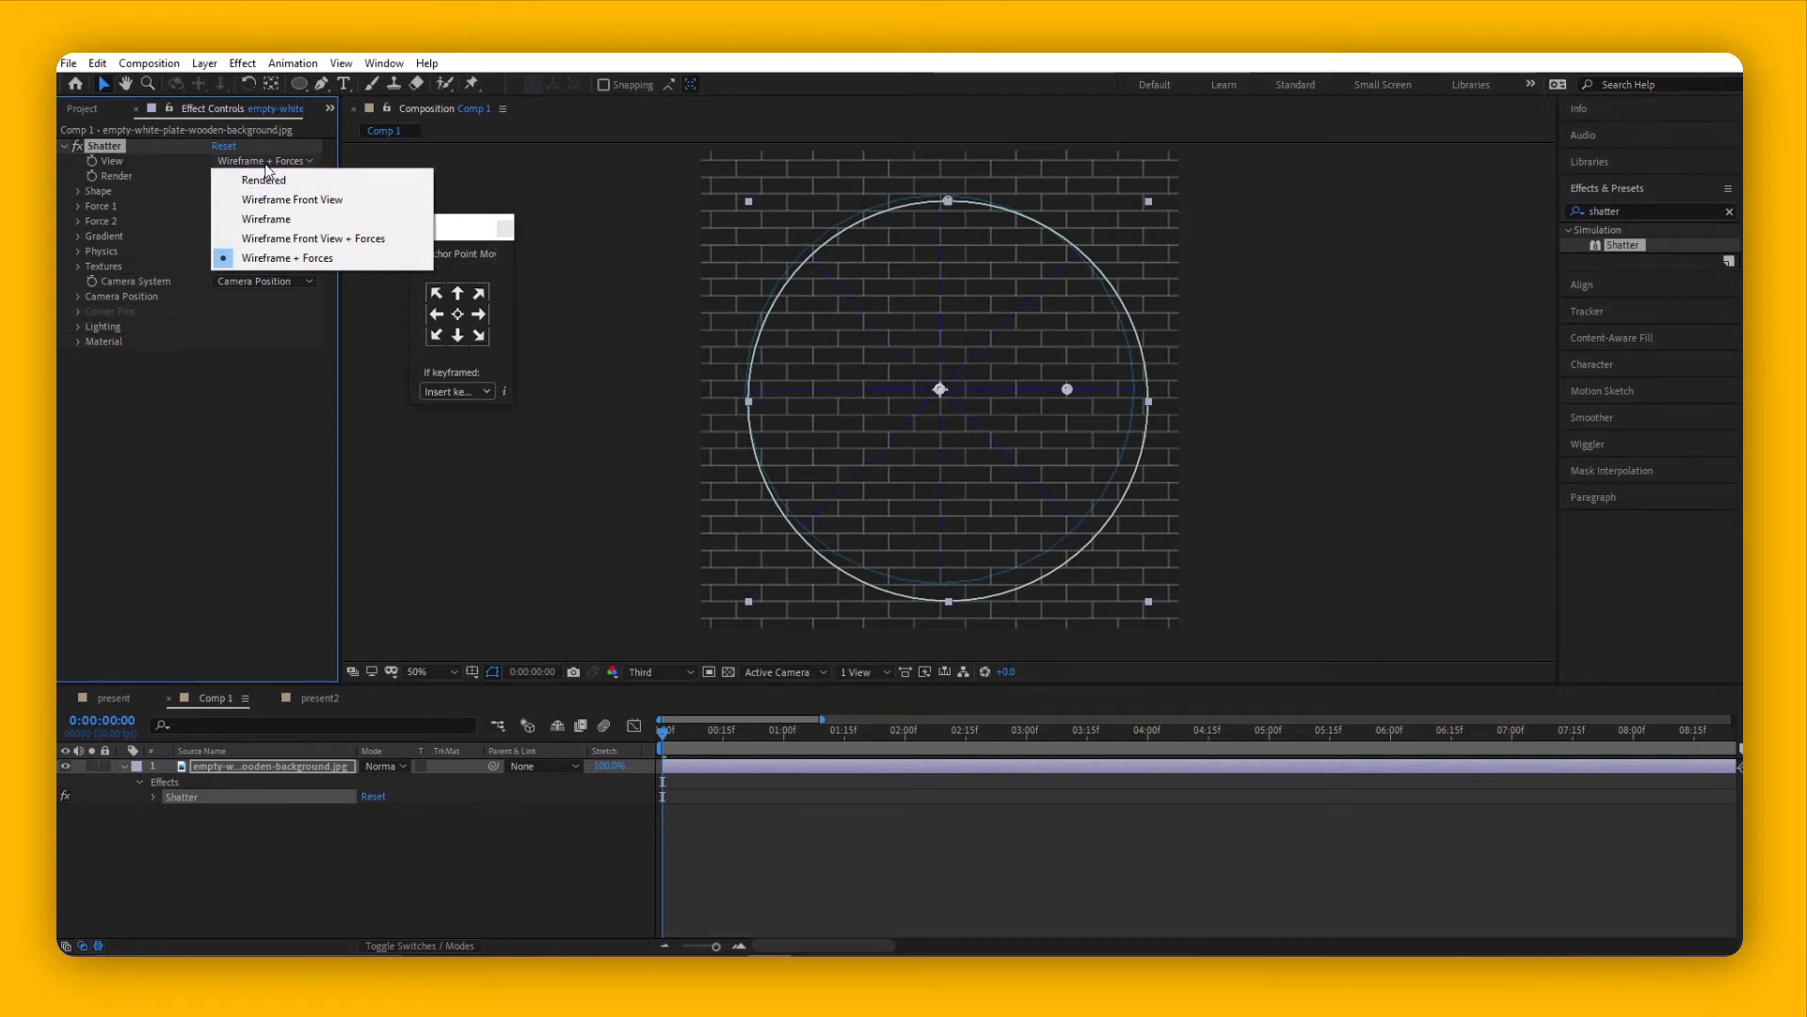
mouse_move(310, 262)
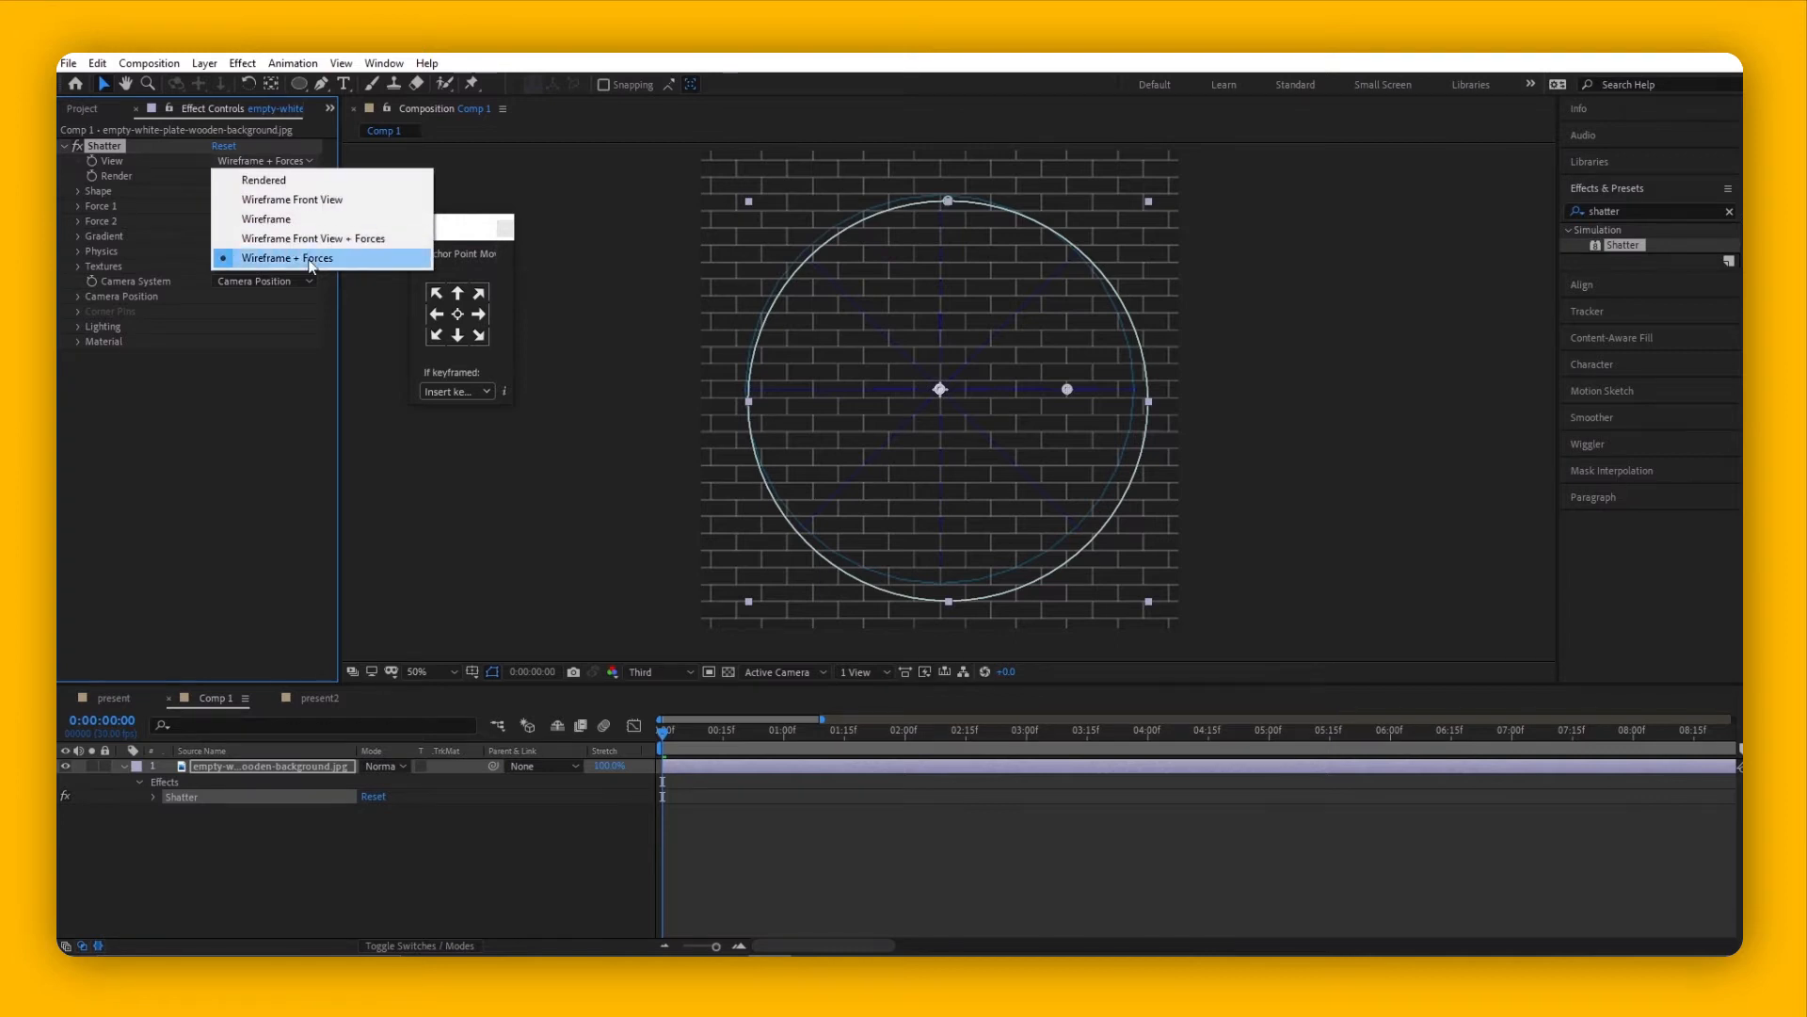
click(264, 180)
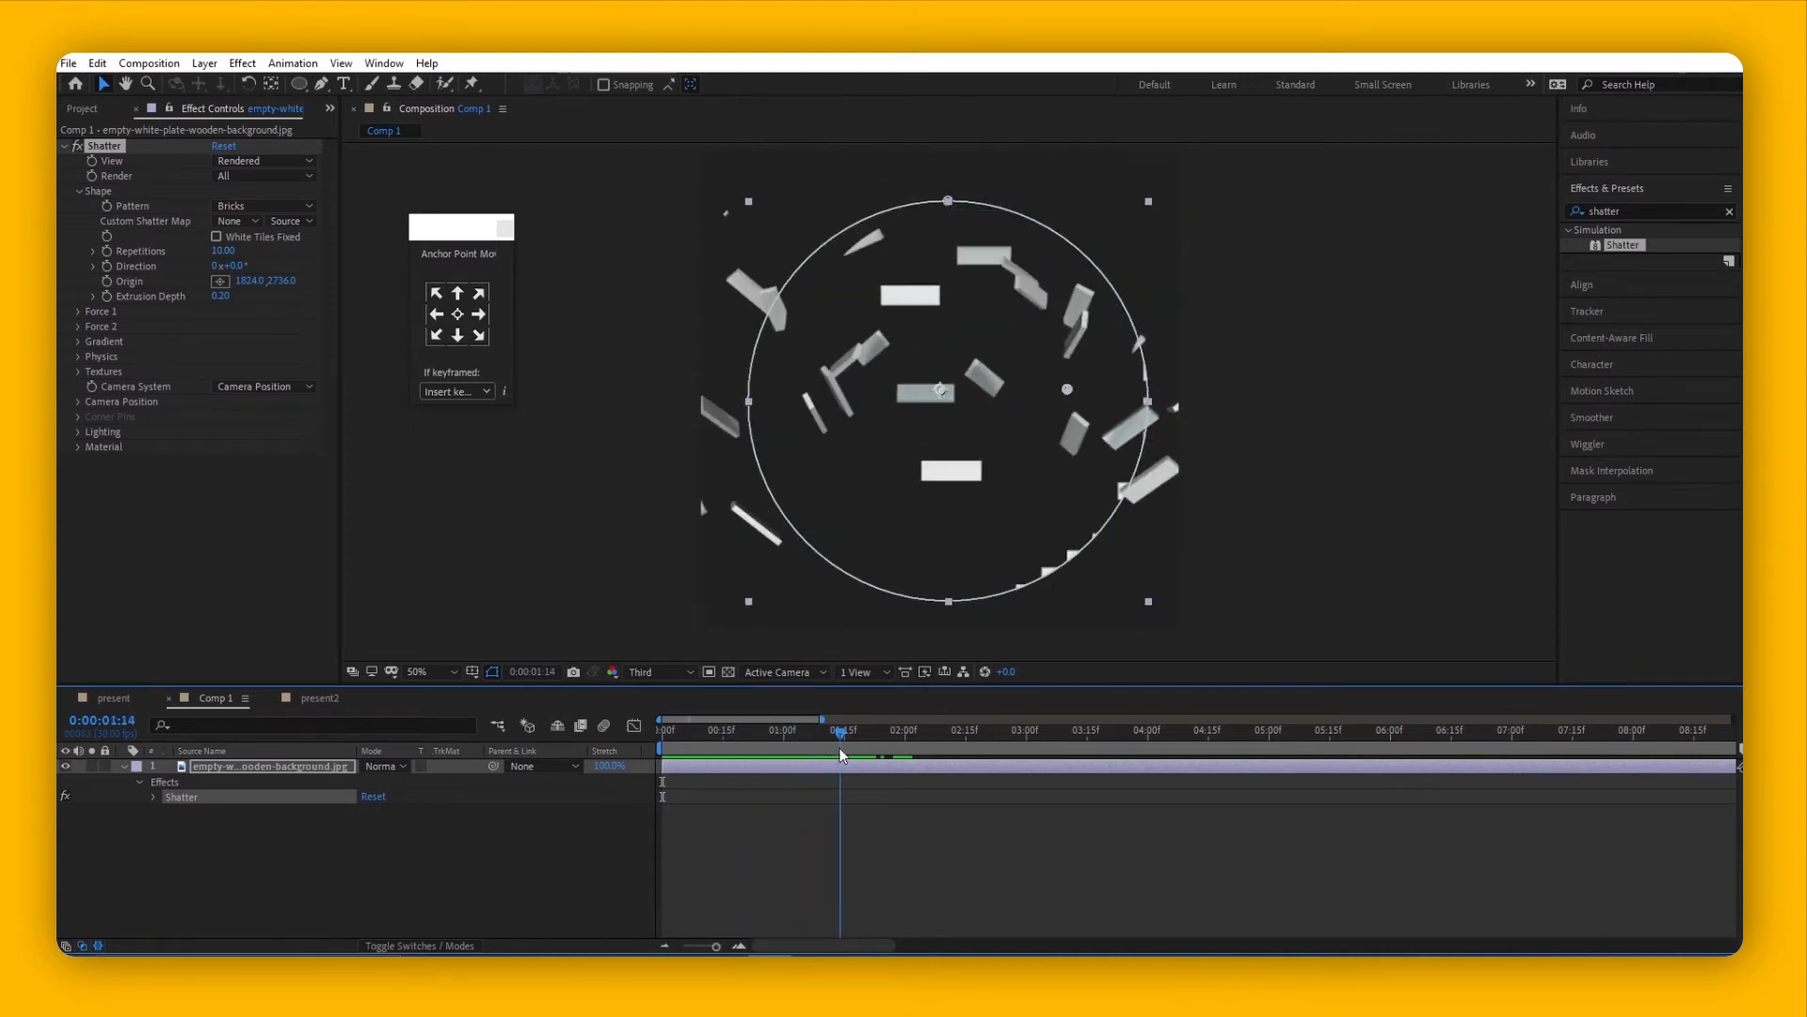
- Drag the playhead back to 0:00:00:00, where the plate is whole
drag(842, 747, 707, 746)
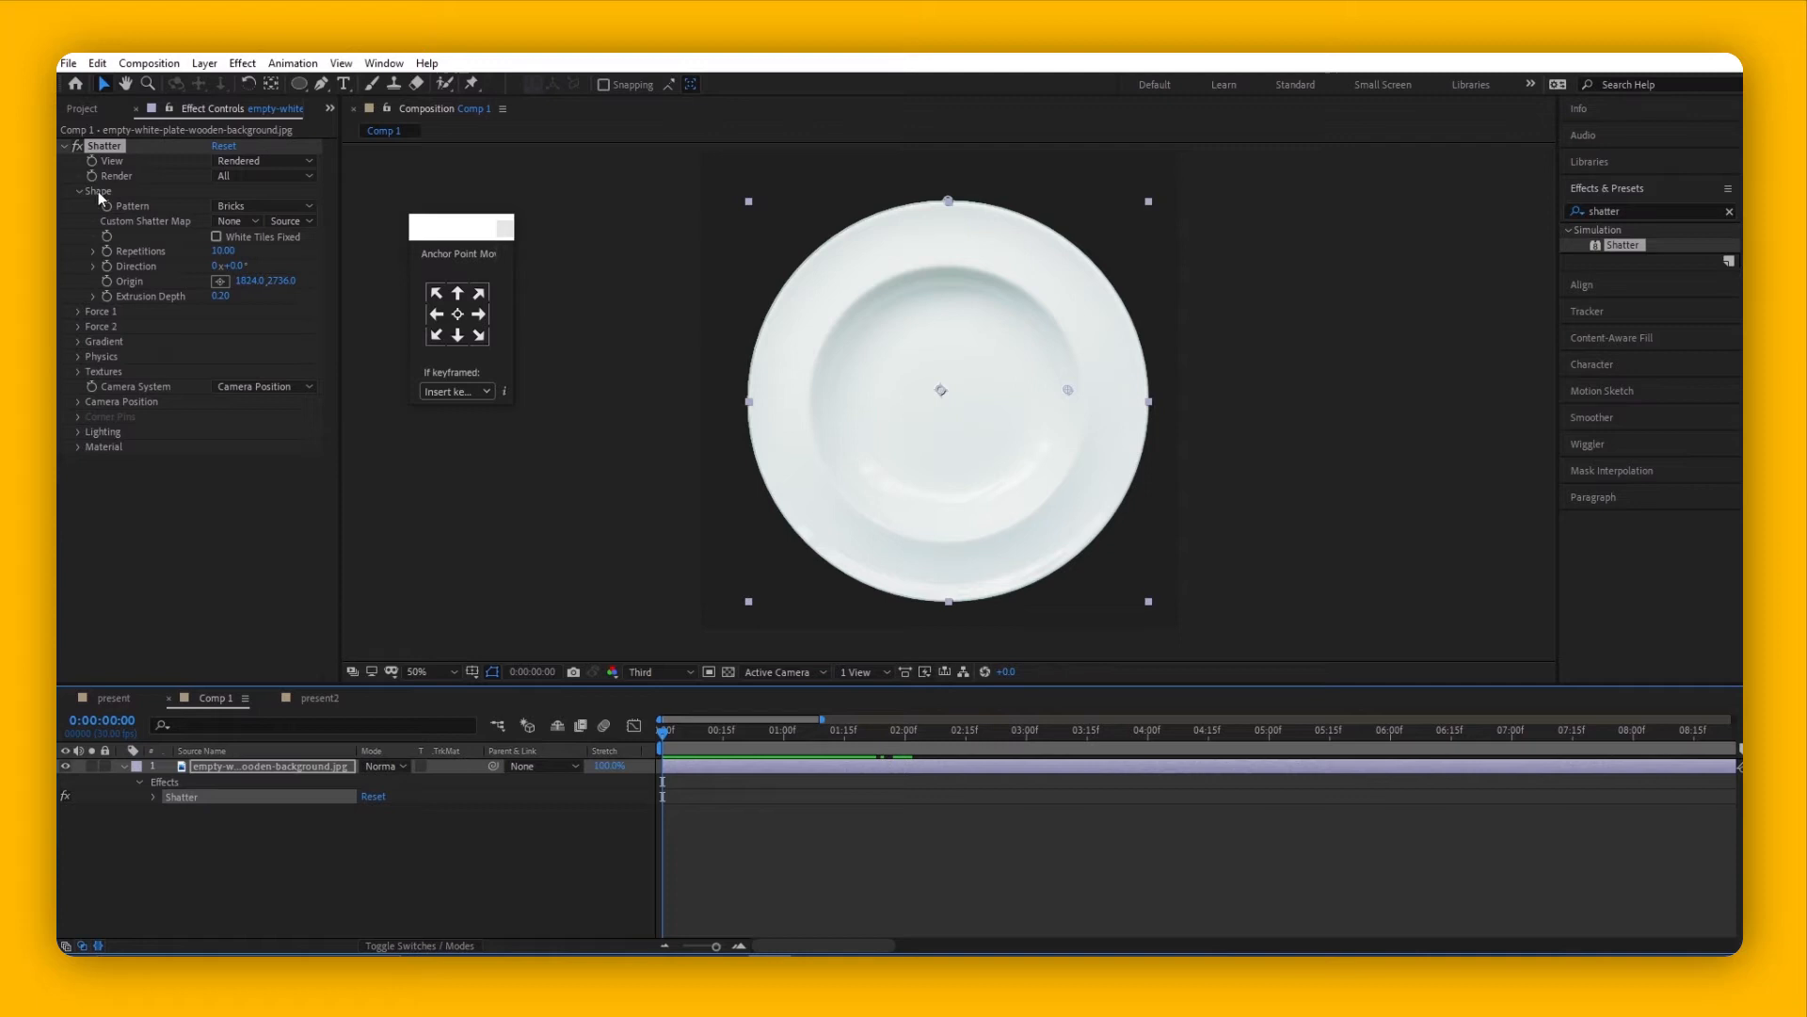
mouse_move(83, 199)
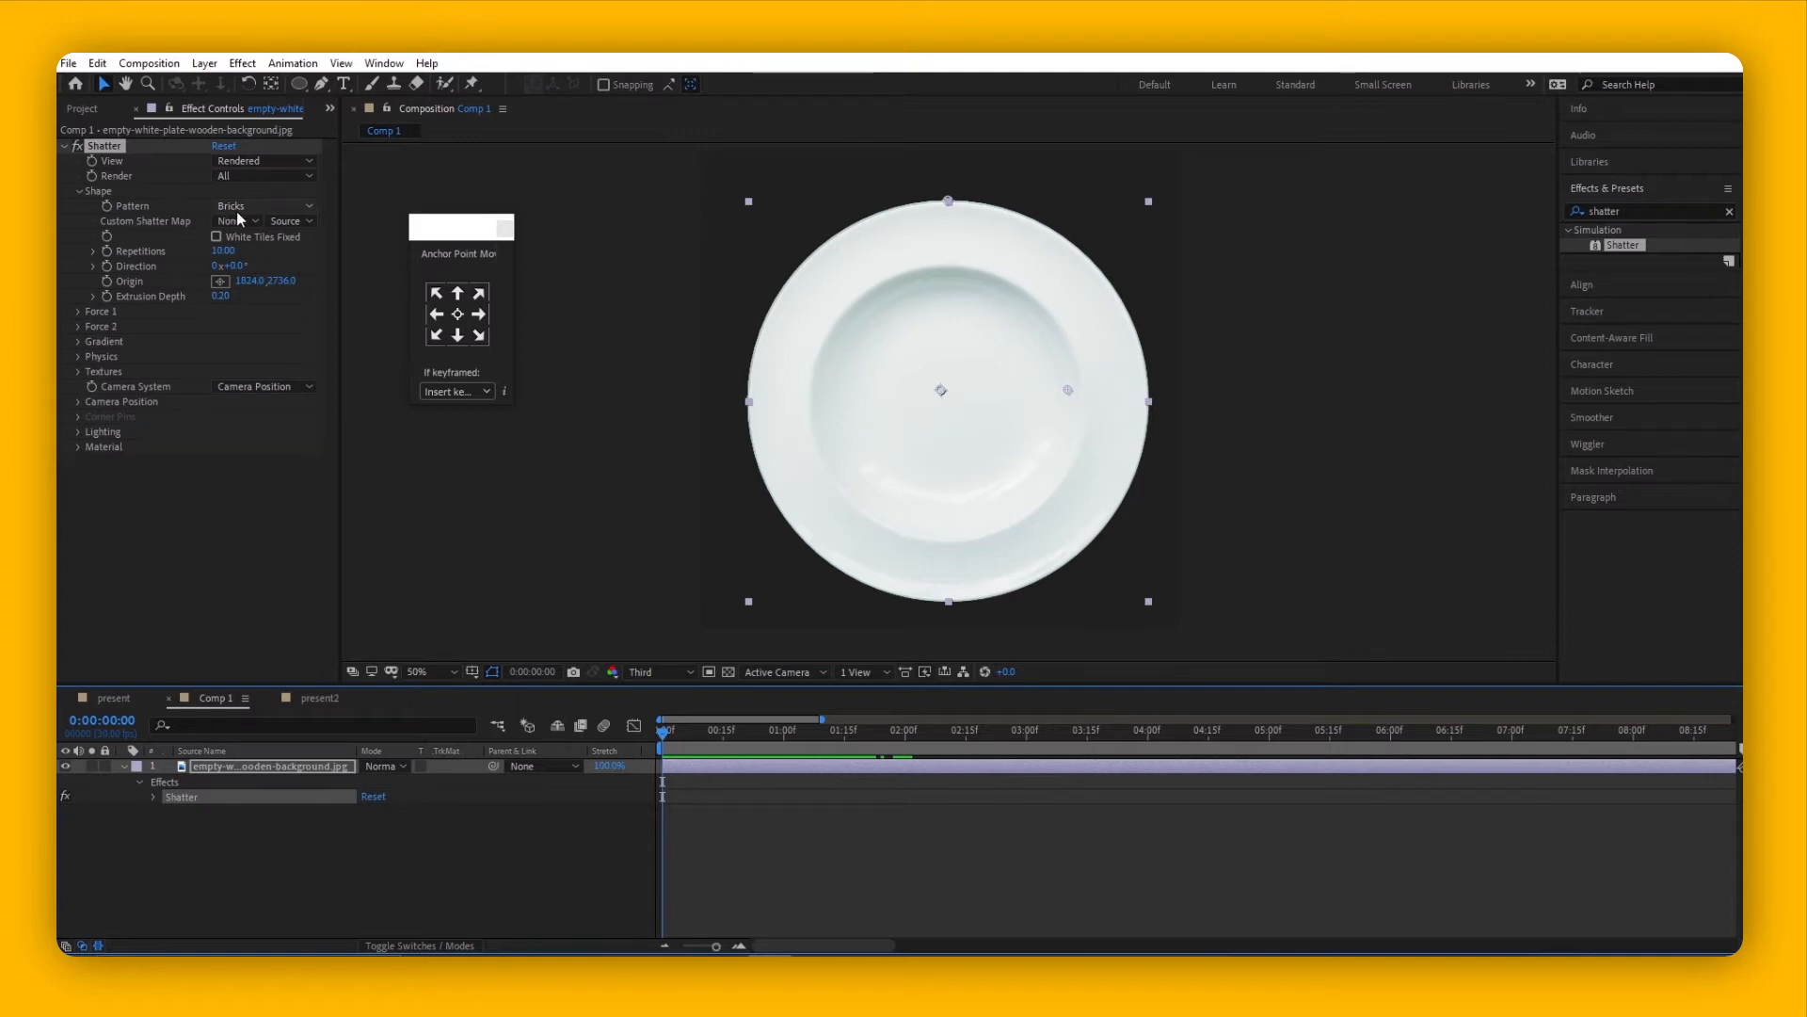
- Set the Shatter Shape Pattern to Glass and preview a couple of frames in
click(264, 205)
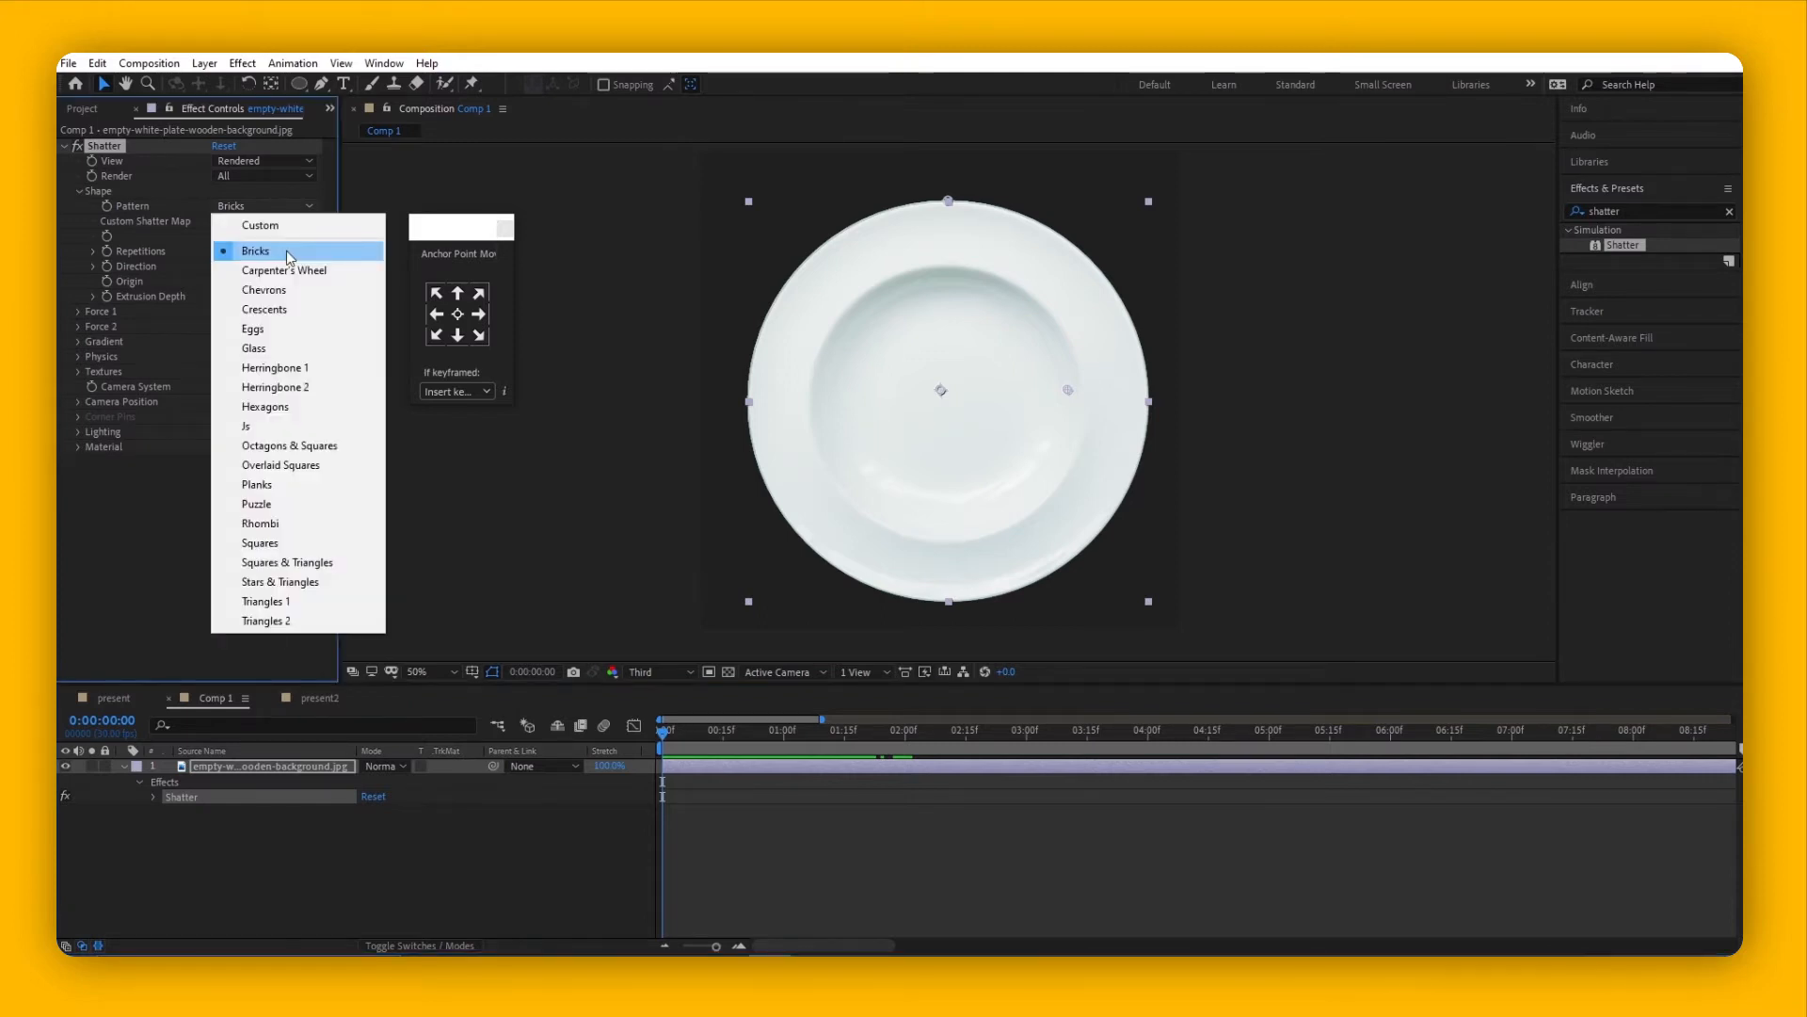
click(256, 250)
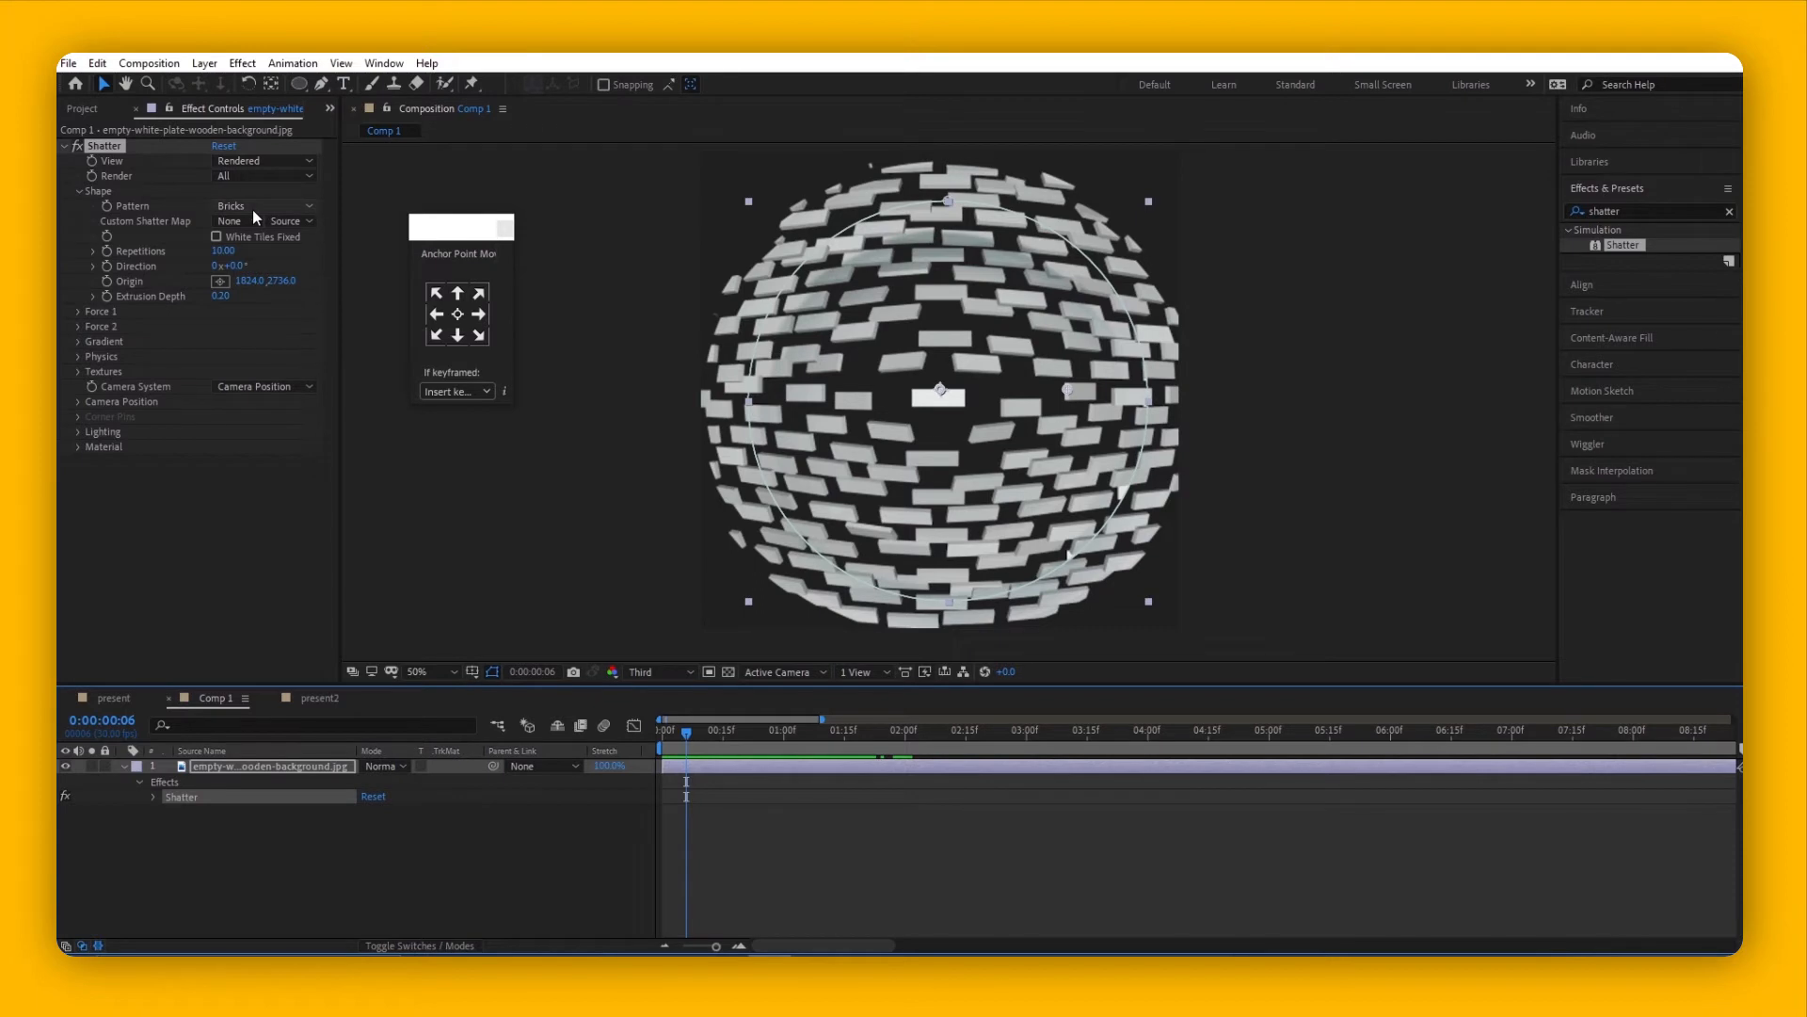
click(264, 205)
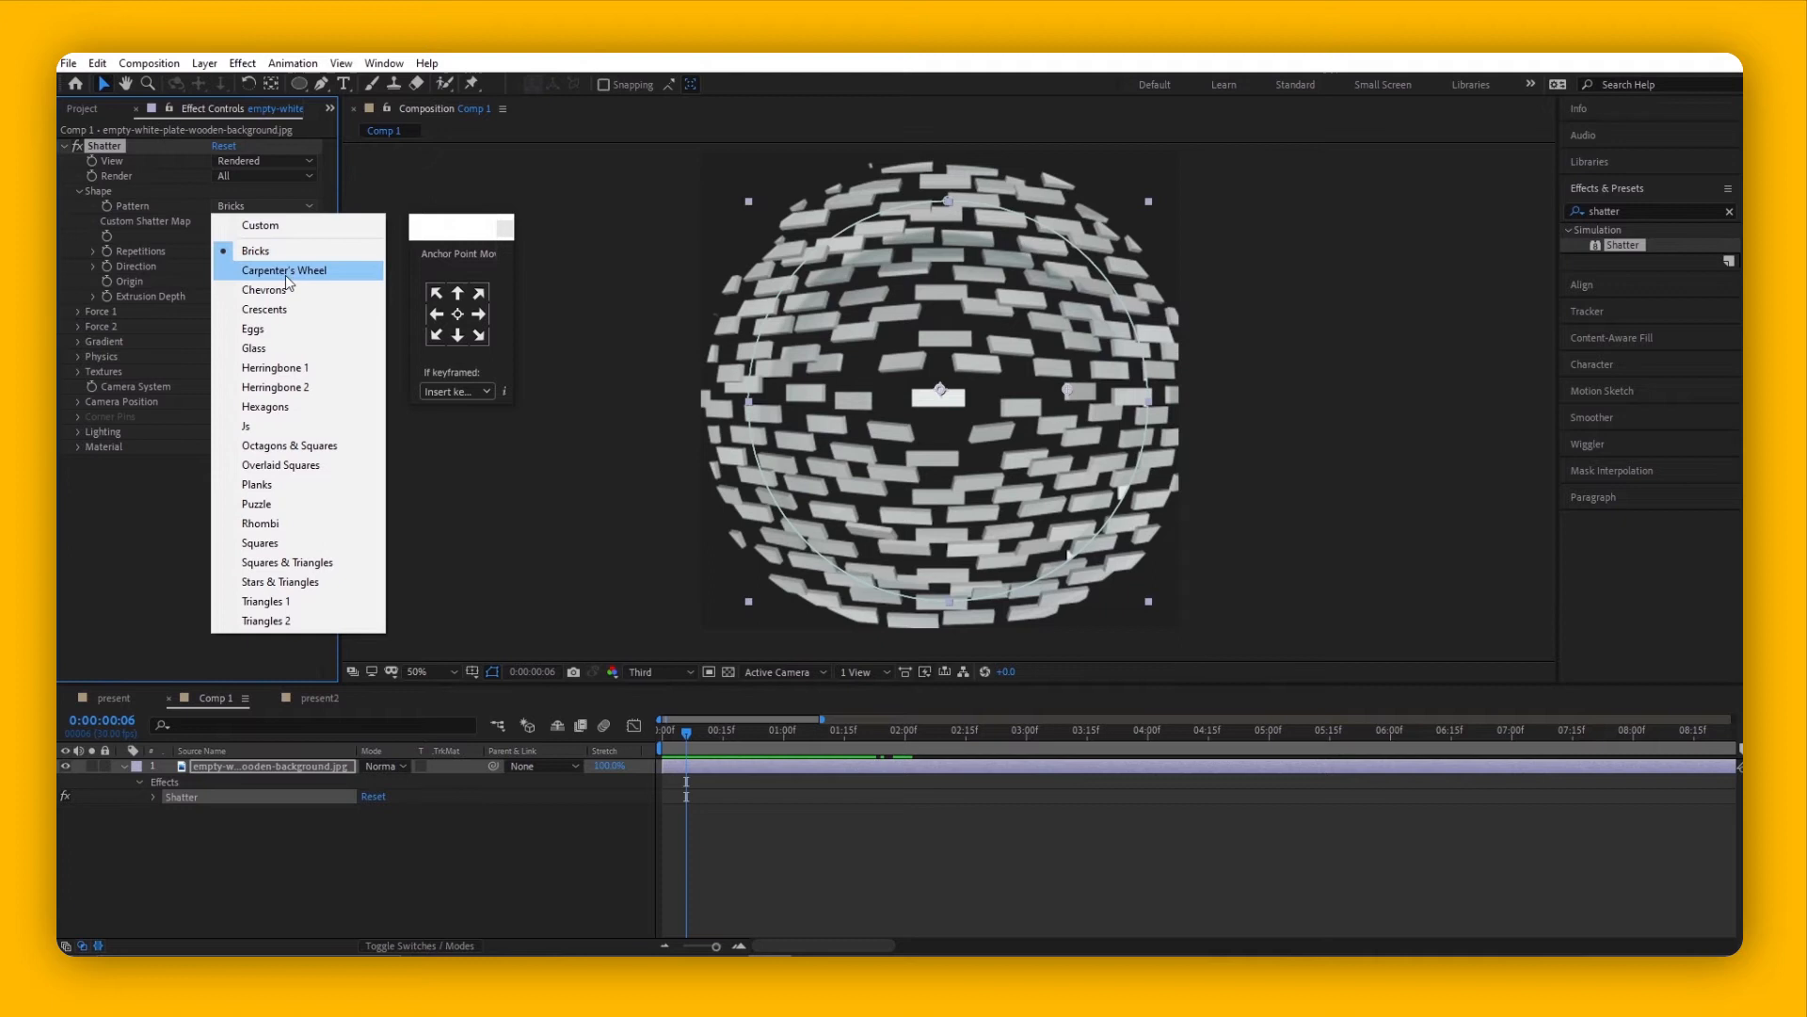
mouse_move(267, 289)
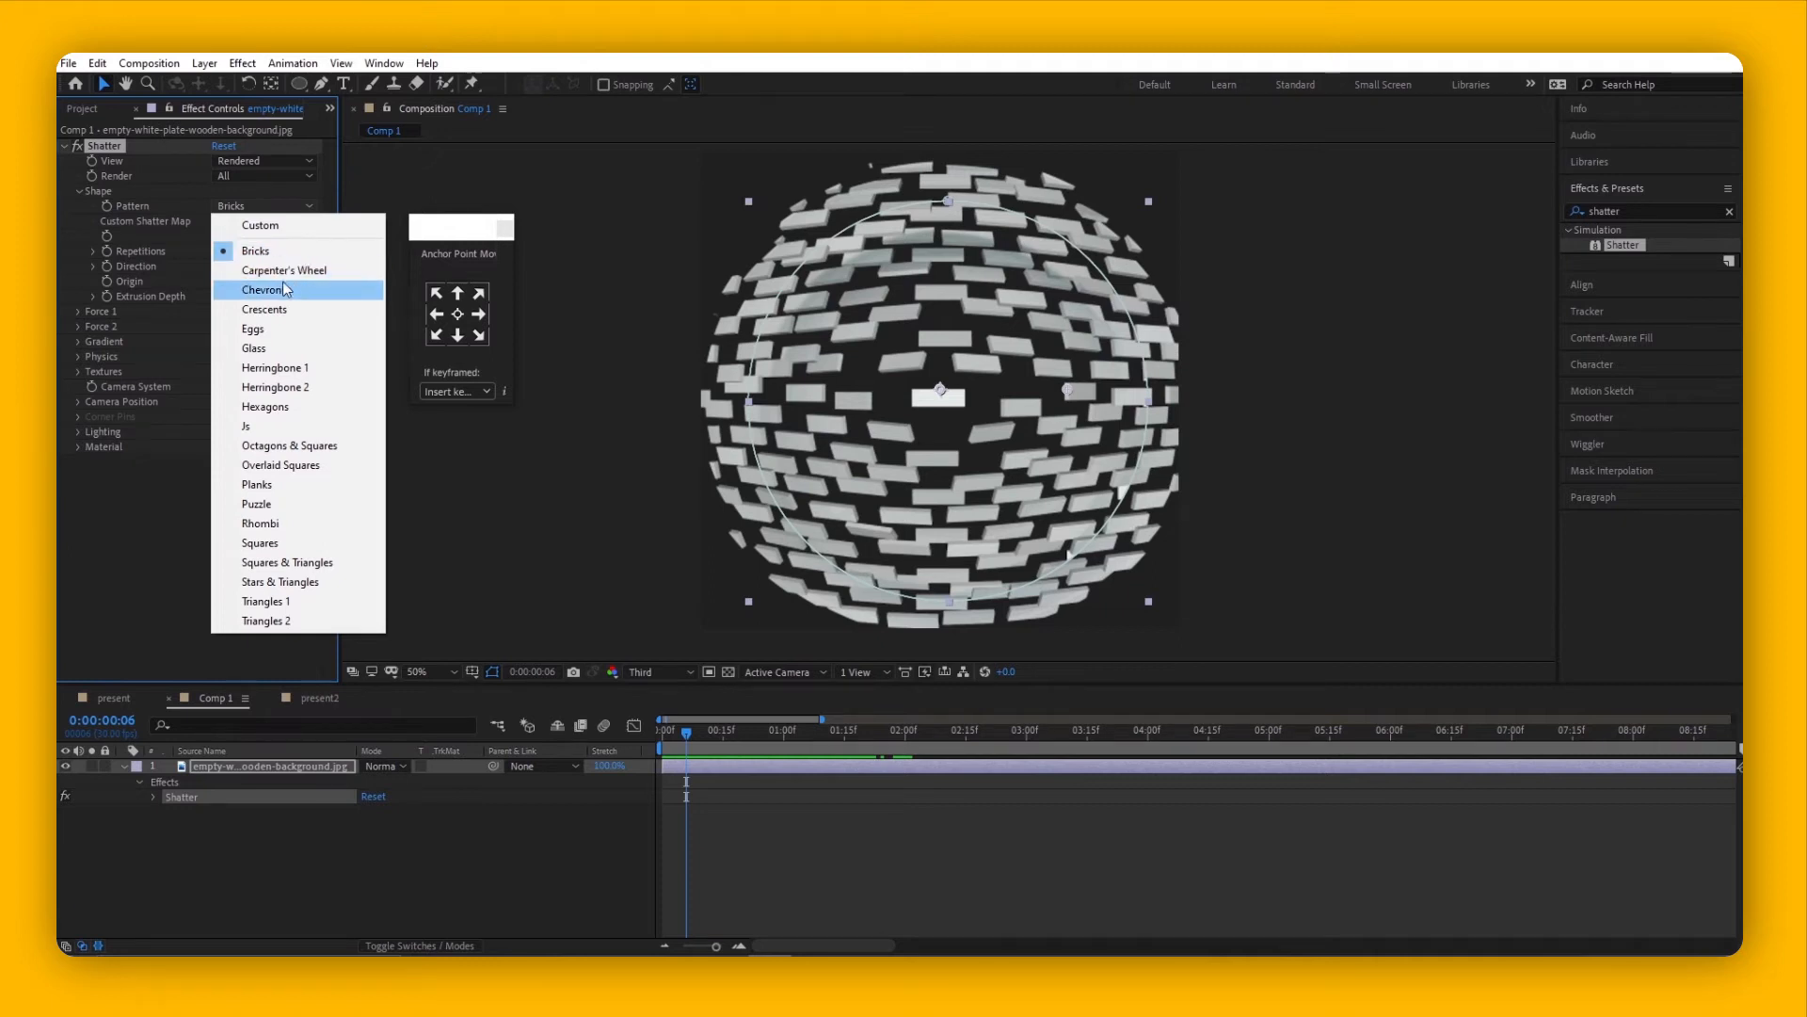
mouse_move(325, 286)
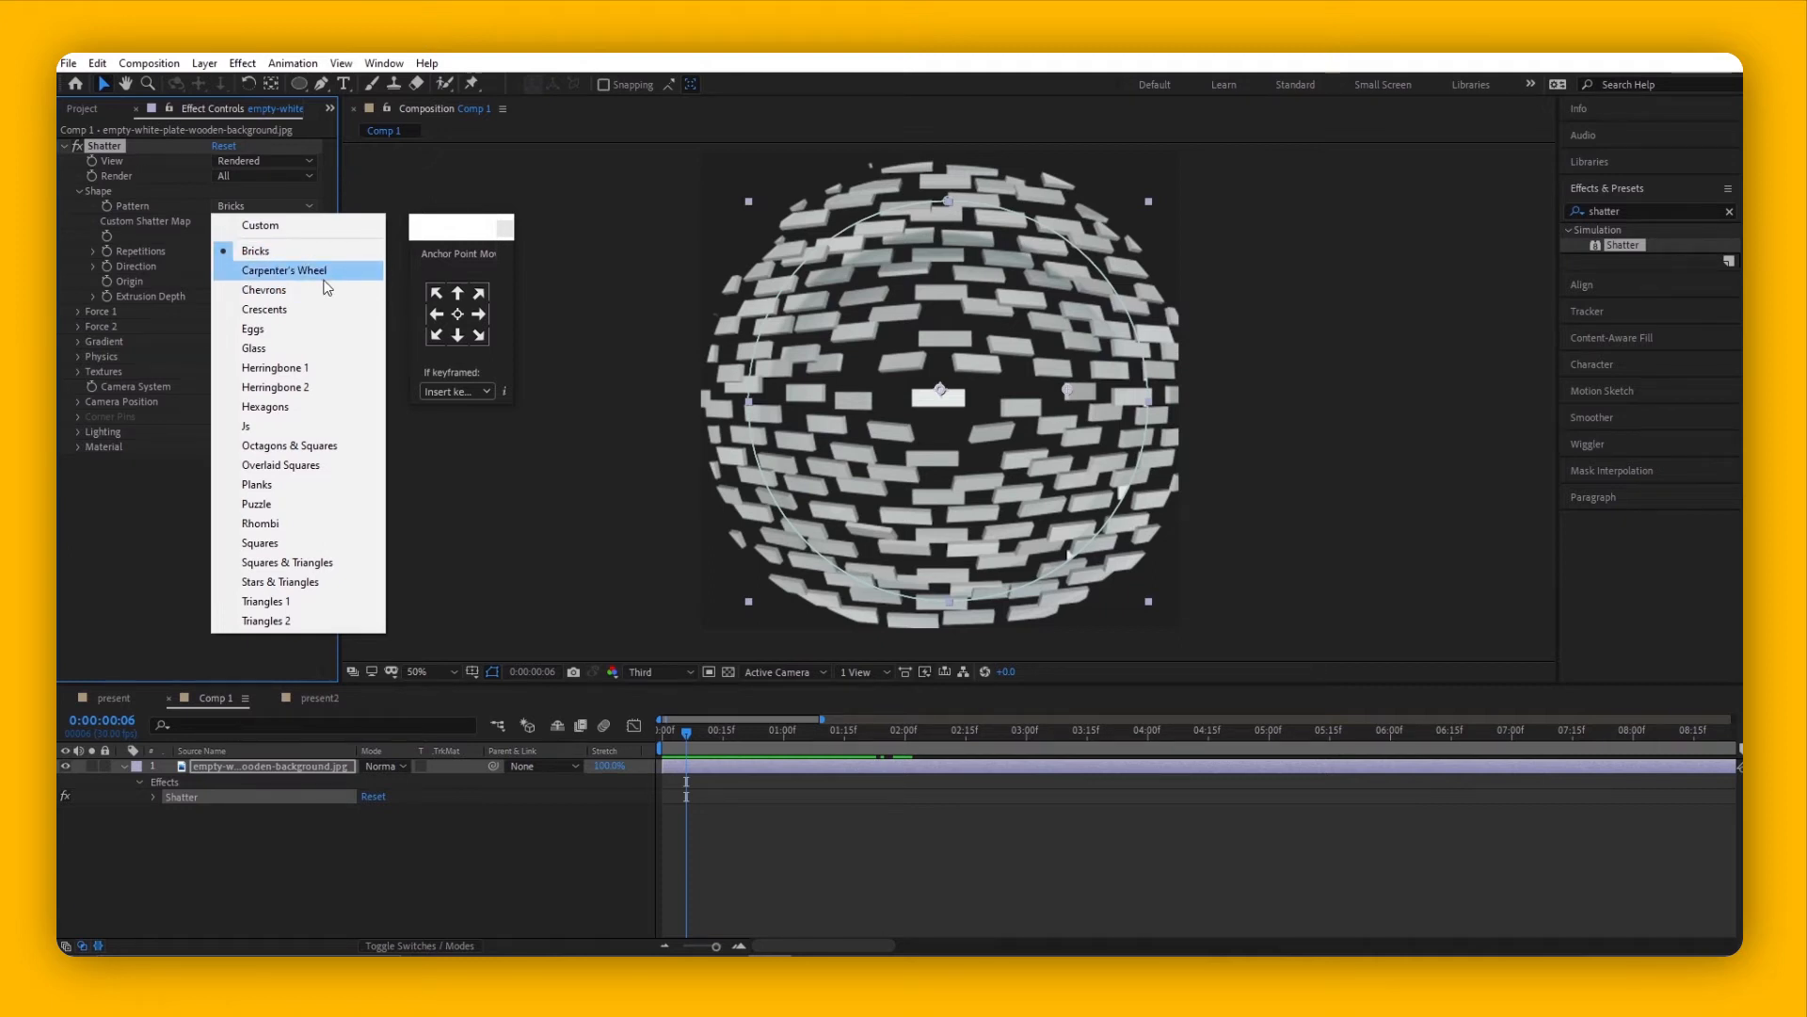
click(254, 348)
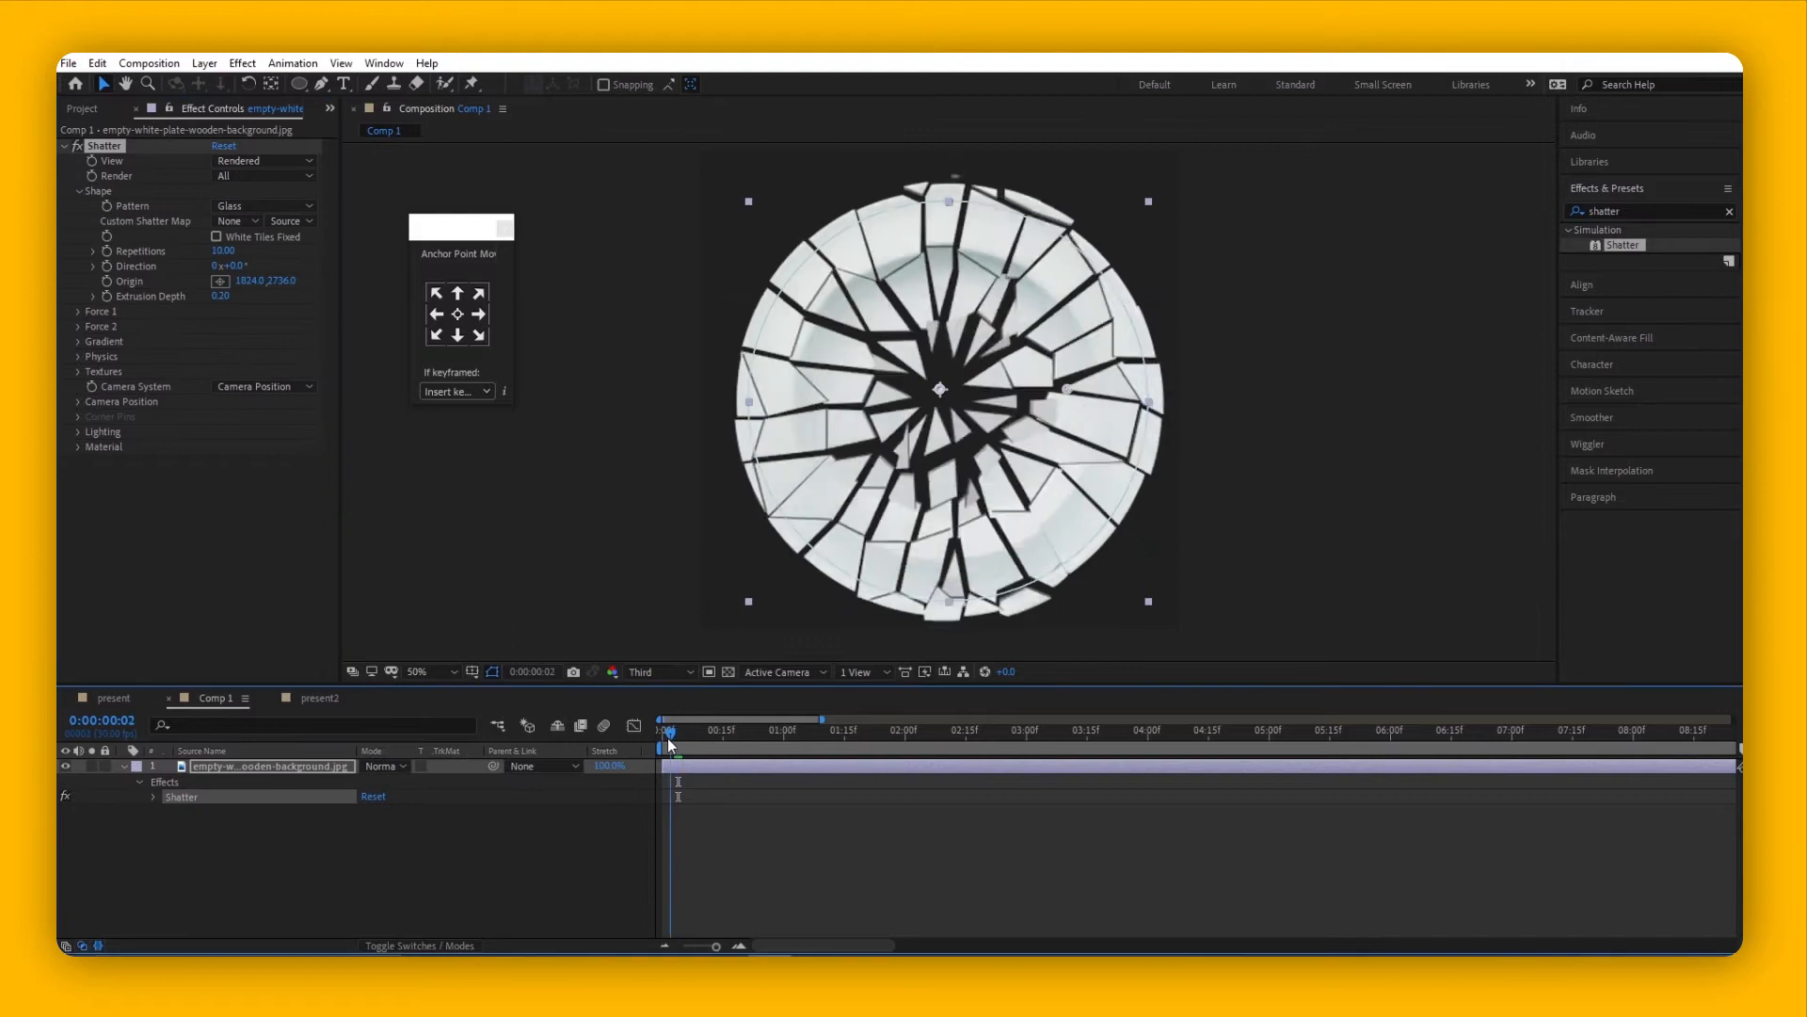
- Scrub forward and lower Shape Repetitions so shards become large triangles
drag(667, 729, 686, 730)
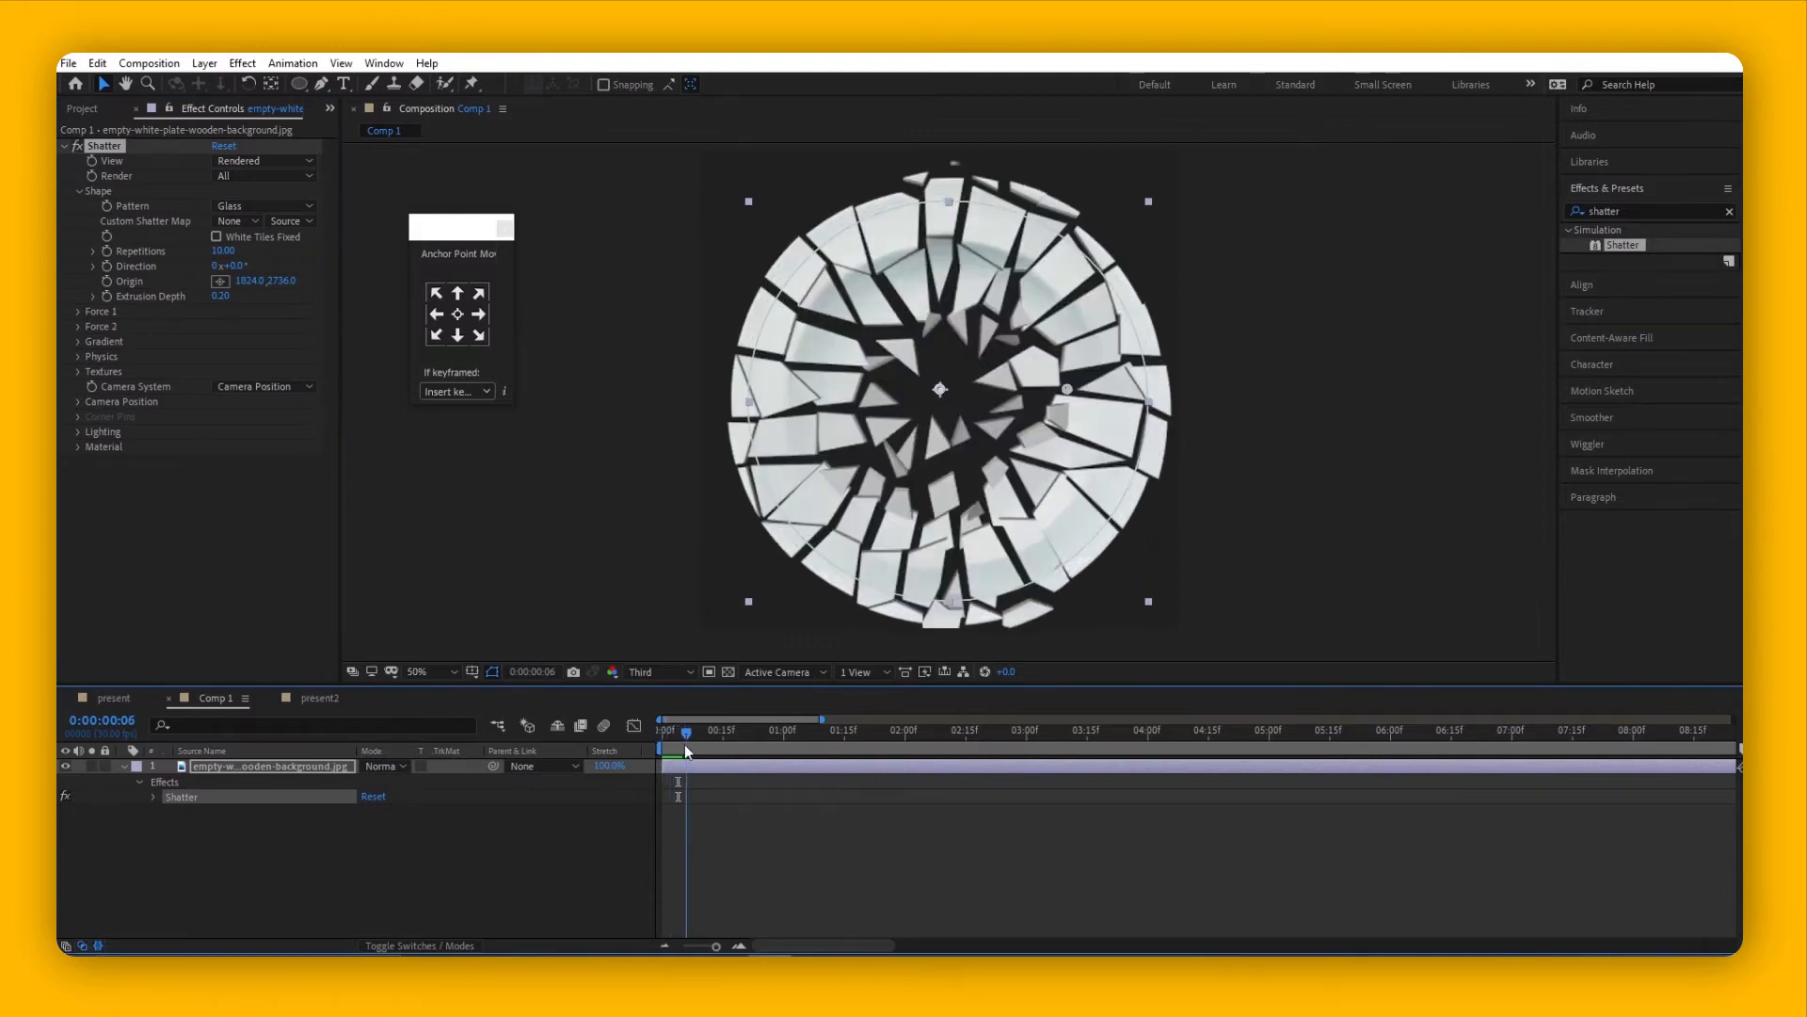
drag(686, 729, 668, 730)
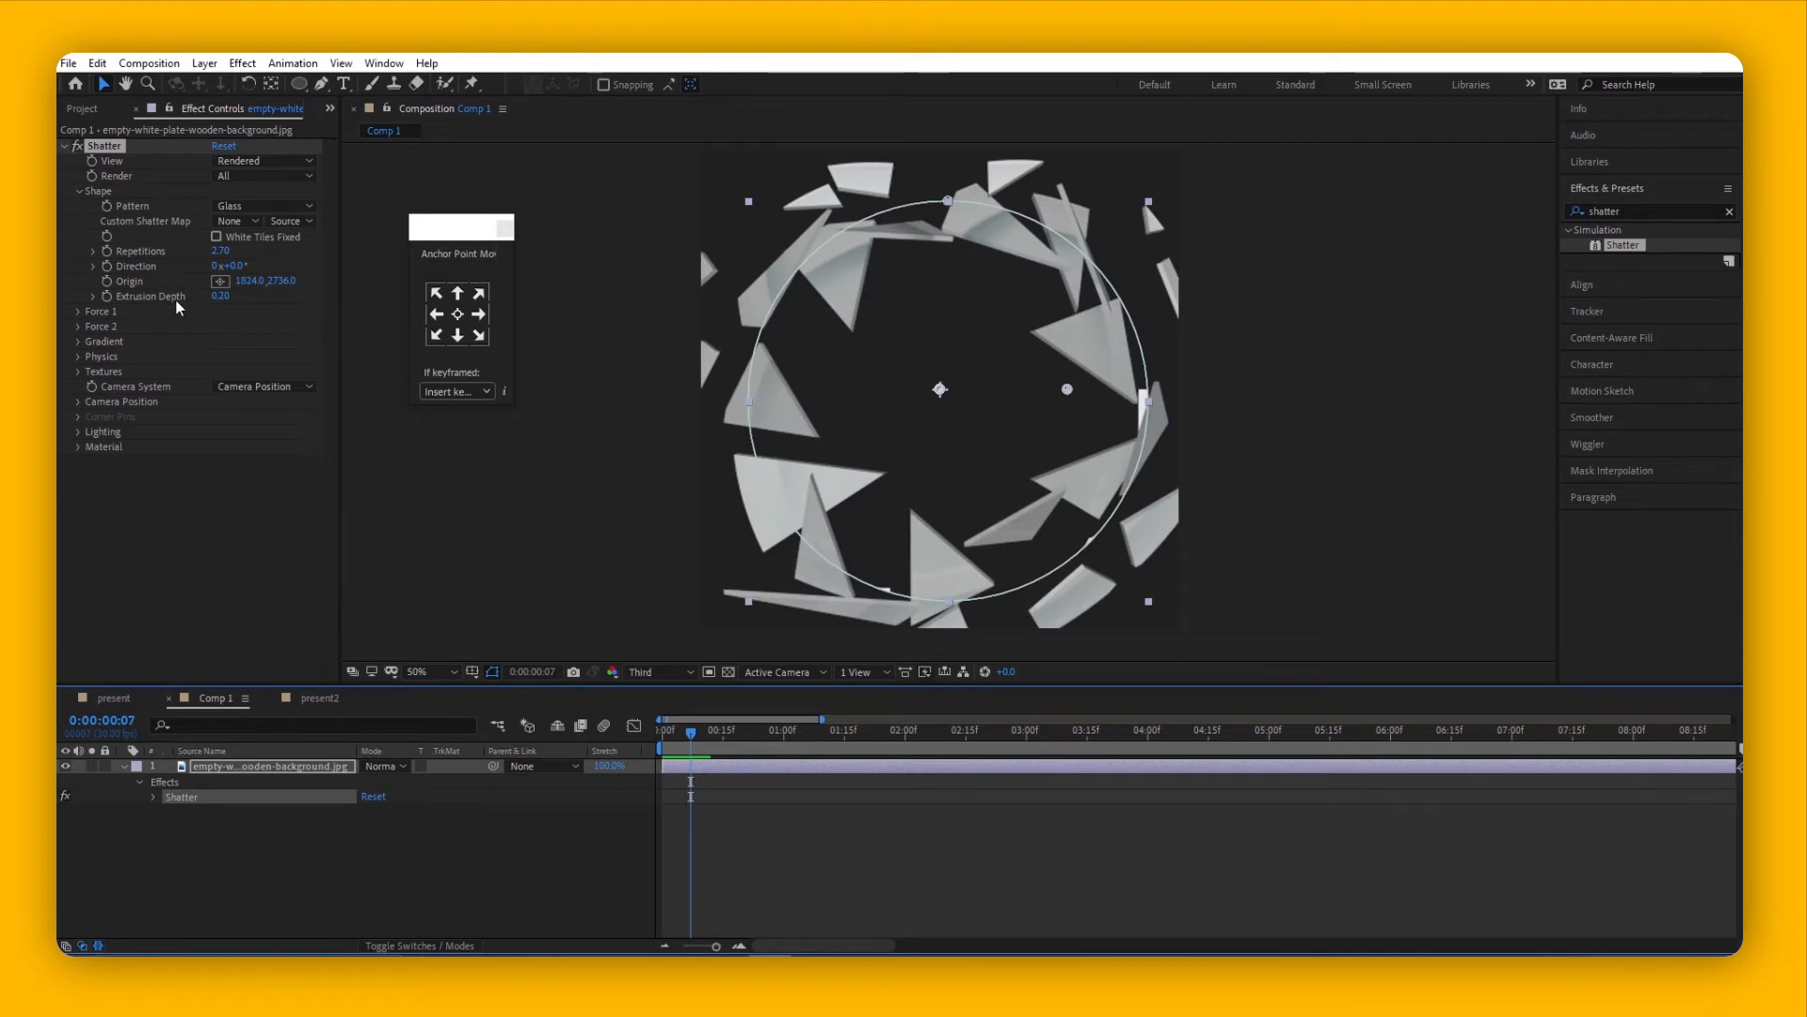
mouse_move(200, 307)
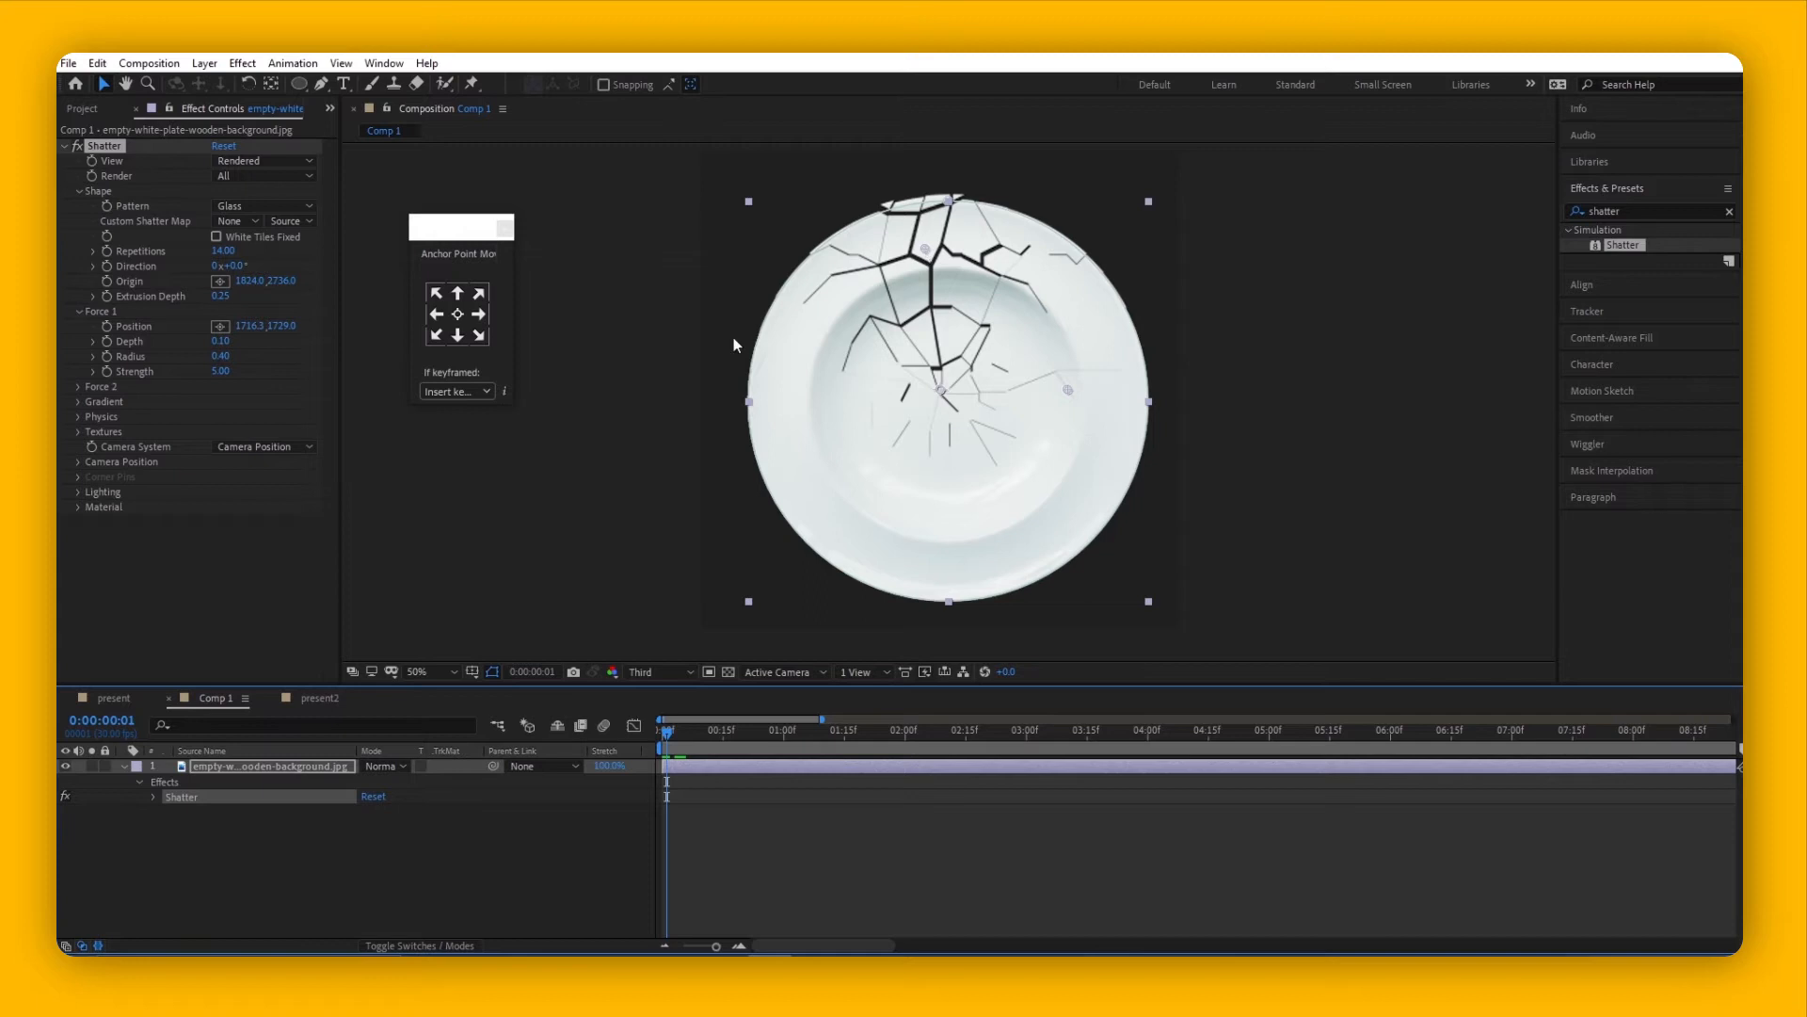
mouse_move(931, 260)
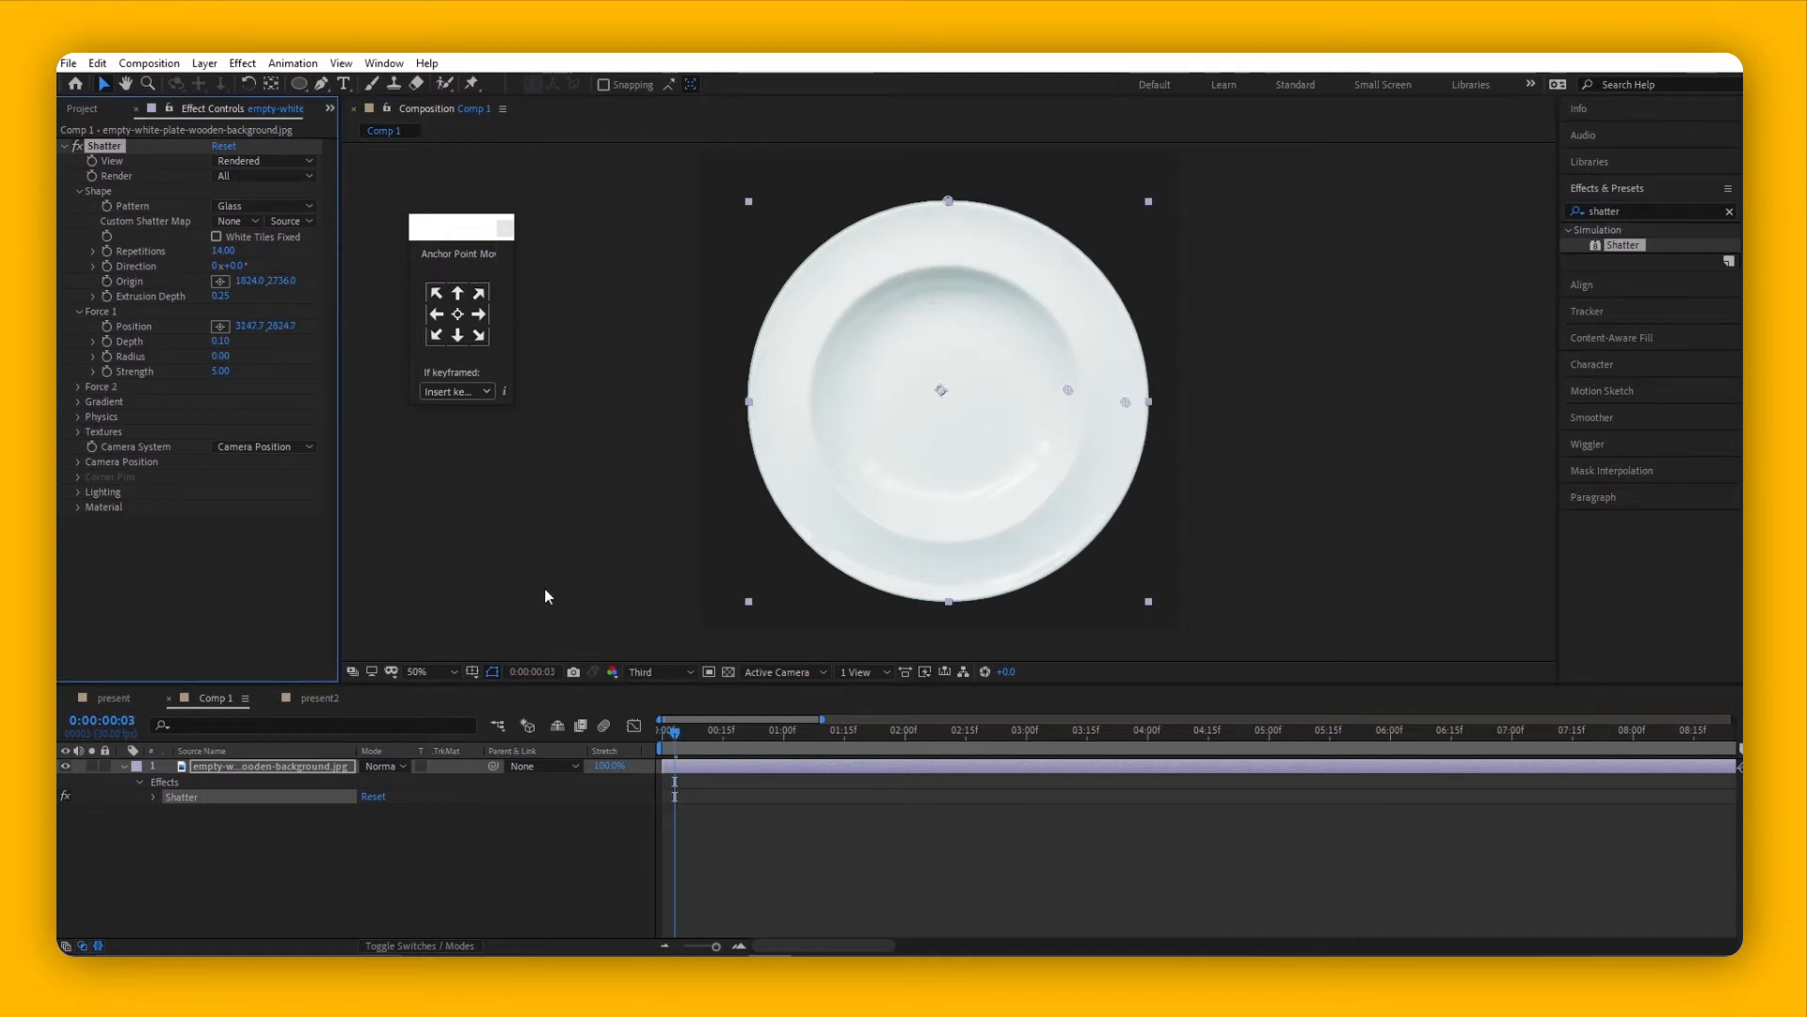
mouse_move(580, 582)
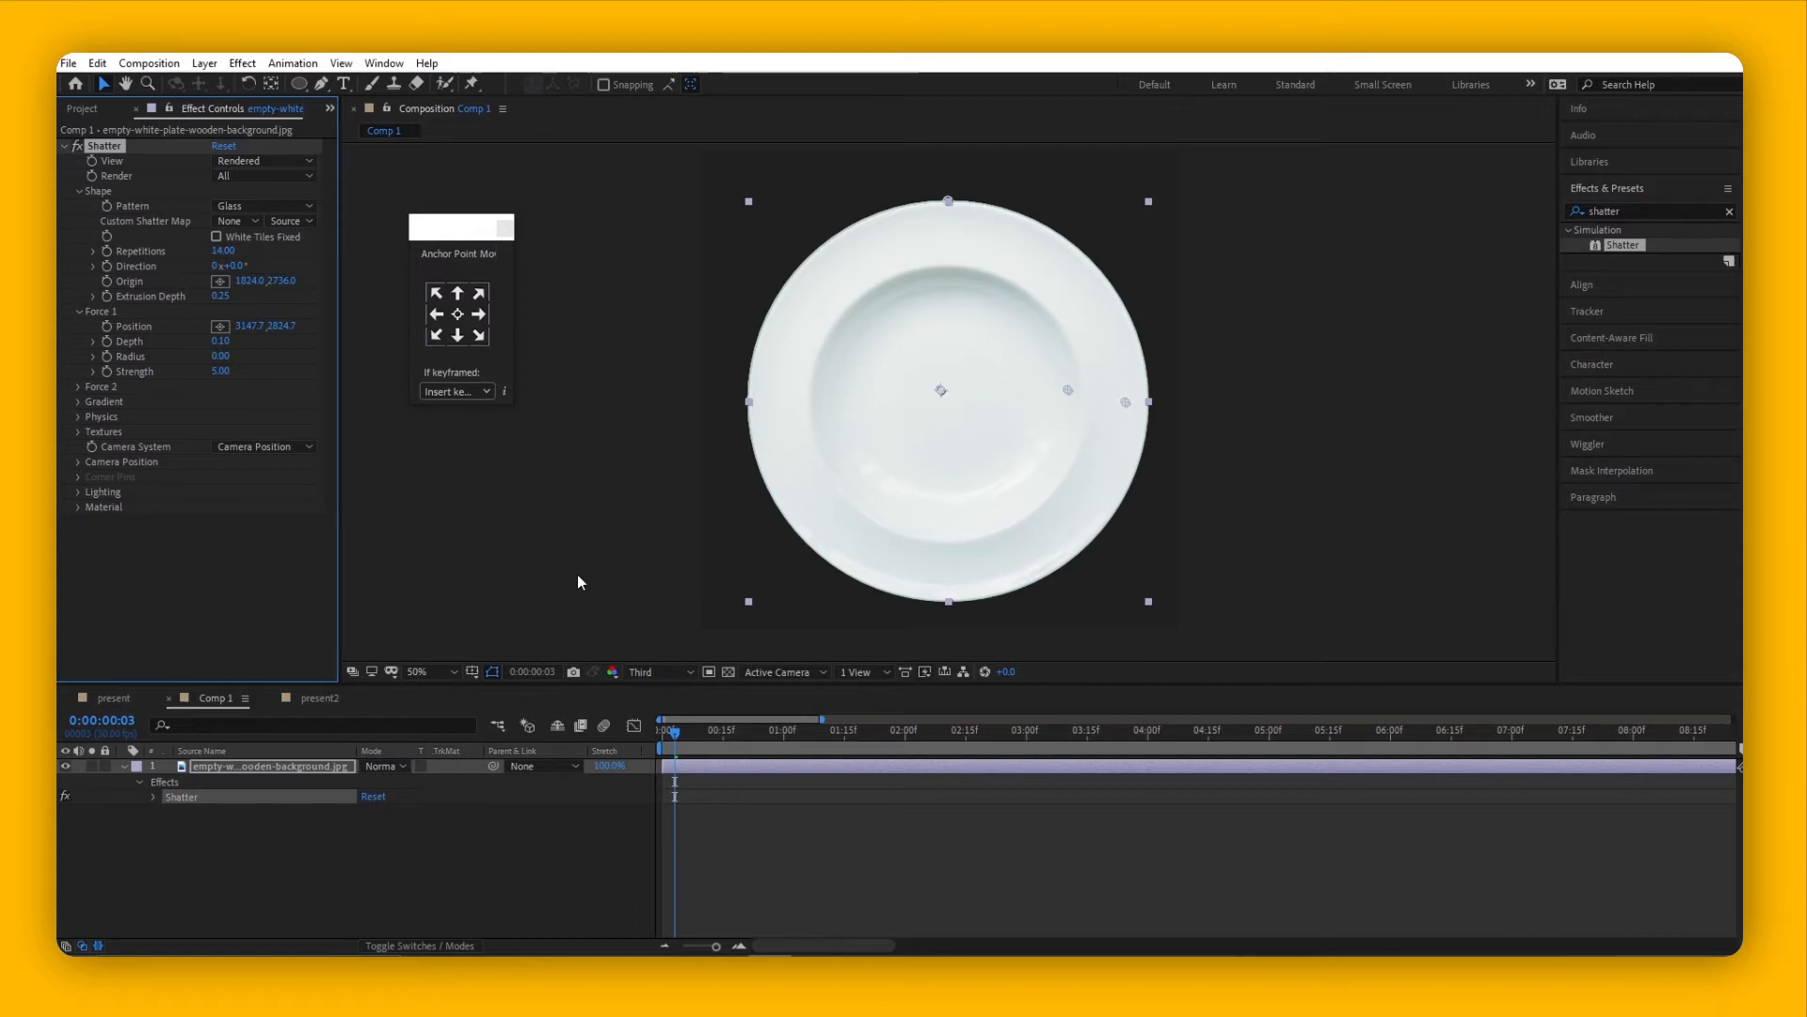
mouse_move(1122, 409)
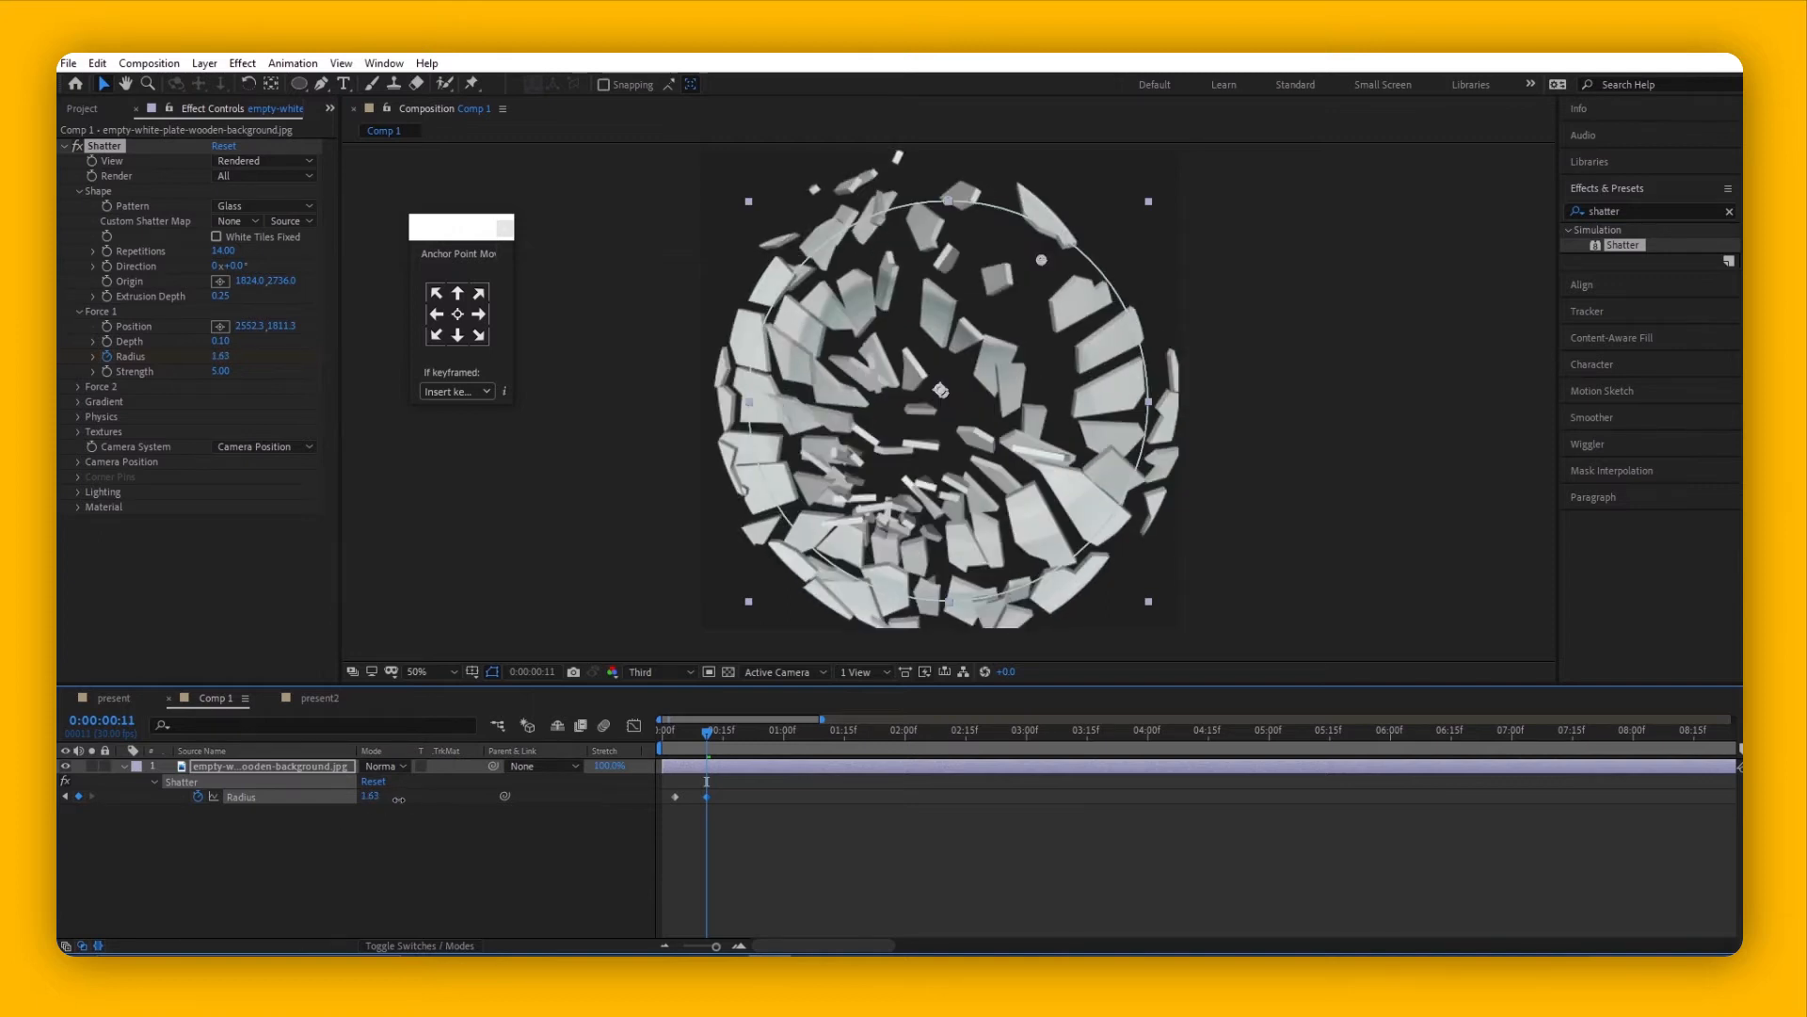
- Scrub through the timeline to preview the plate exploding from the radius keyframes
click(705, 730)
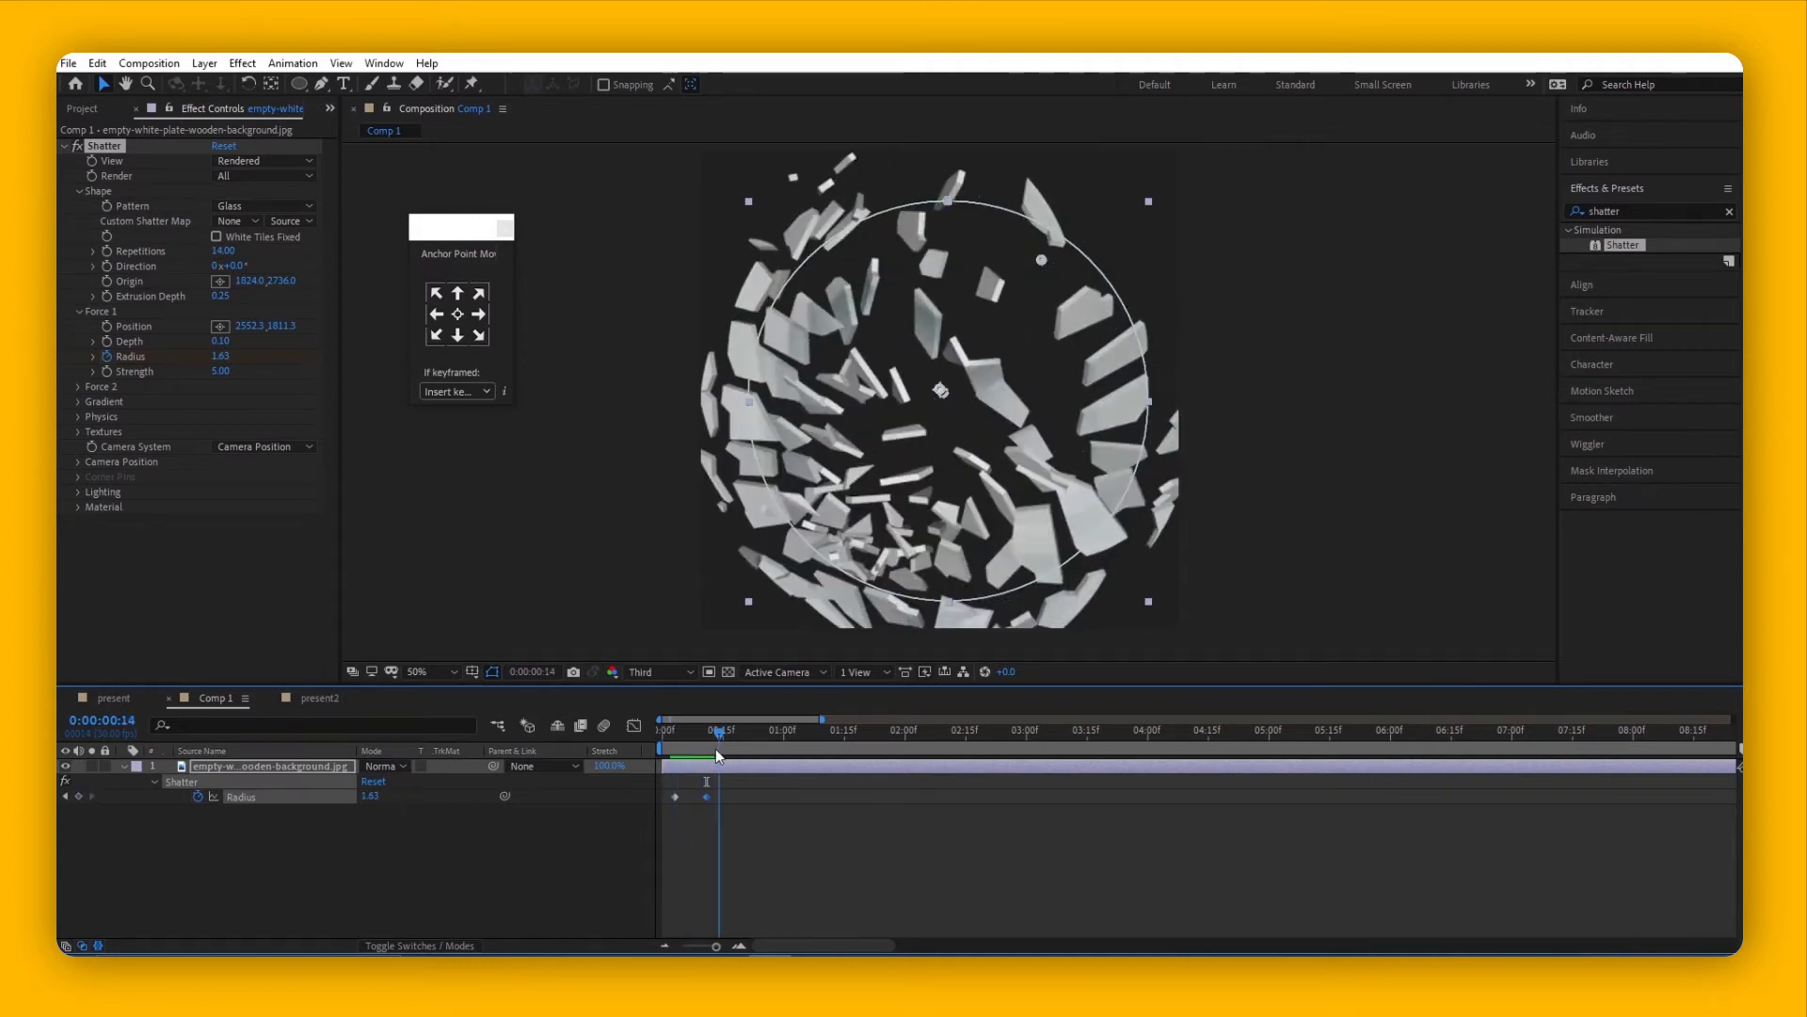
drag(718, 729, 689, 730)
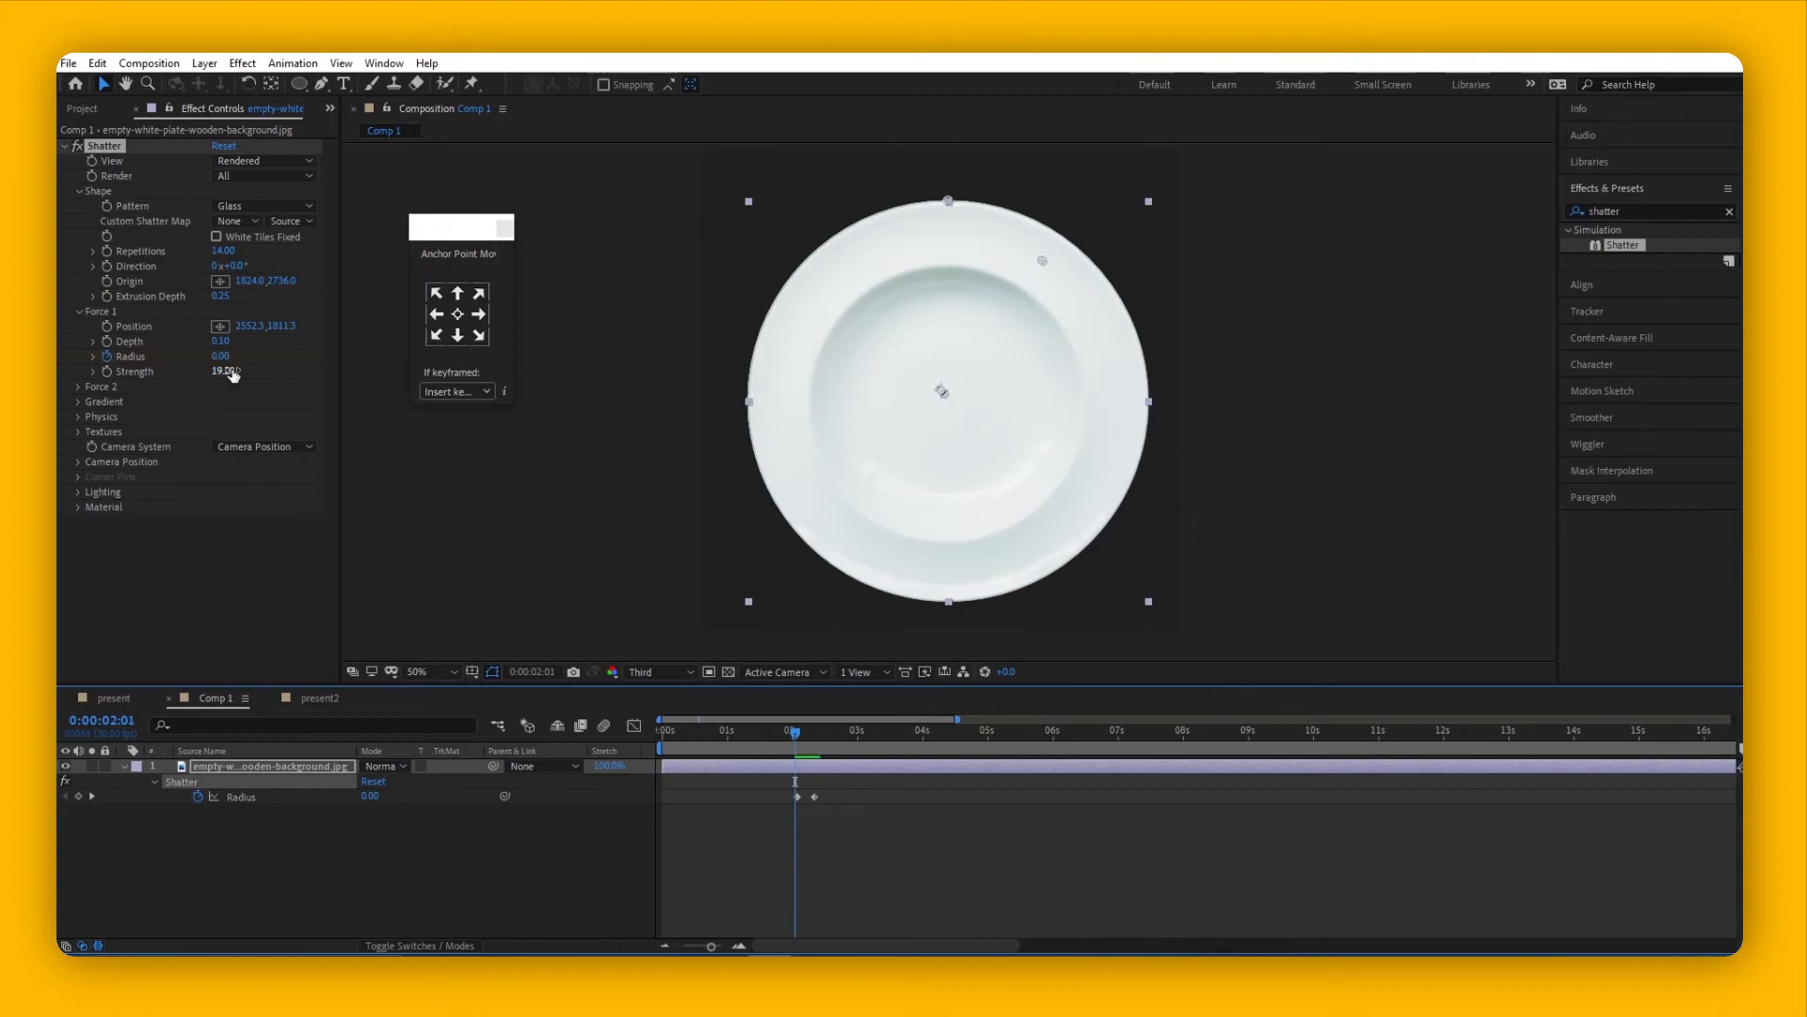
- Drag Force 1 Strength up to roughly 19
drag(225, 370, 217, 370)
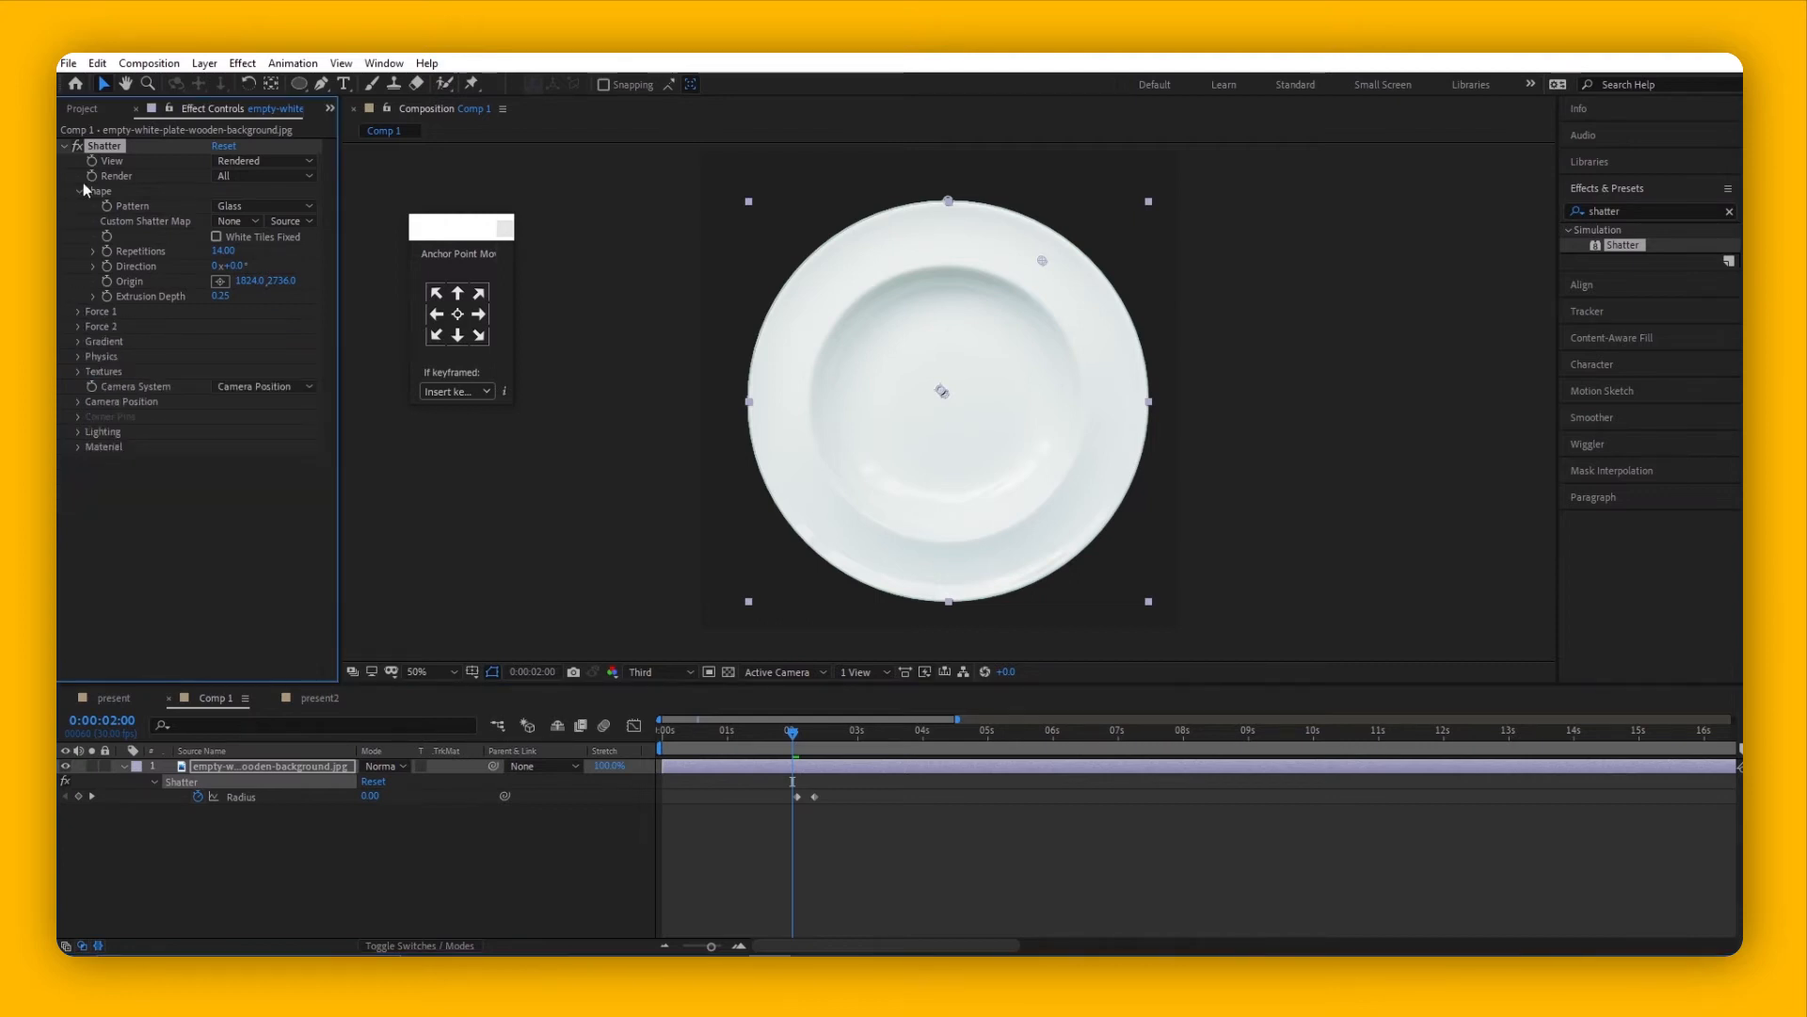
- Collapse Shape, expand Physics, raise Gravity to about 64, and scrub to preview falling shards
click(79, 192)
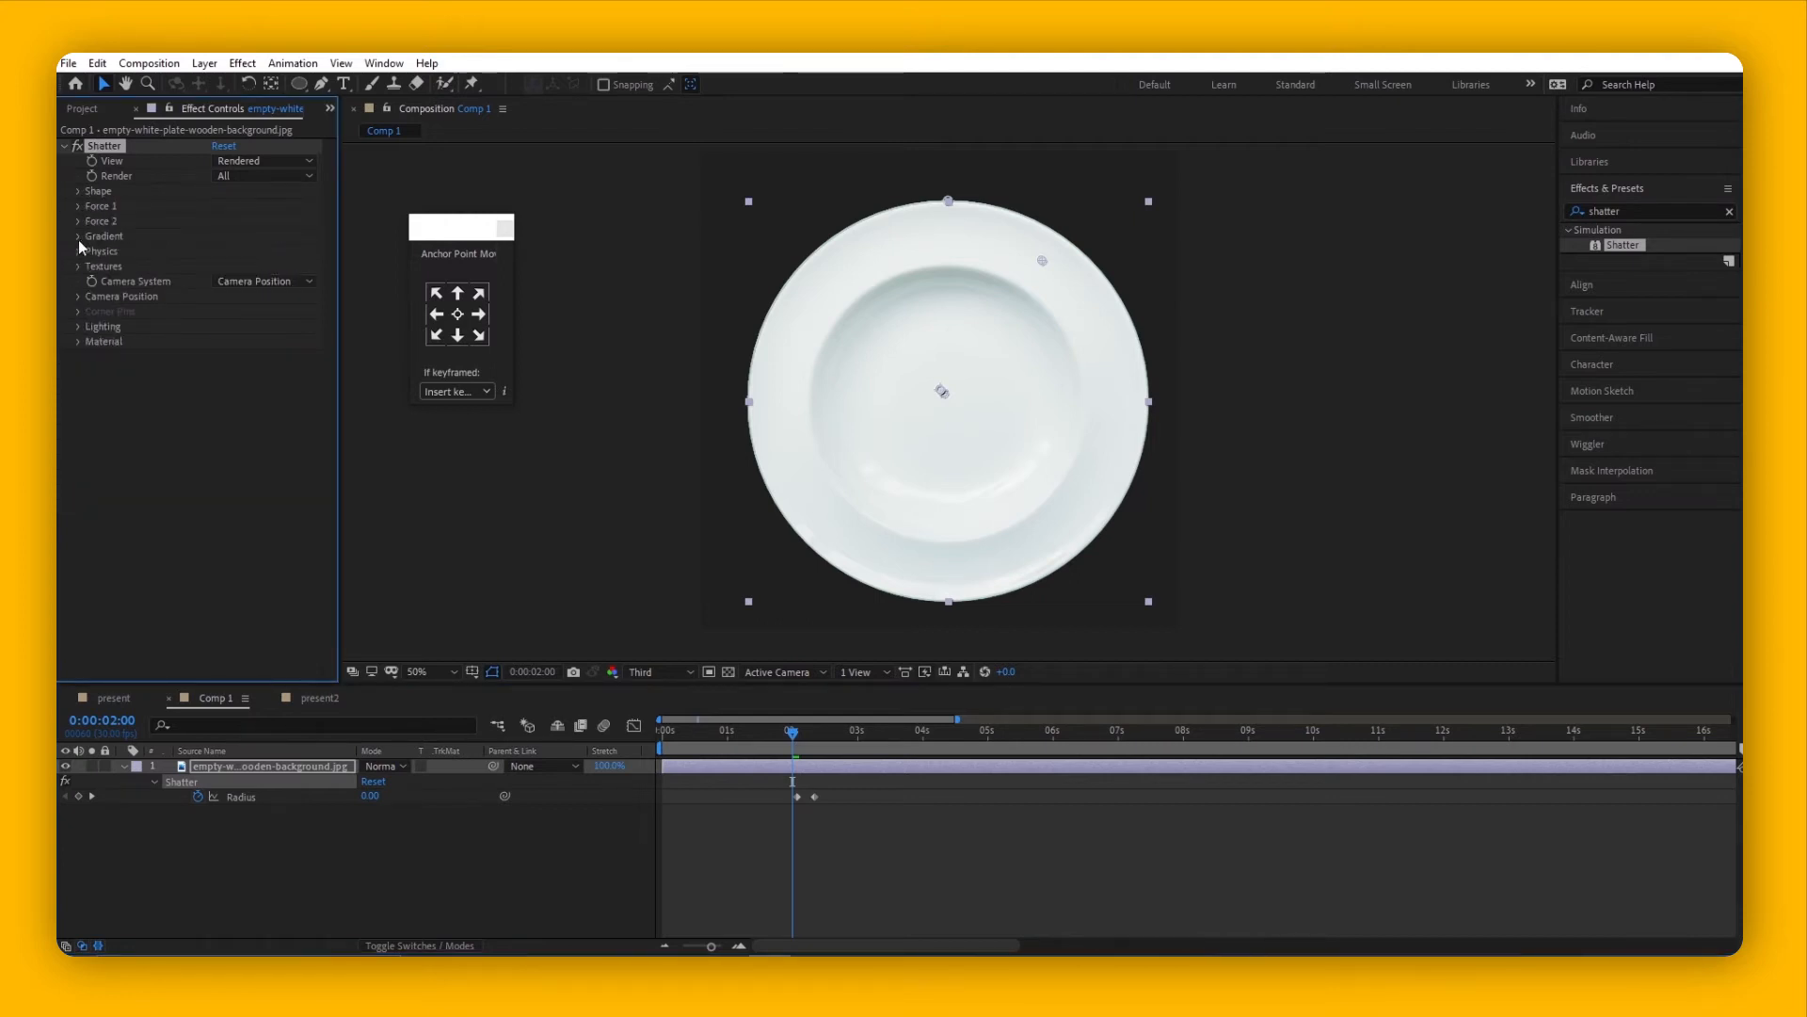
click(66, 250)
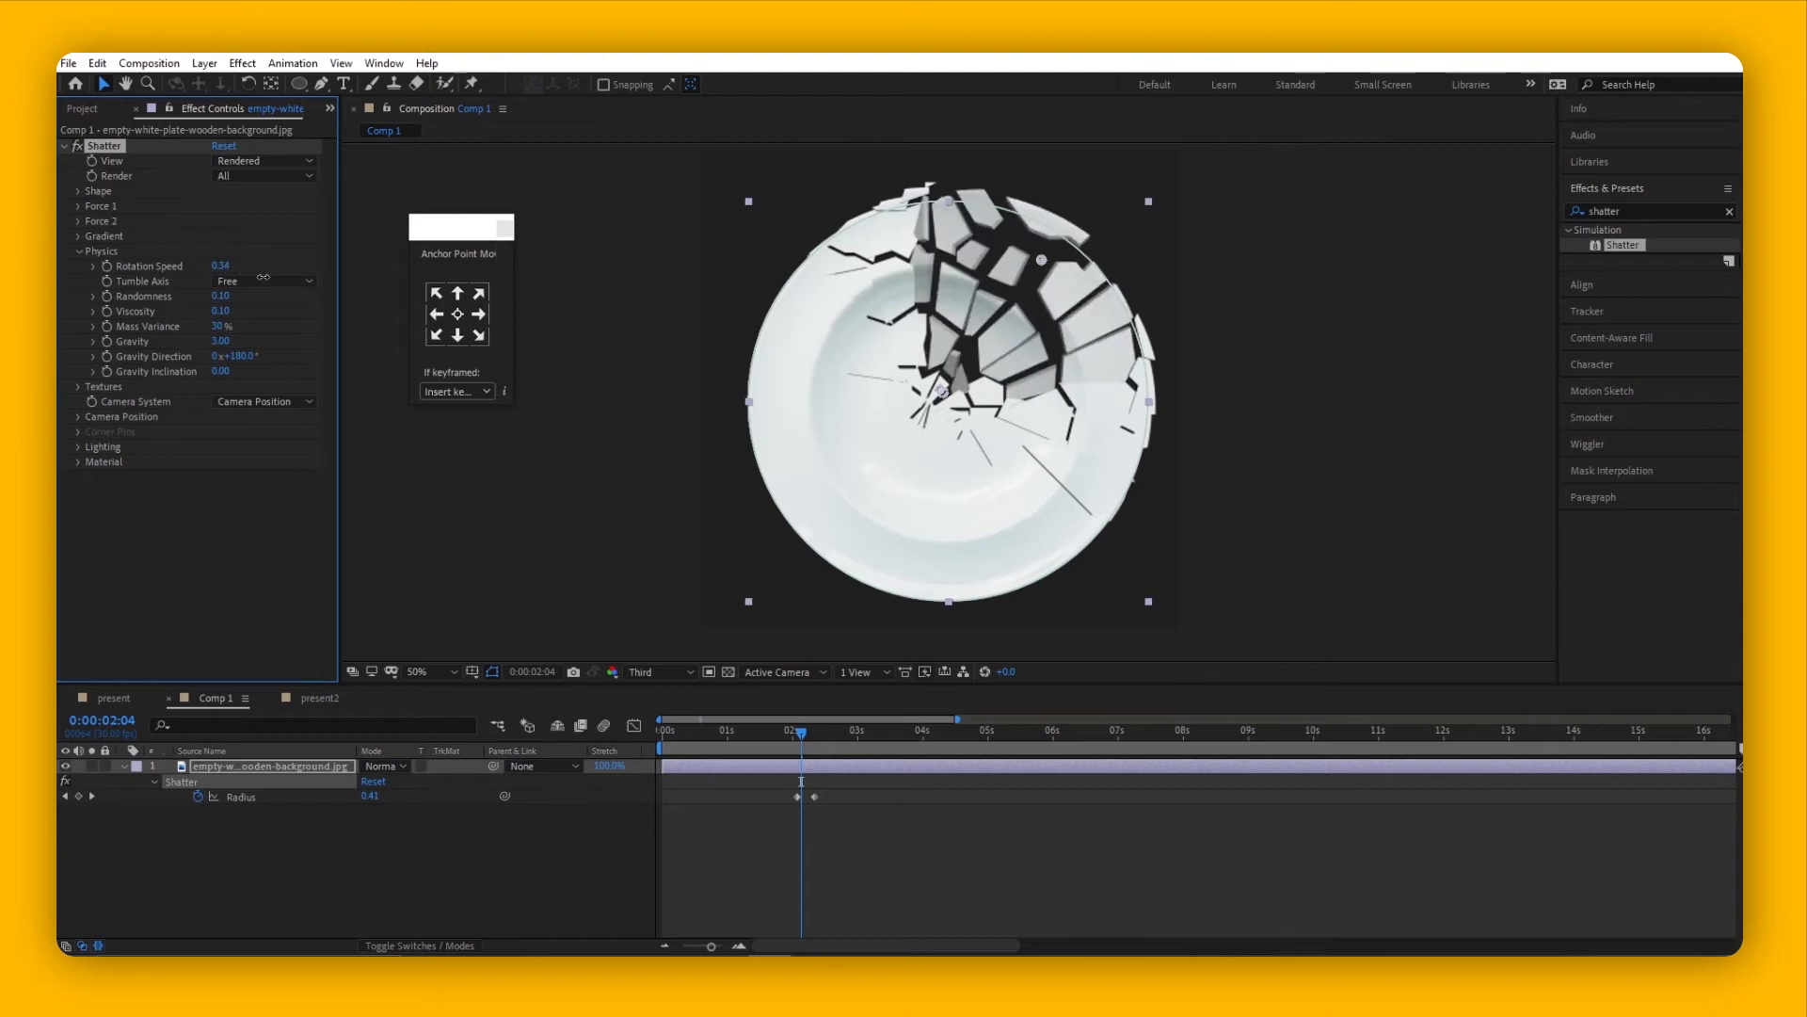
click(802, 733)
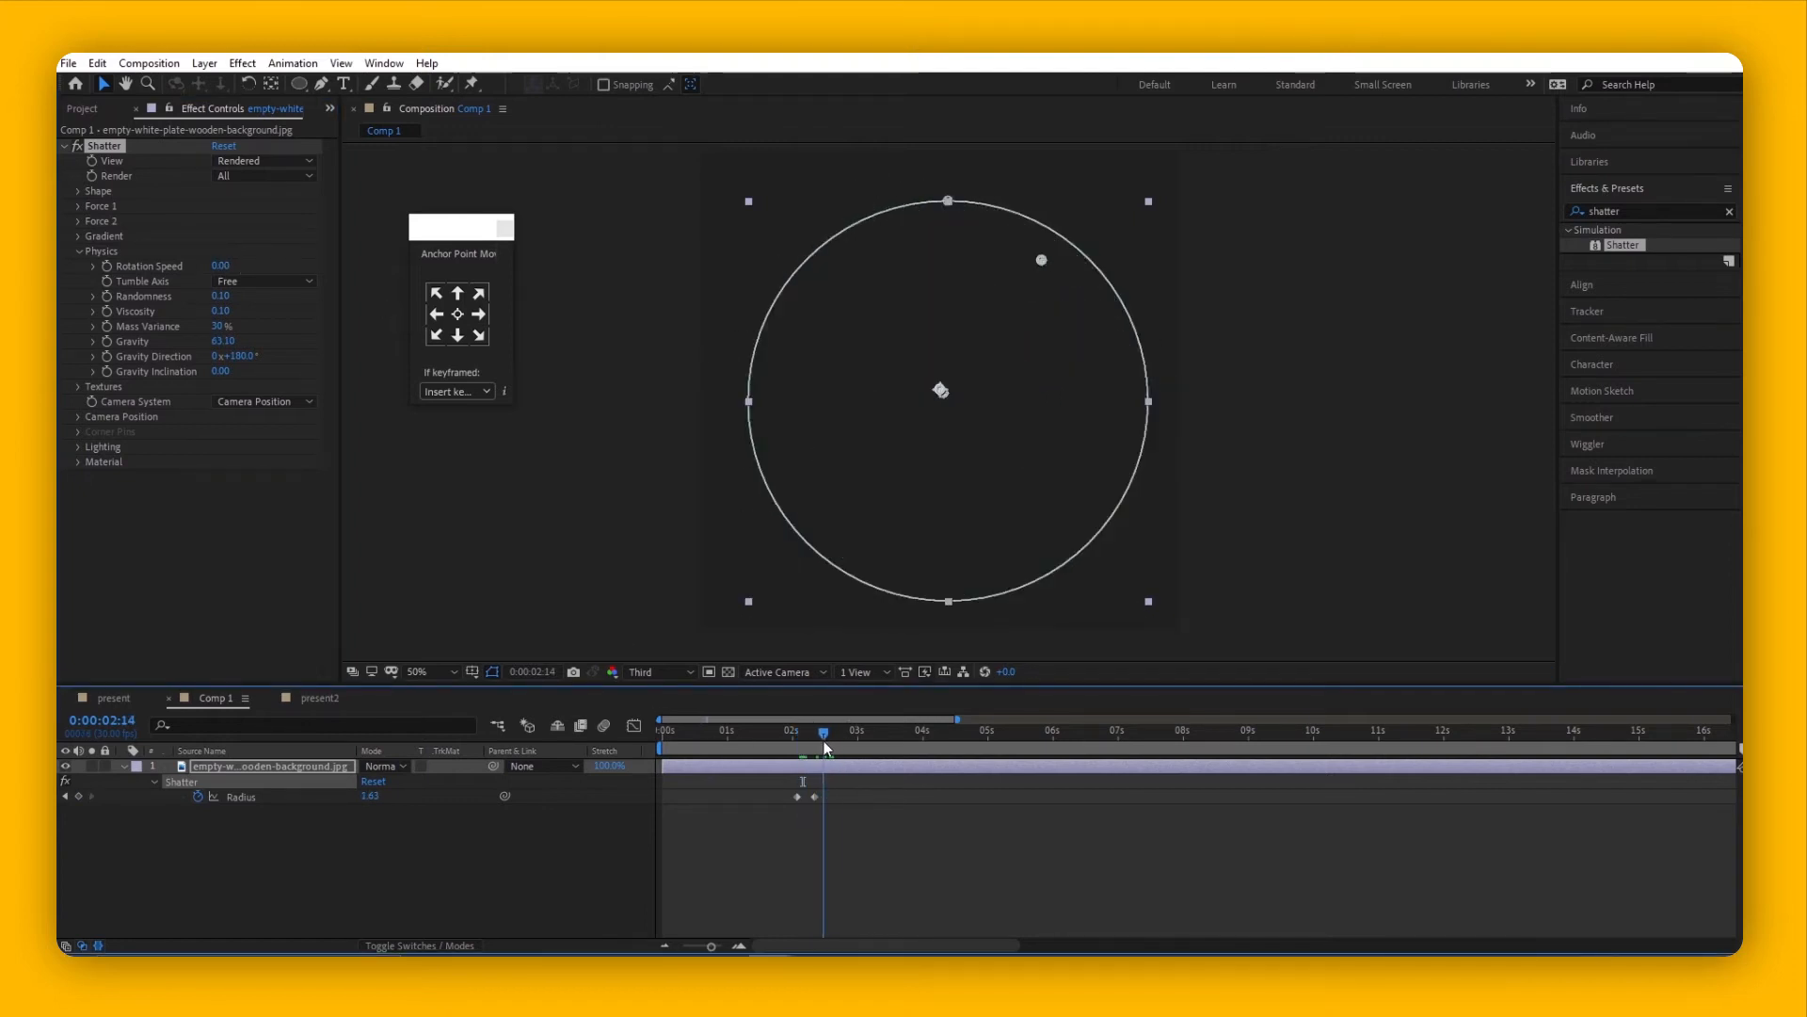
drag(824, 733, 806, 733)
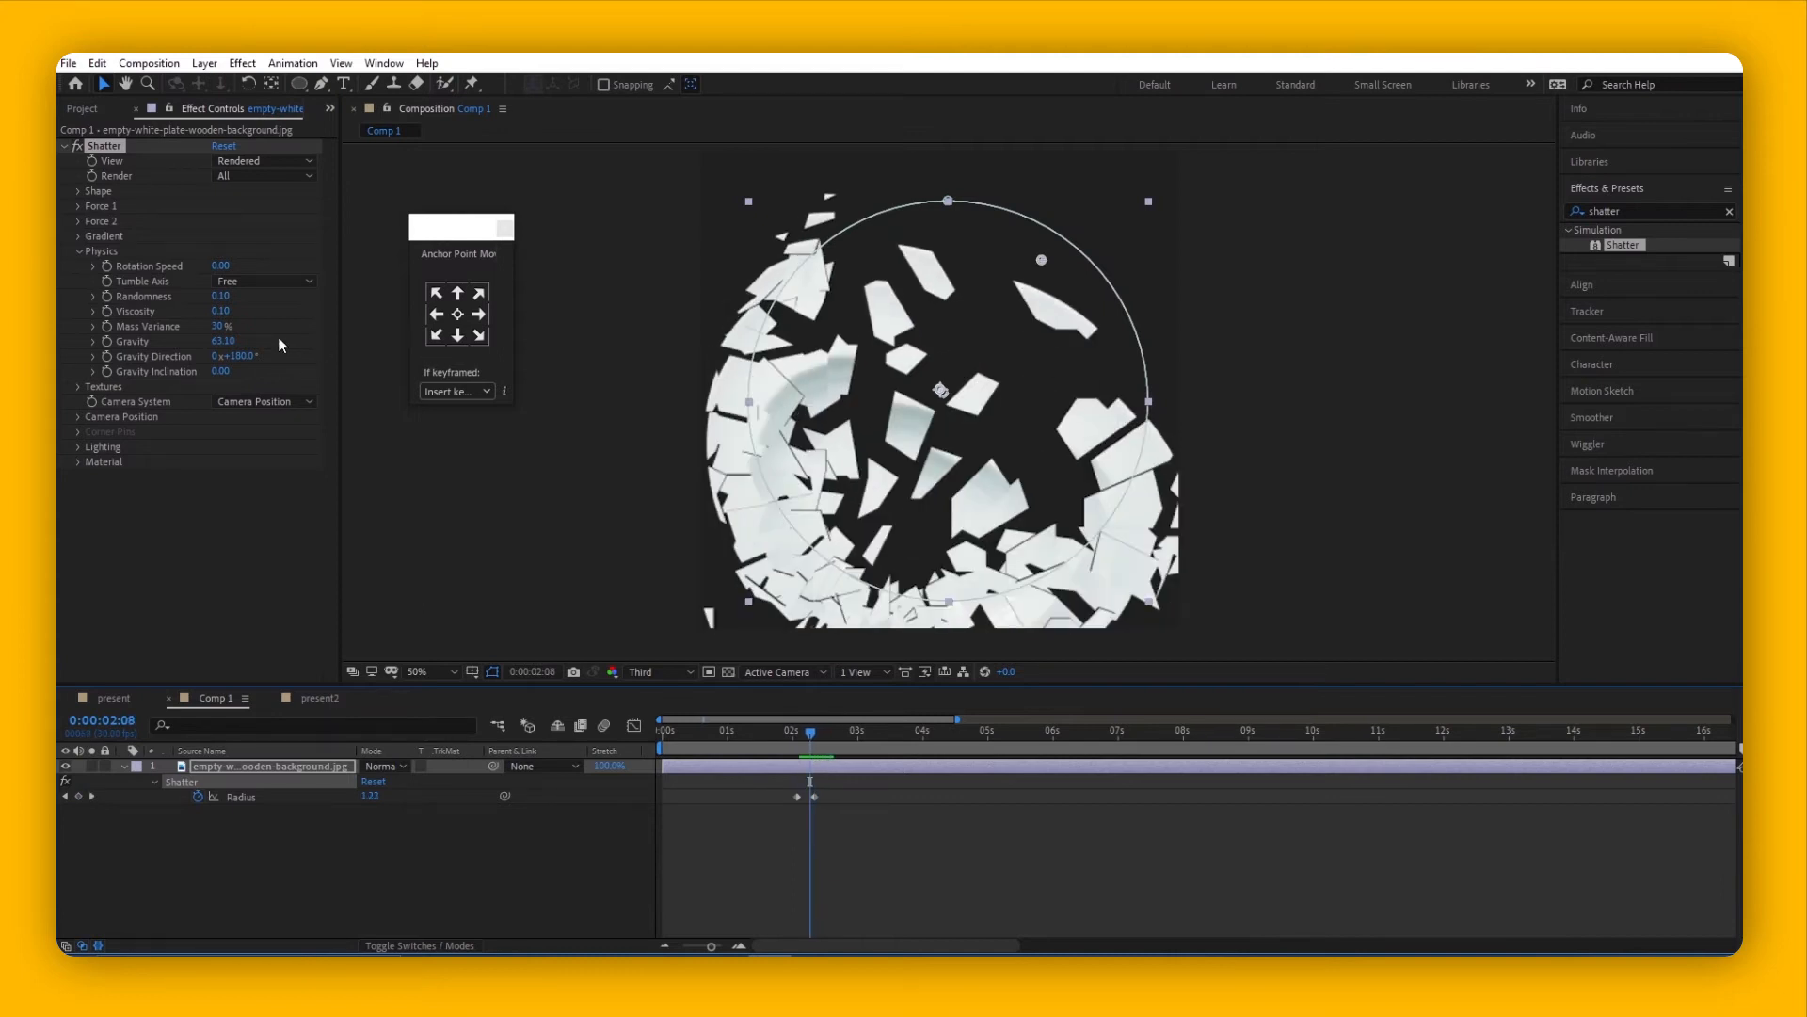
drag(222, 340, 222, 323)
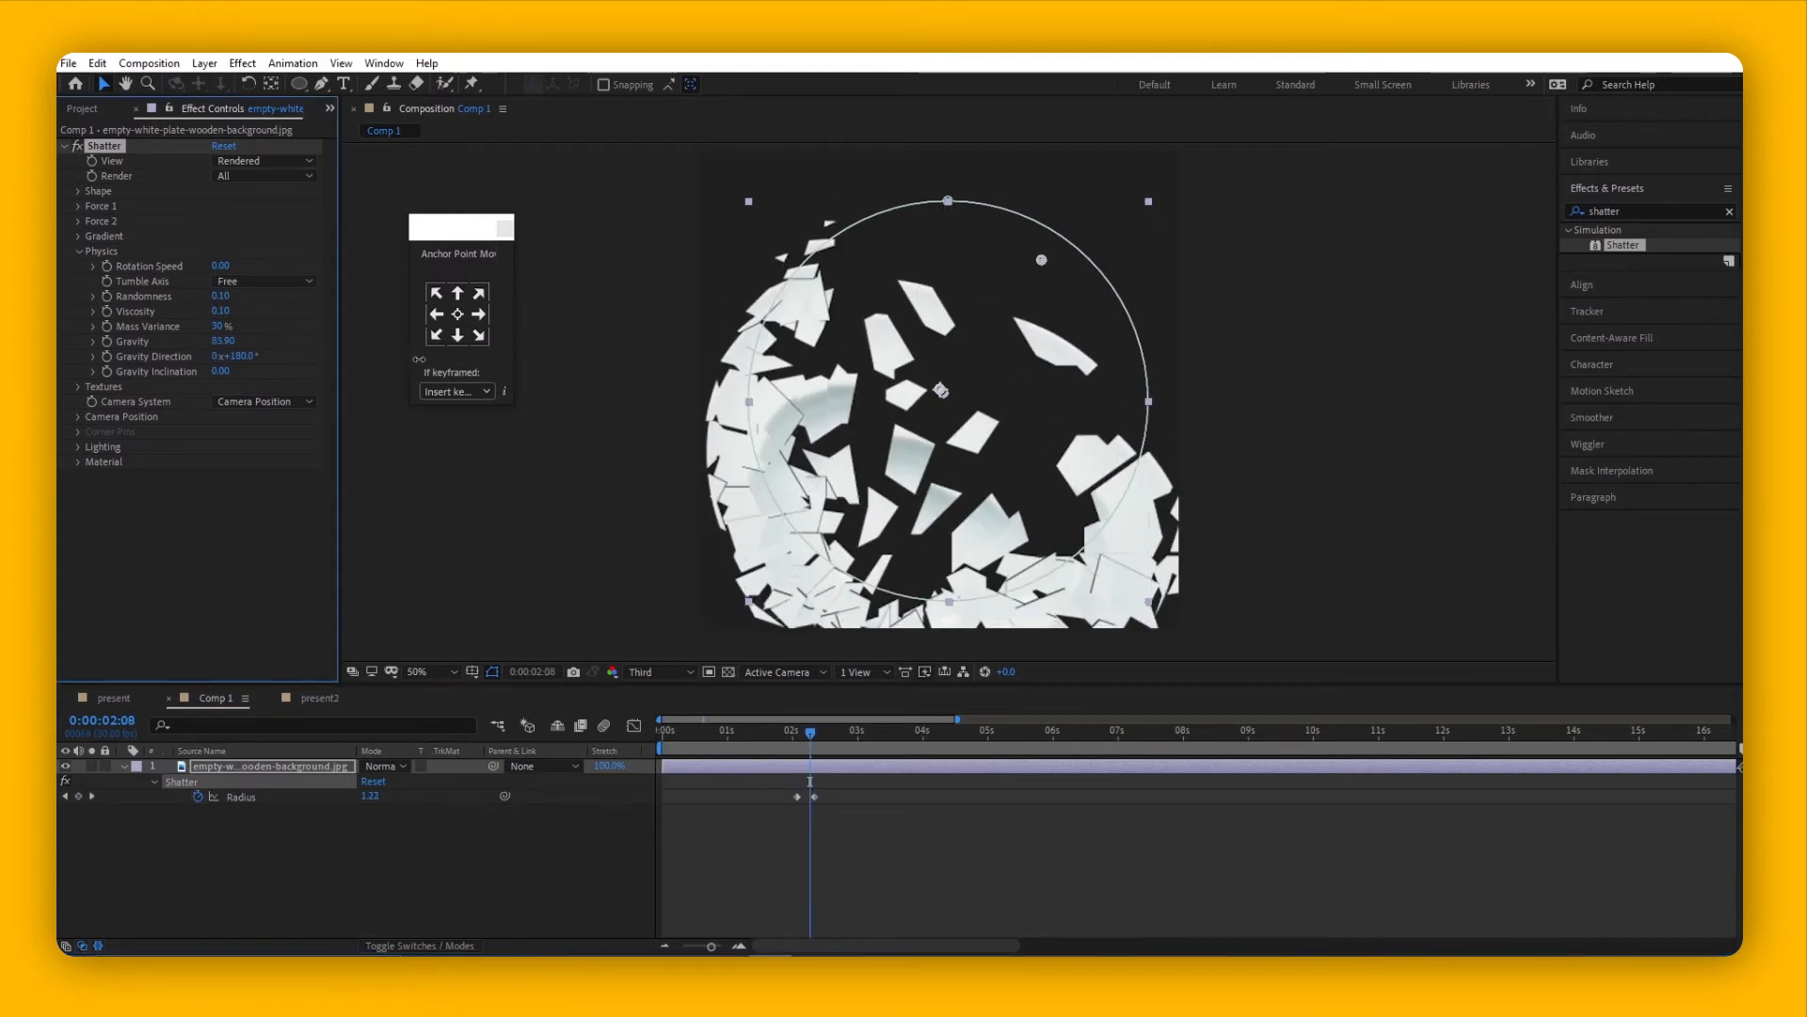
drag(811, 730, 778, 730)
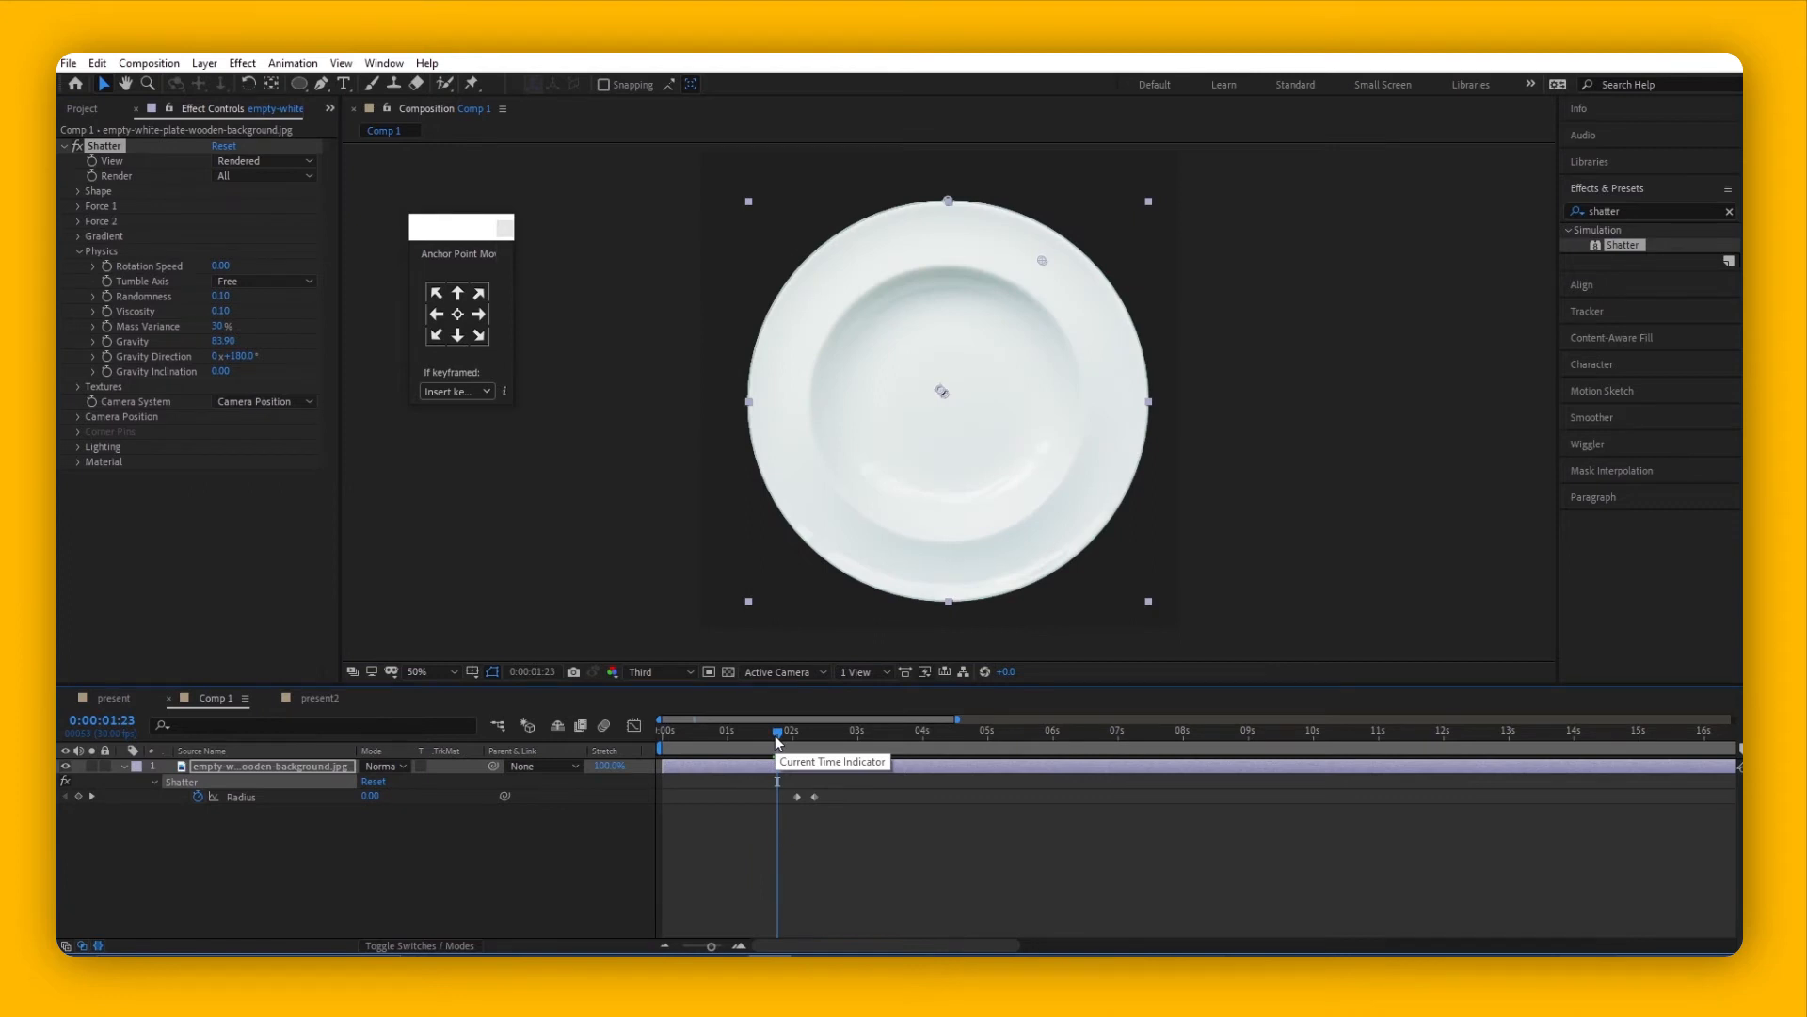
click(319, 698)
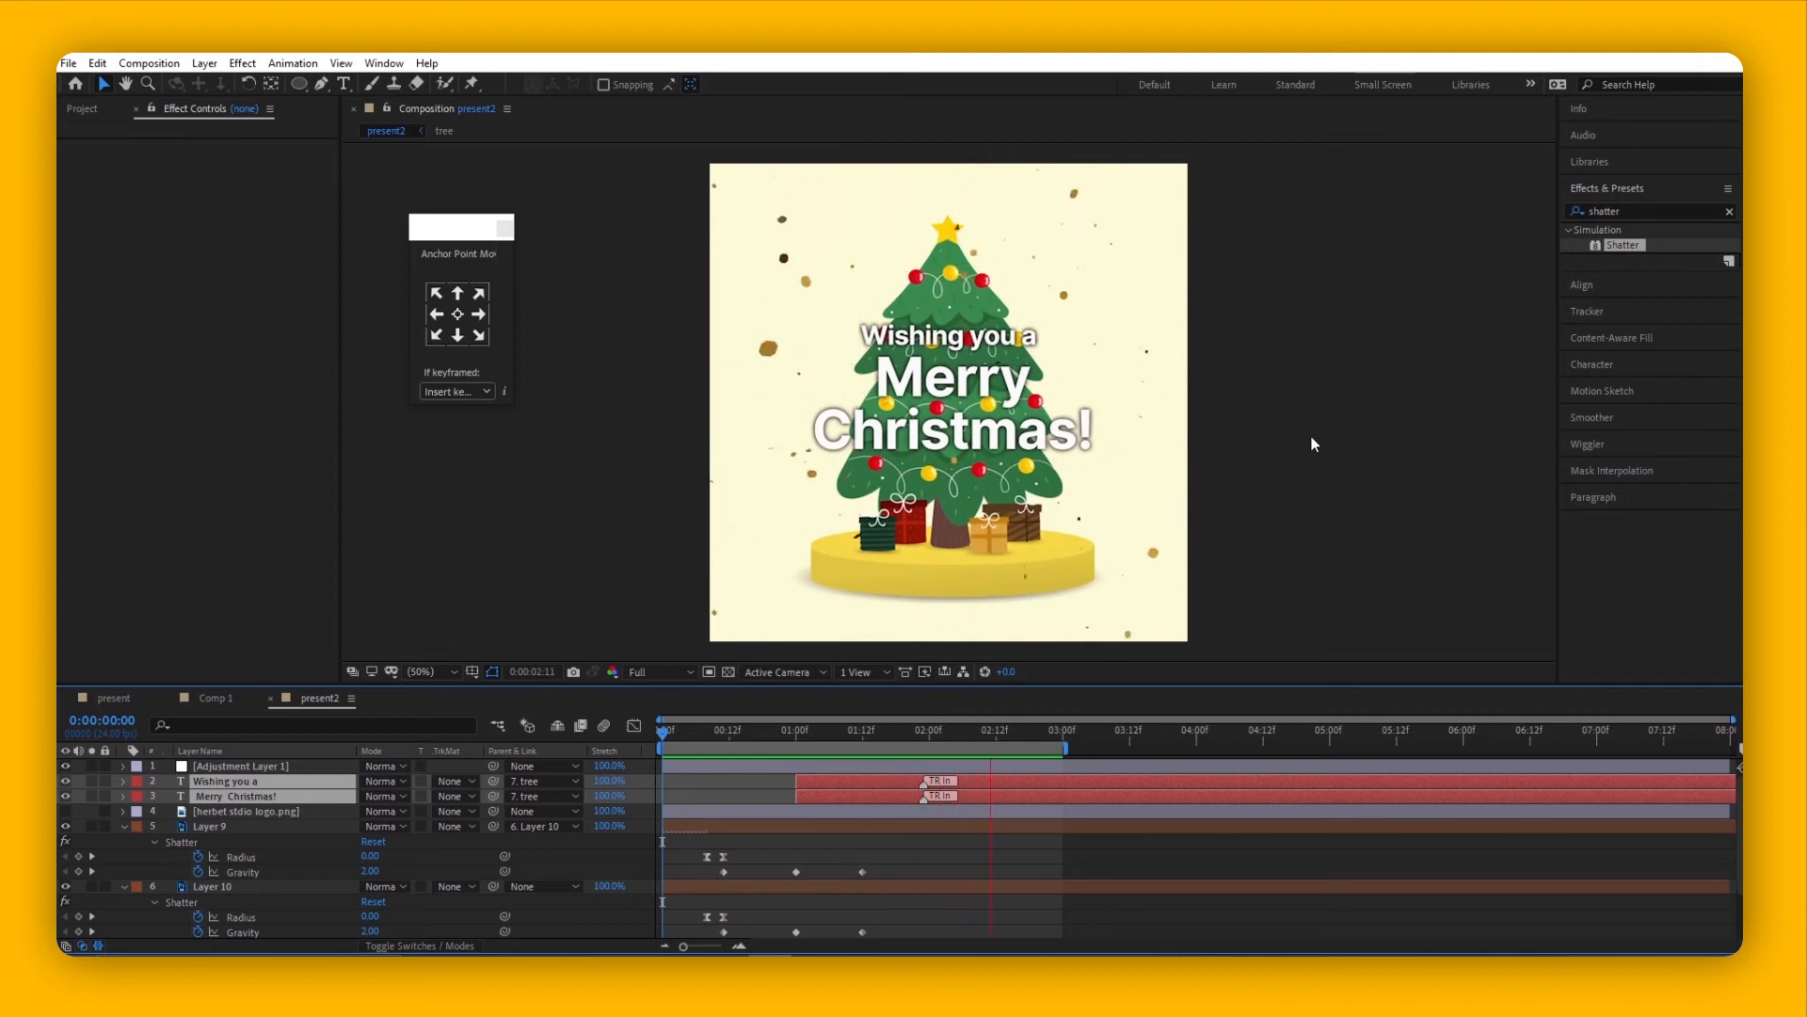
- Select Layer 9 in present2 to inspect its Shatter confetti
click(663, 750)
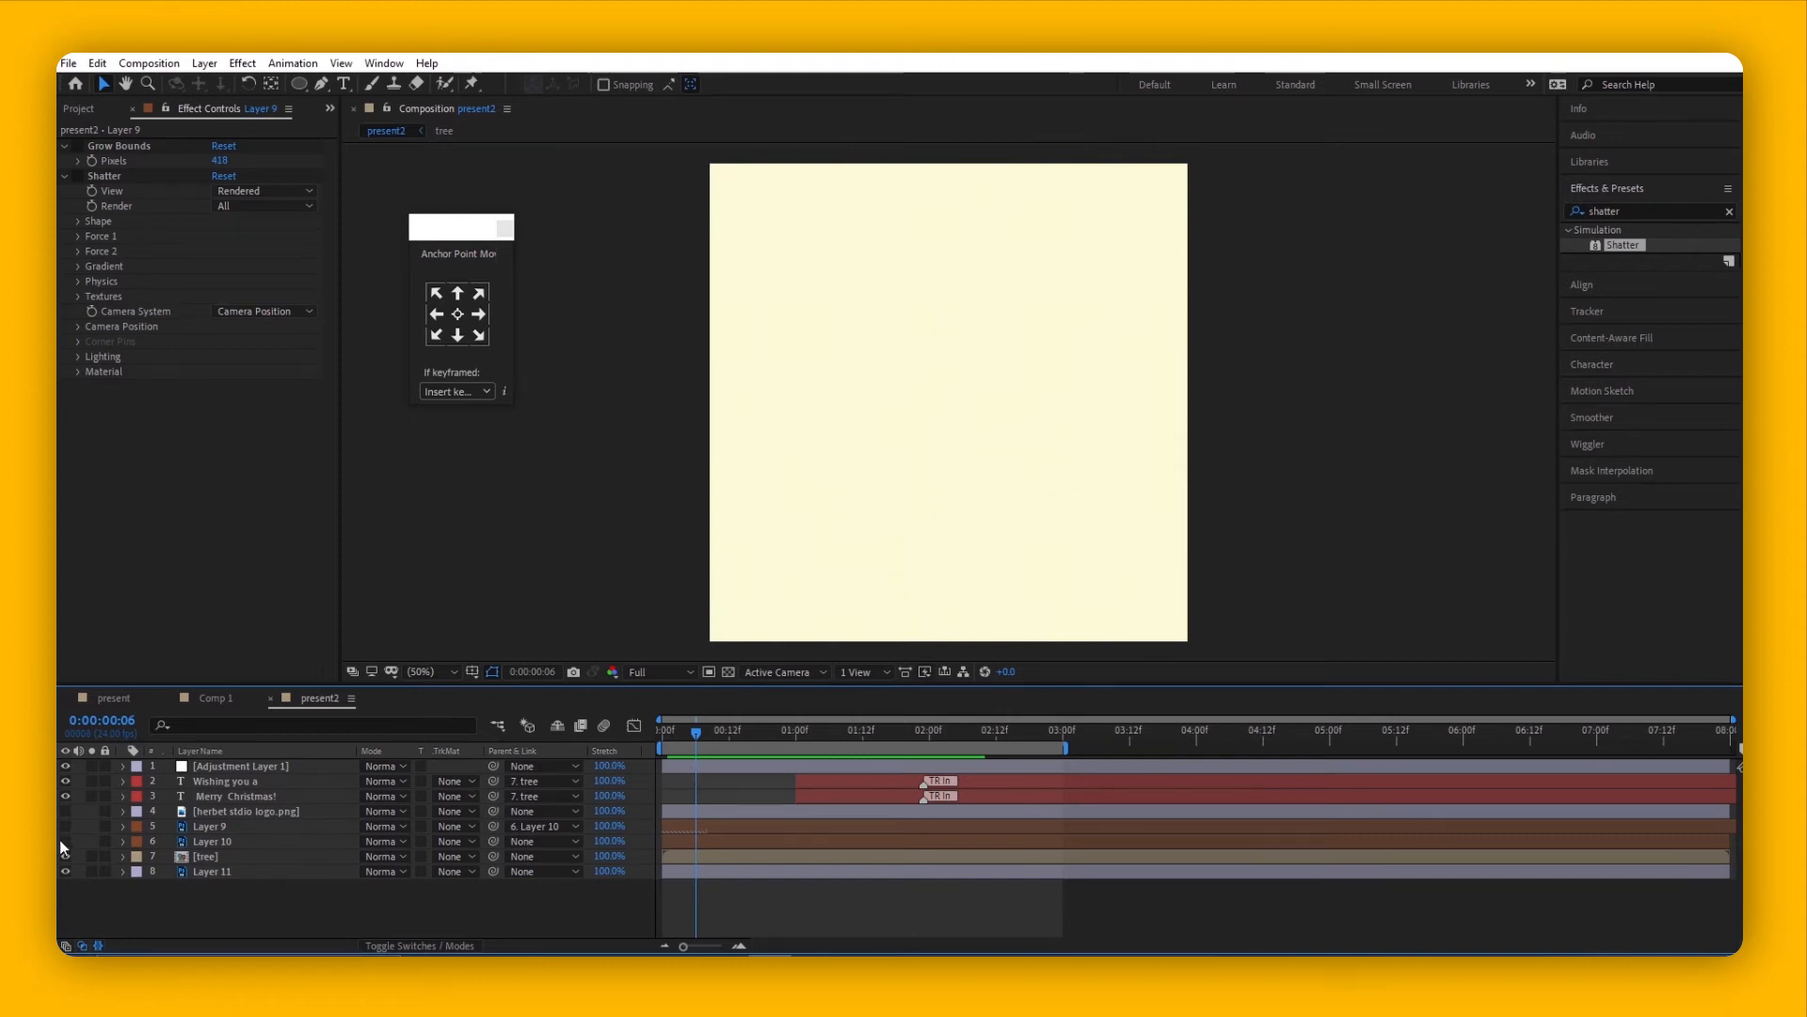
click(717, 731)
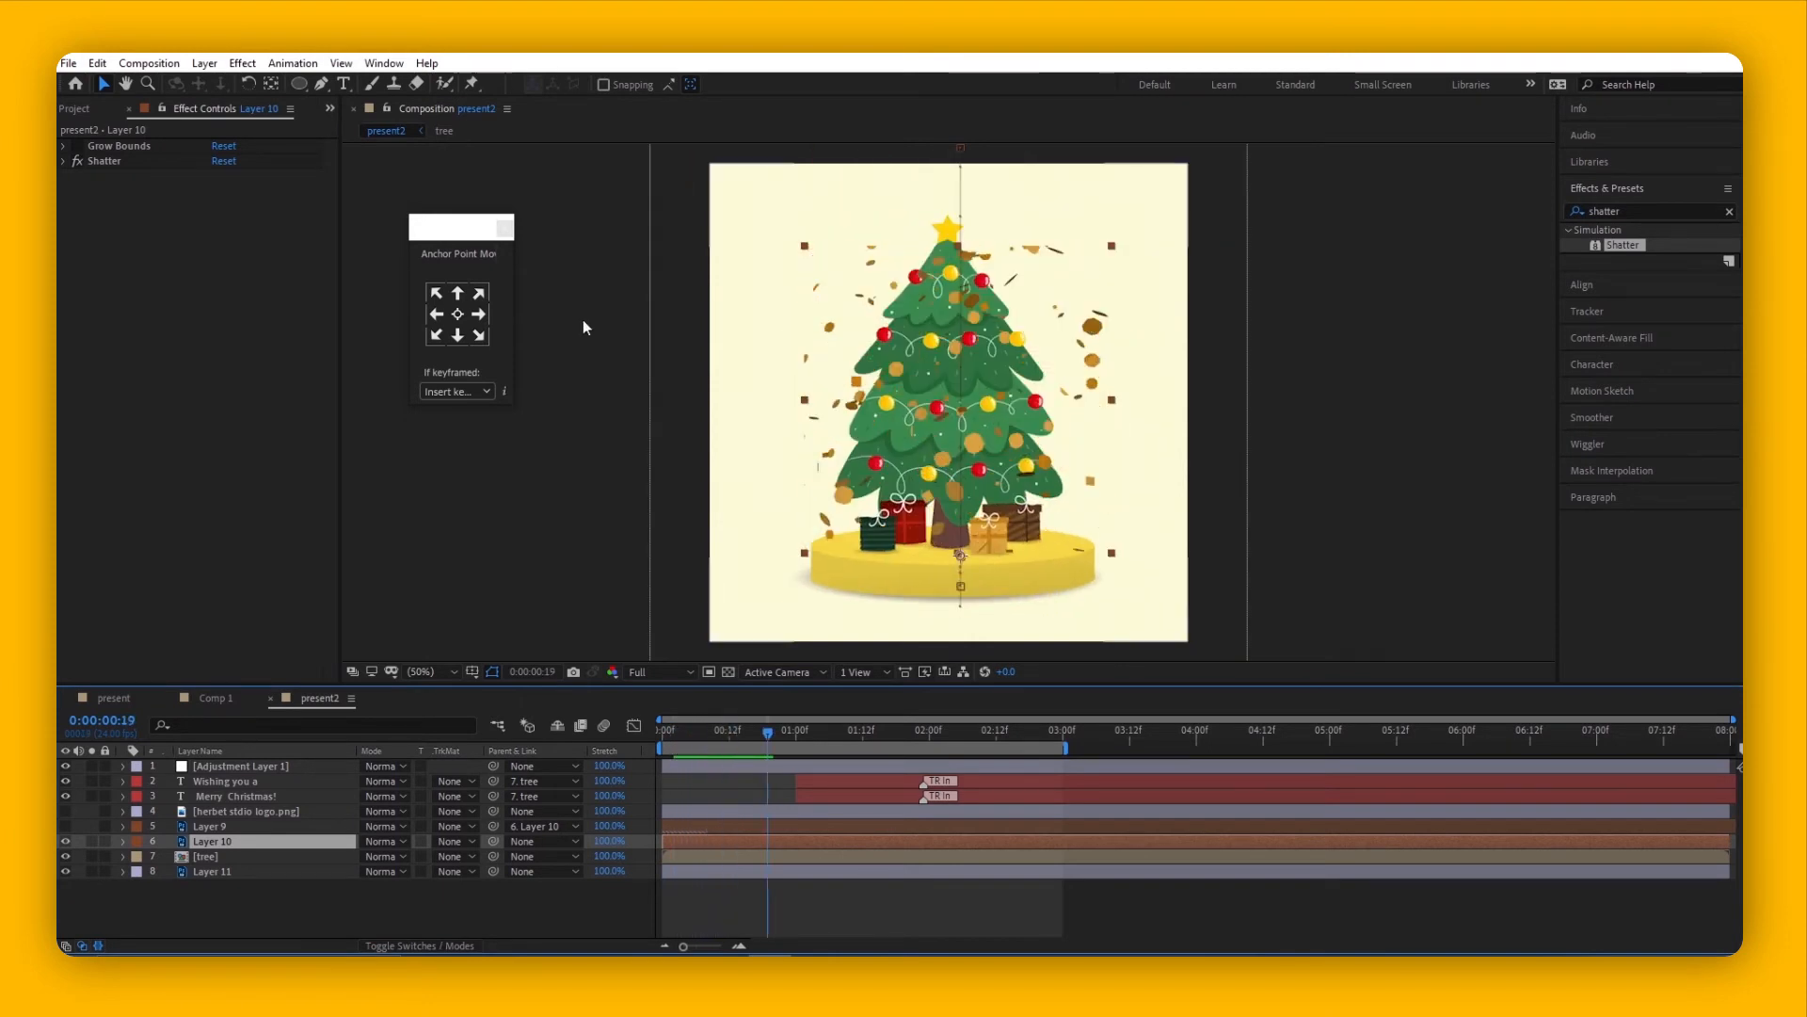
- Apply Grow Bounds (418 pixels) to Layer 10 and preview the wider confetti spread
click(751, 731)
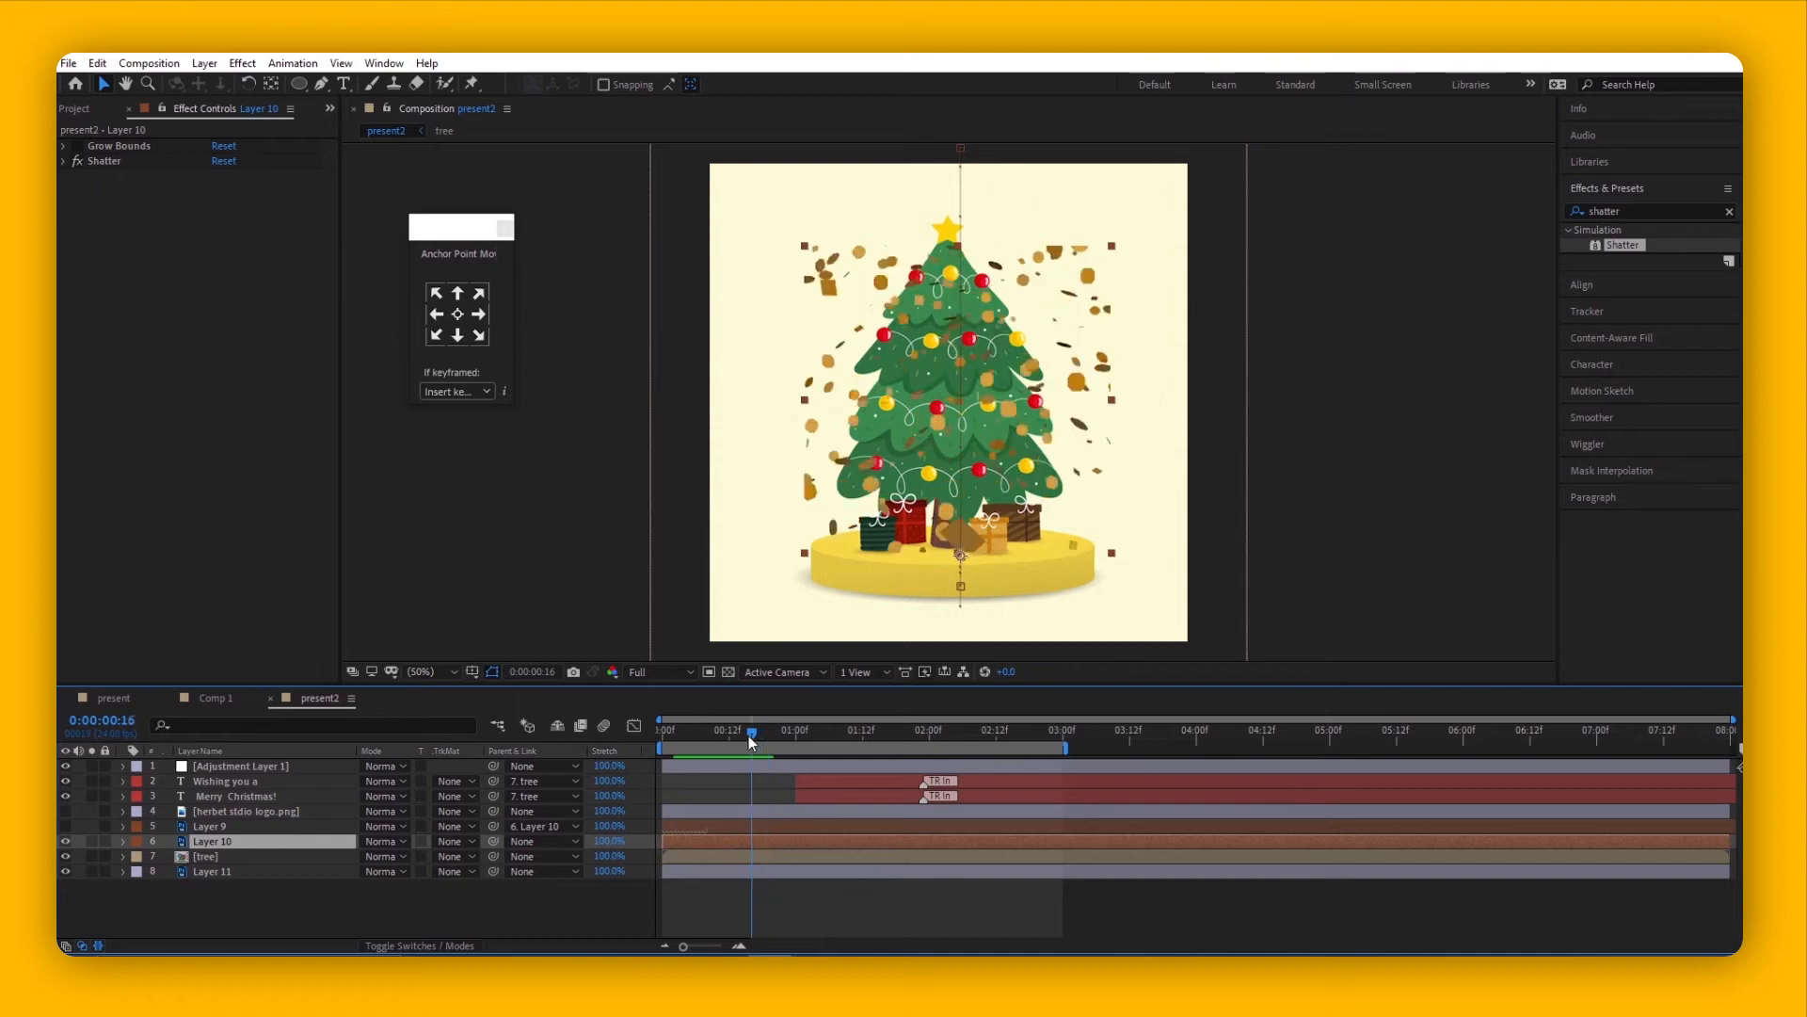
drag(750, 730, 738, 729)
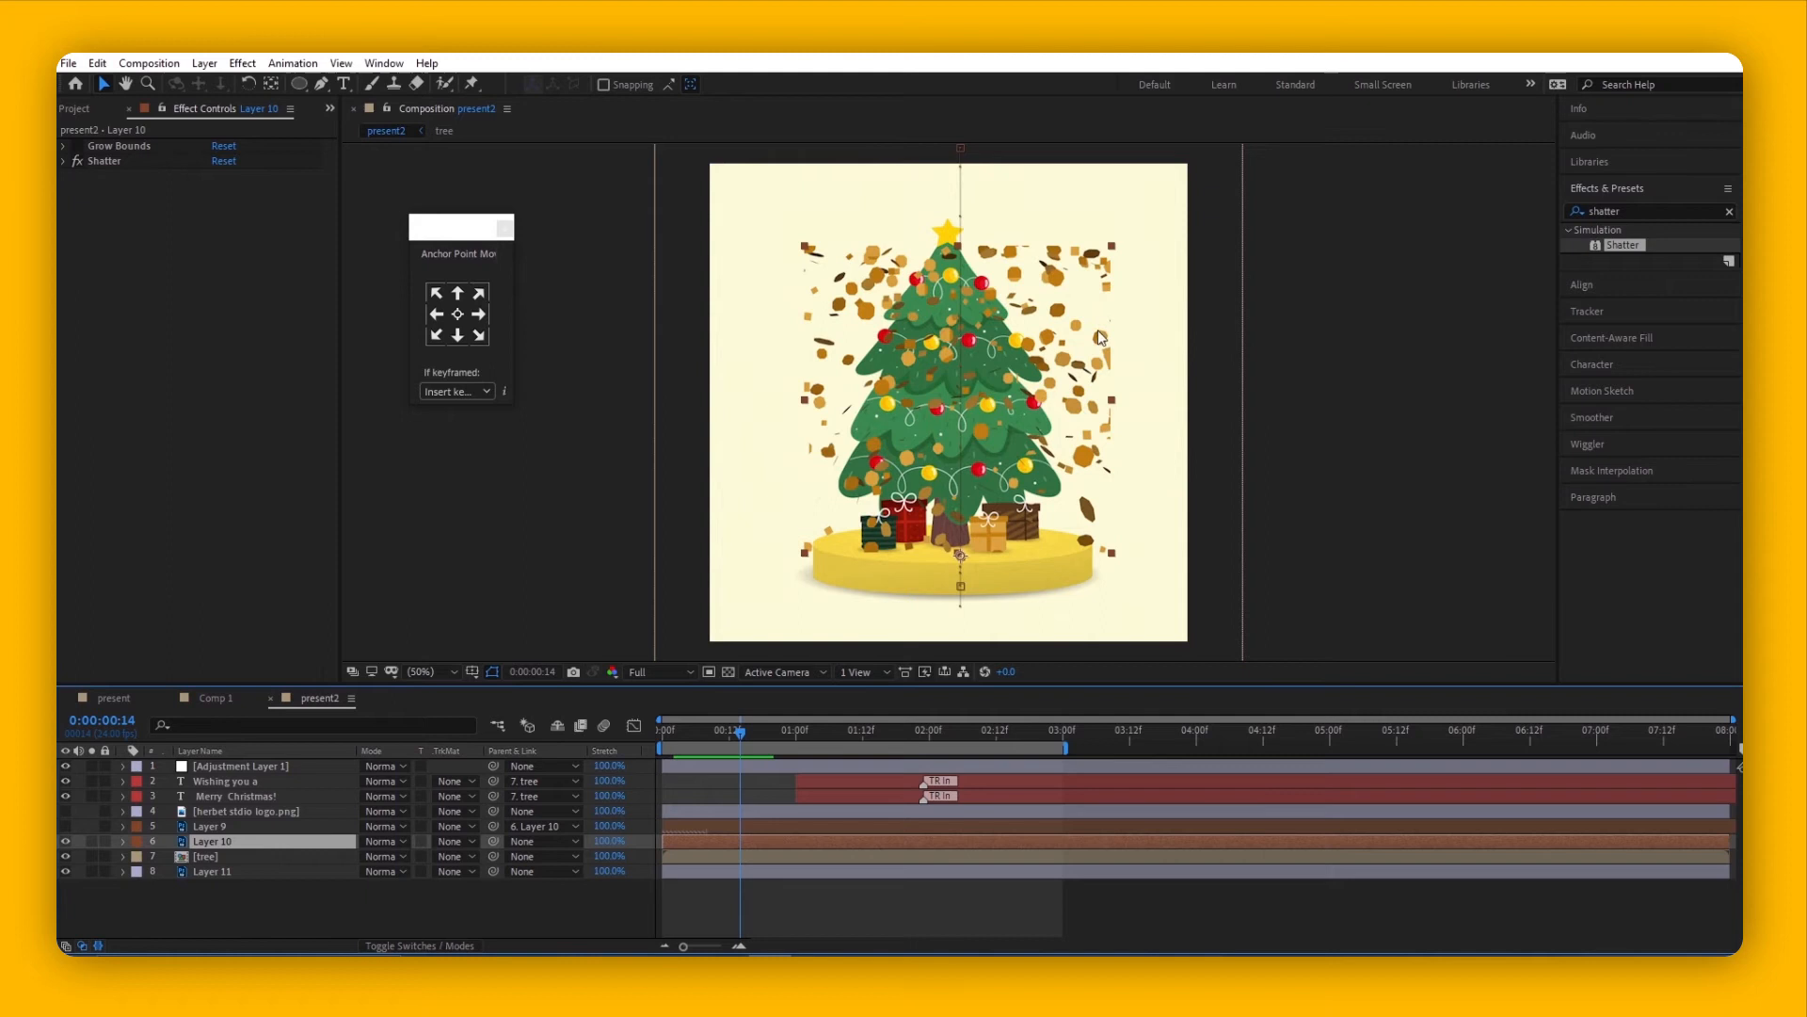
mouse_move(1058, 246)
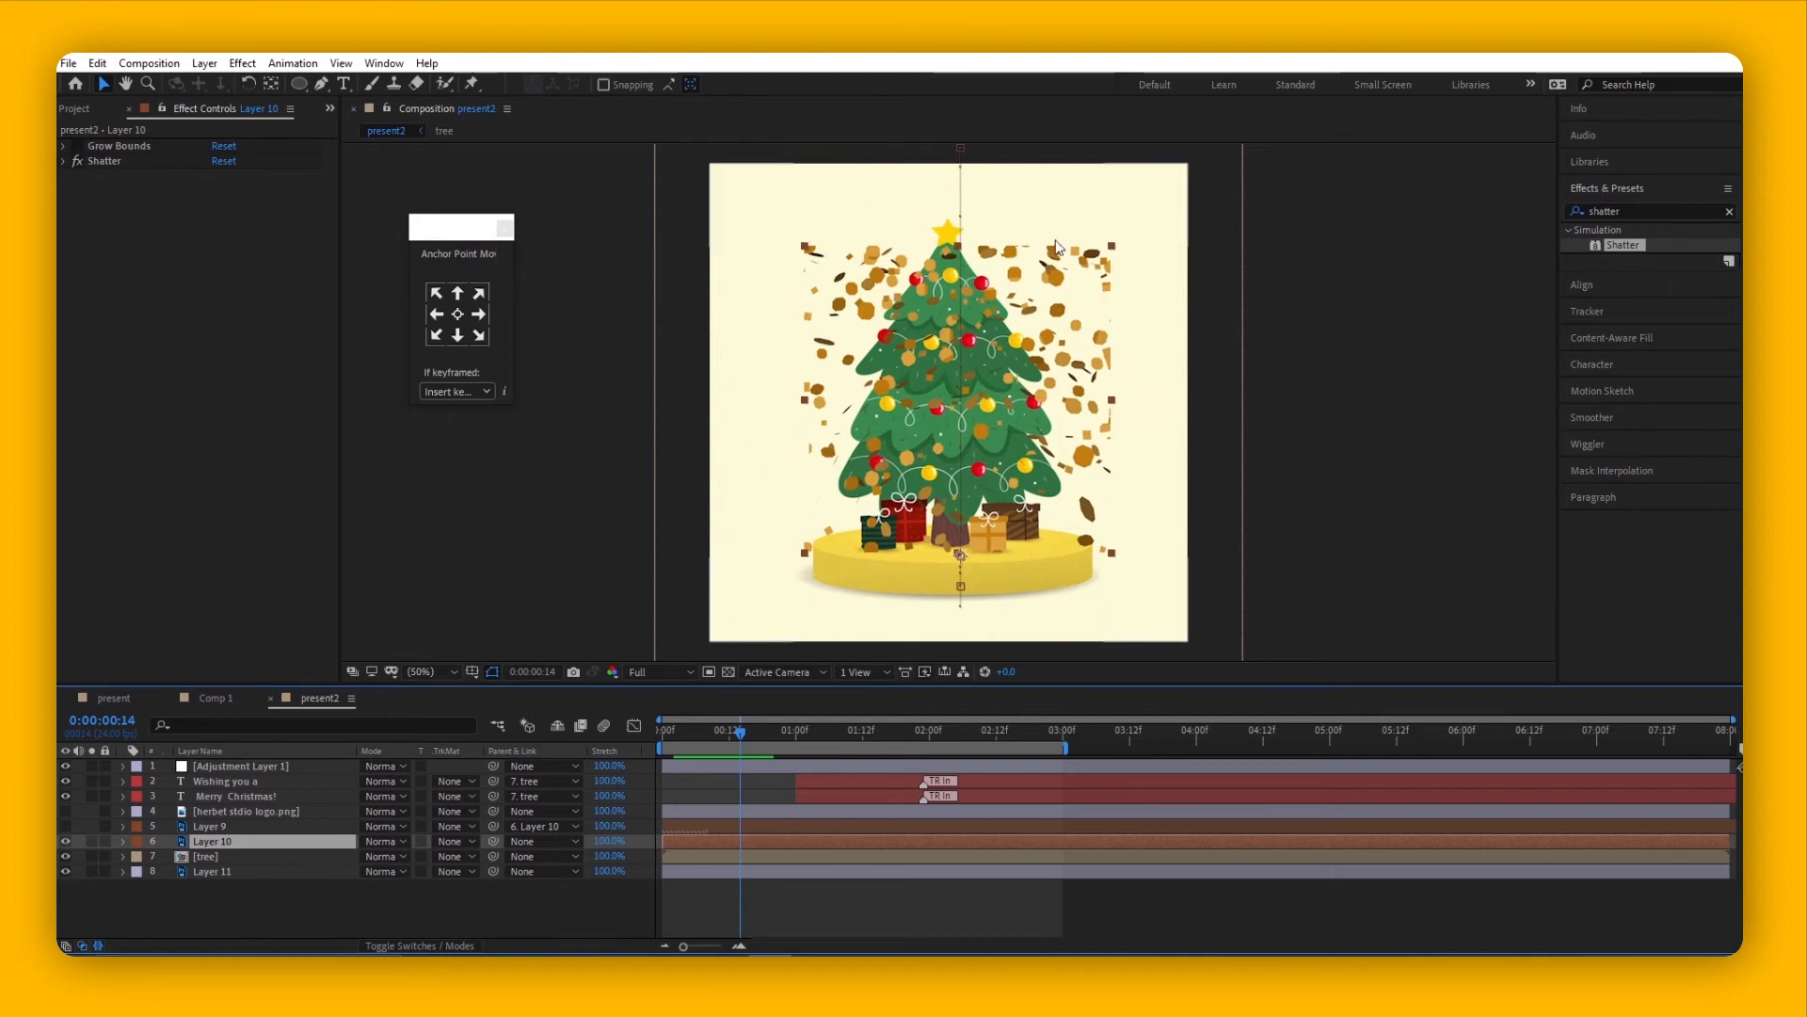
mouse_move(810, 414)
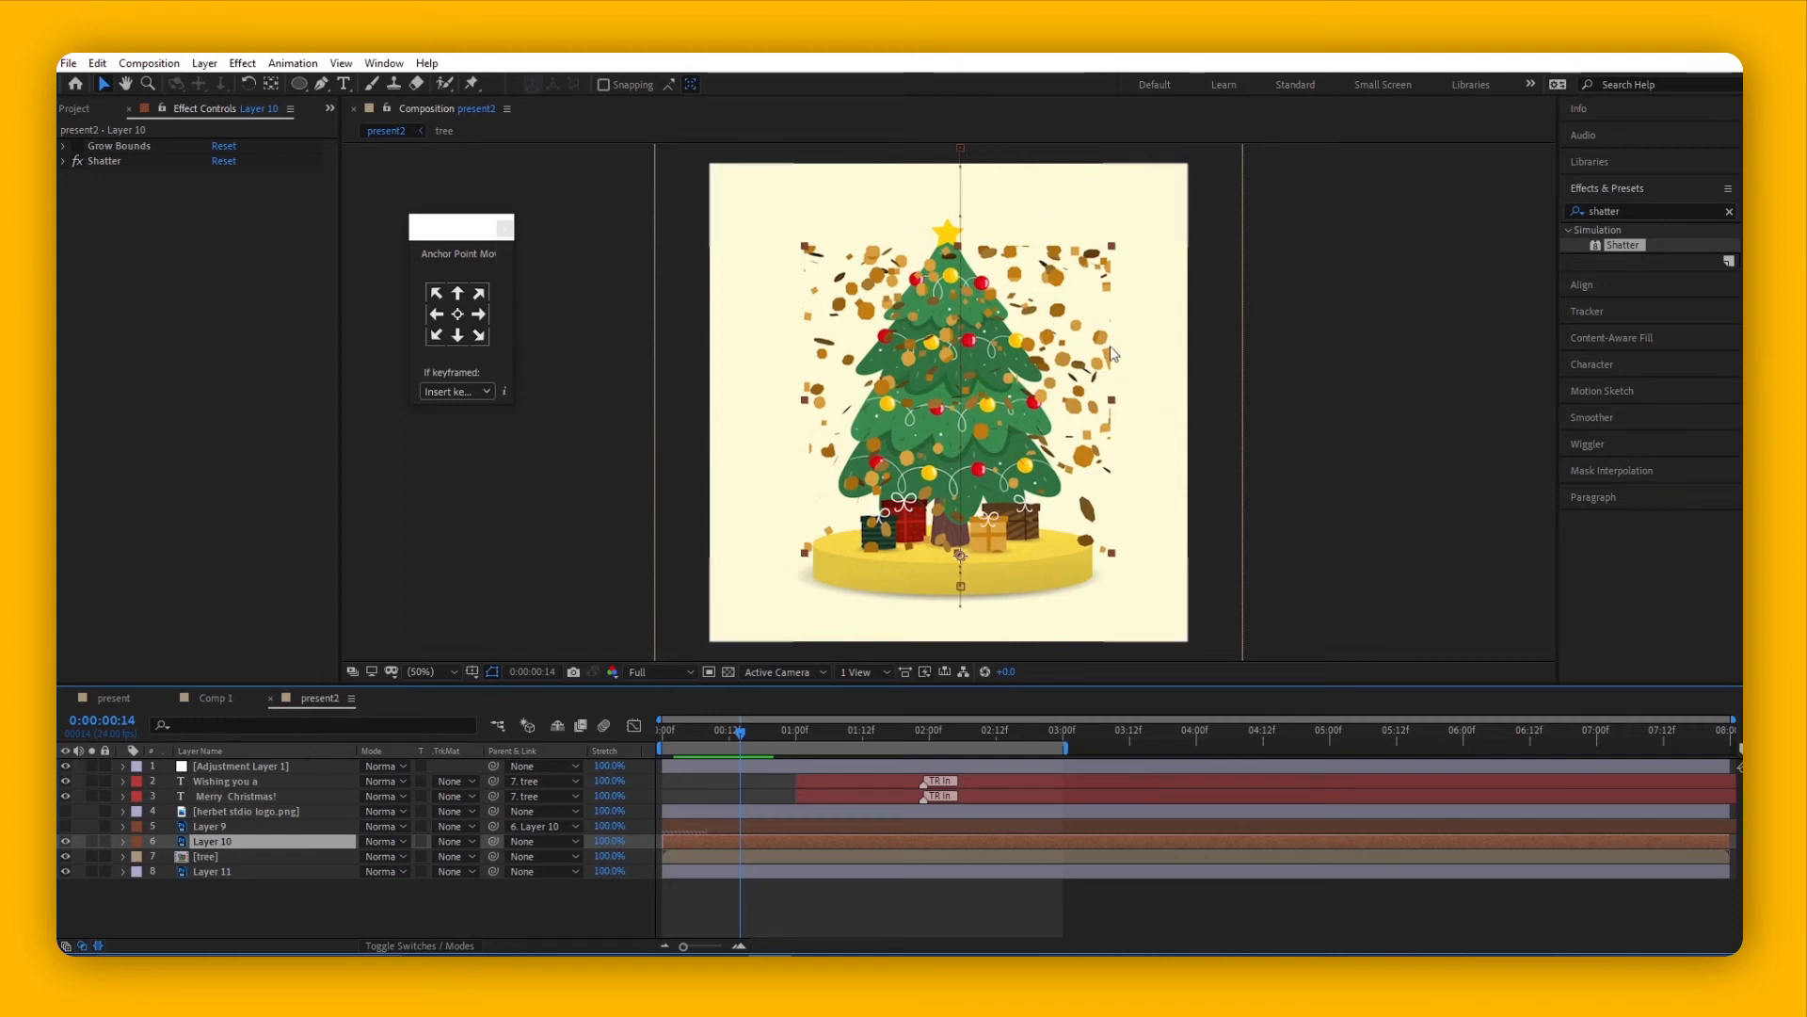
click(1636, 210)
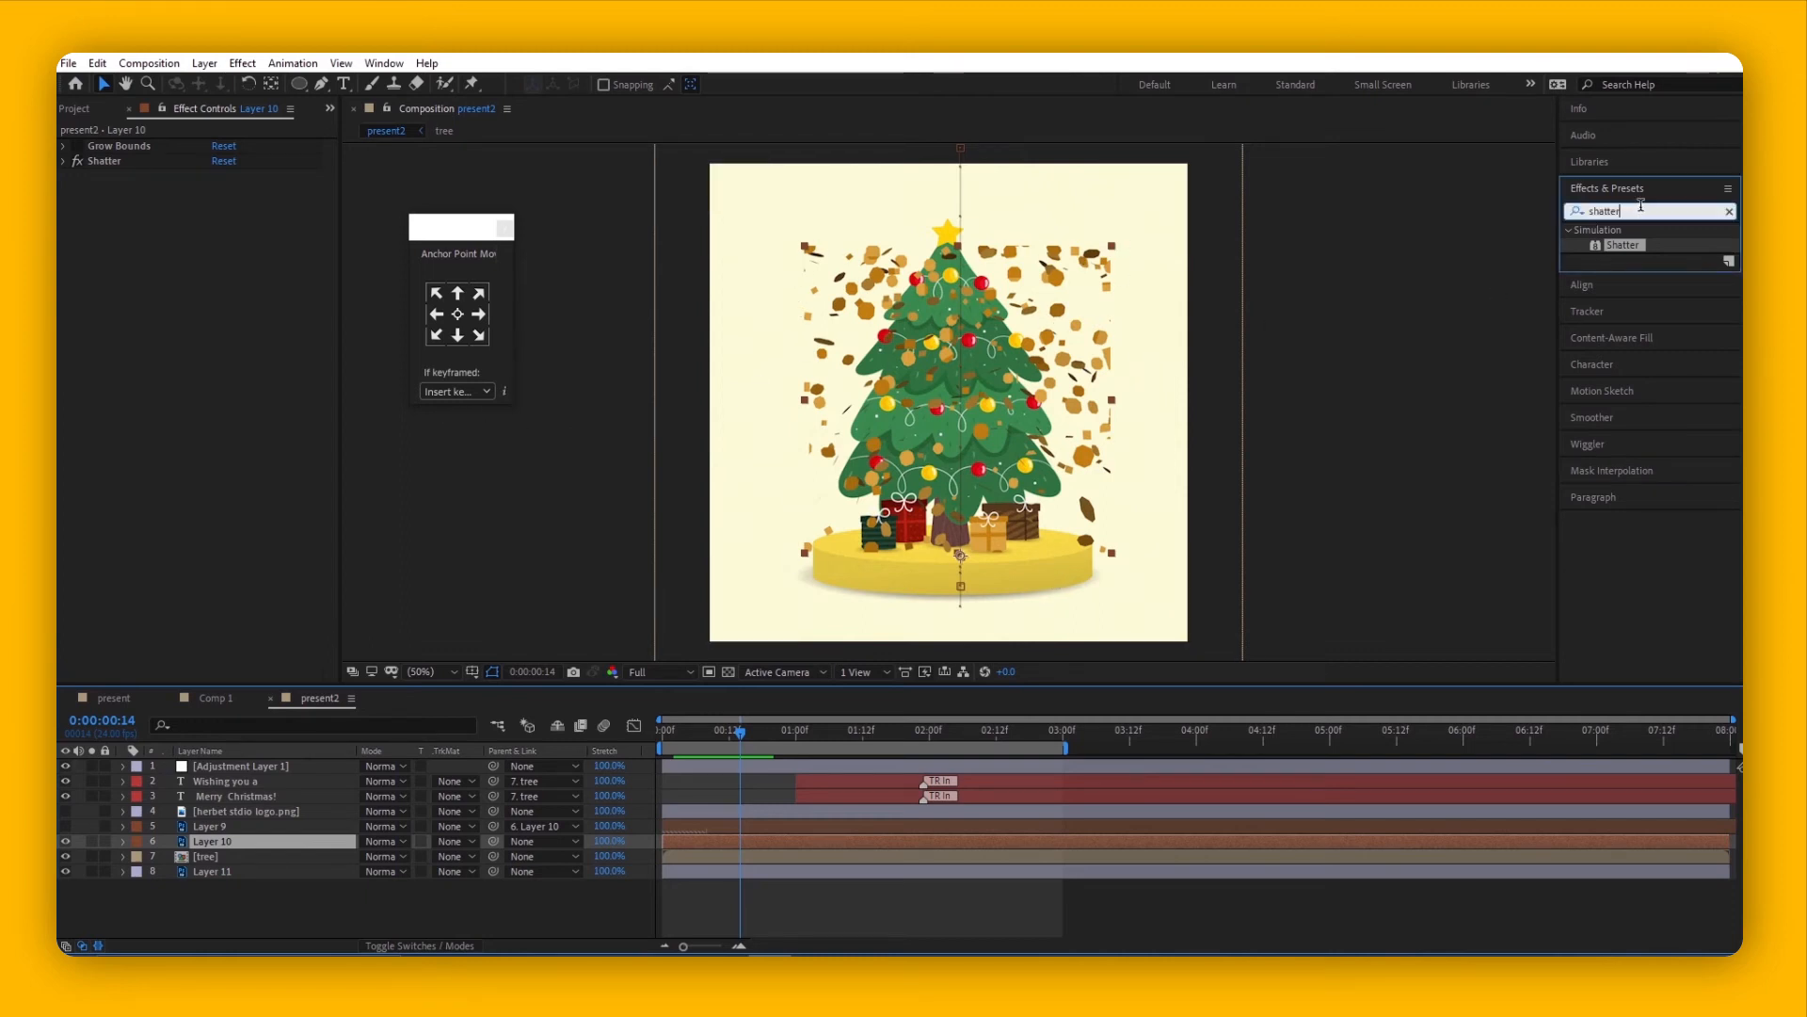
text(grow bo)
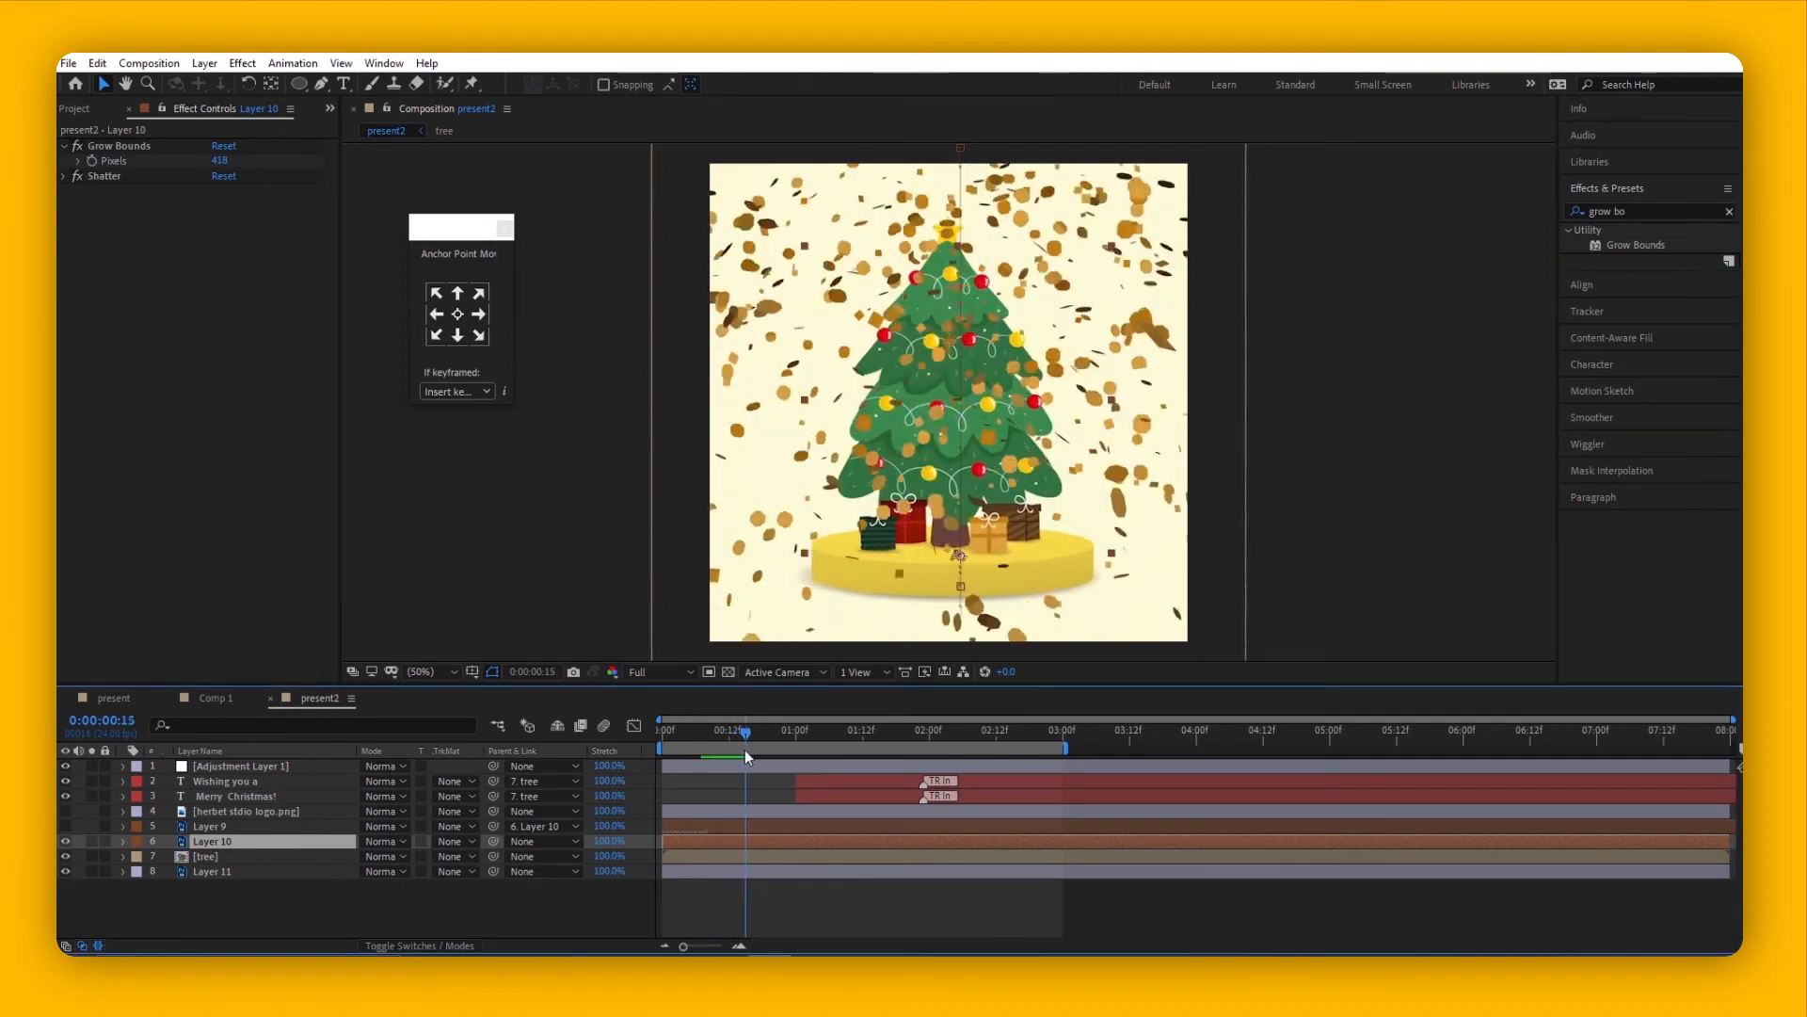
drag(743, 730, 781, 730)
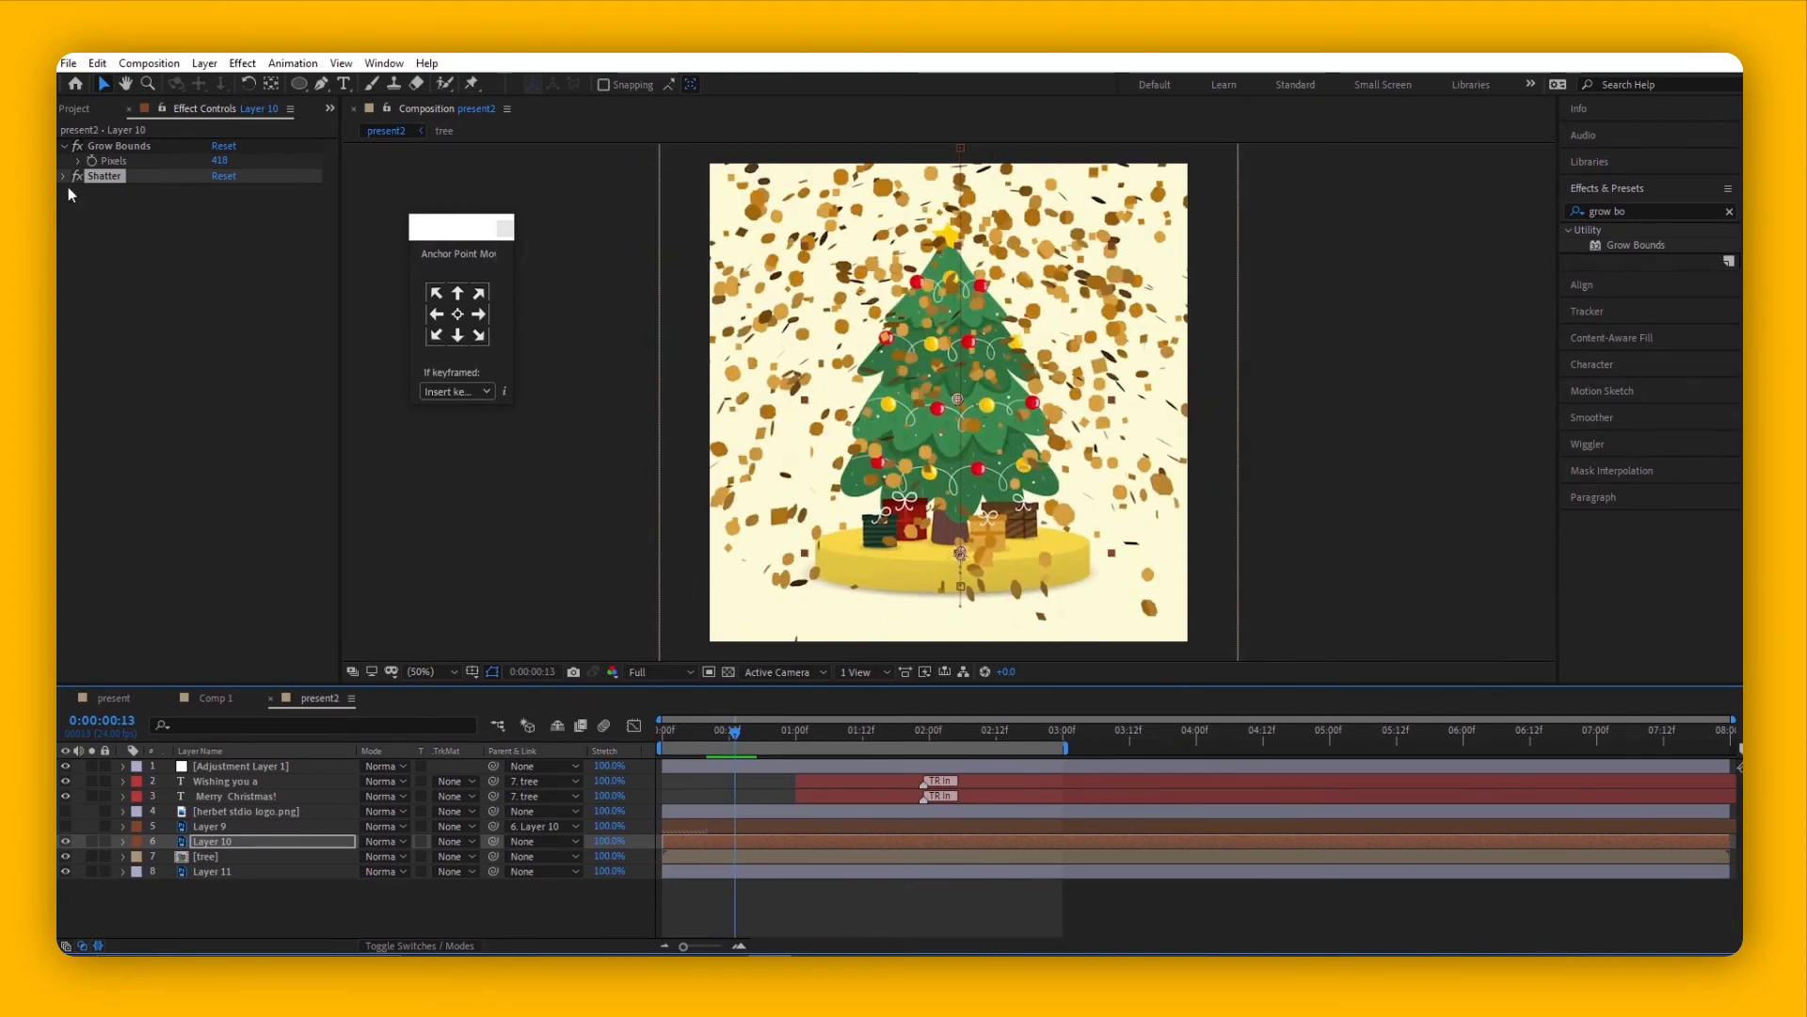
- Expand Shatter and review Layer 10's Force 1 Radius keyframes (0.40 to 1.54)
click(64, 176)
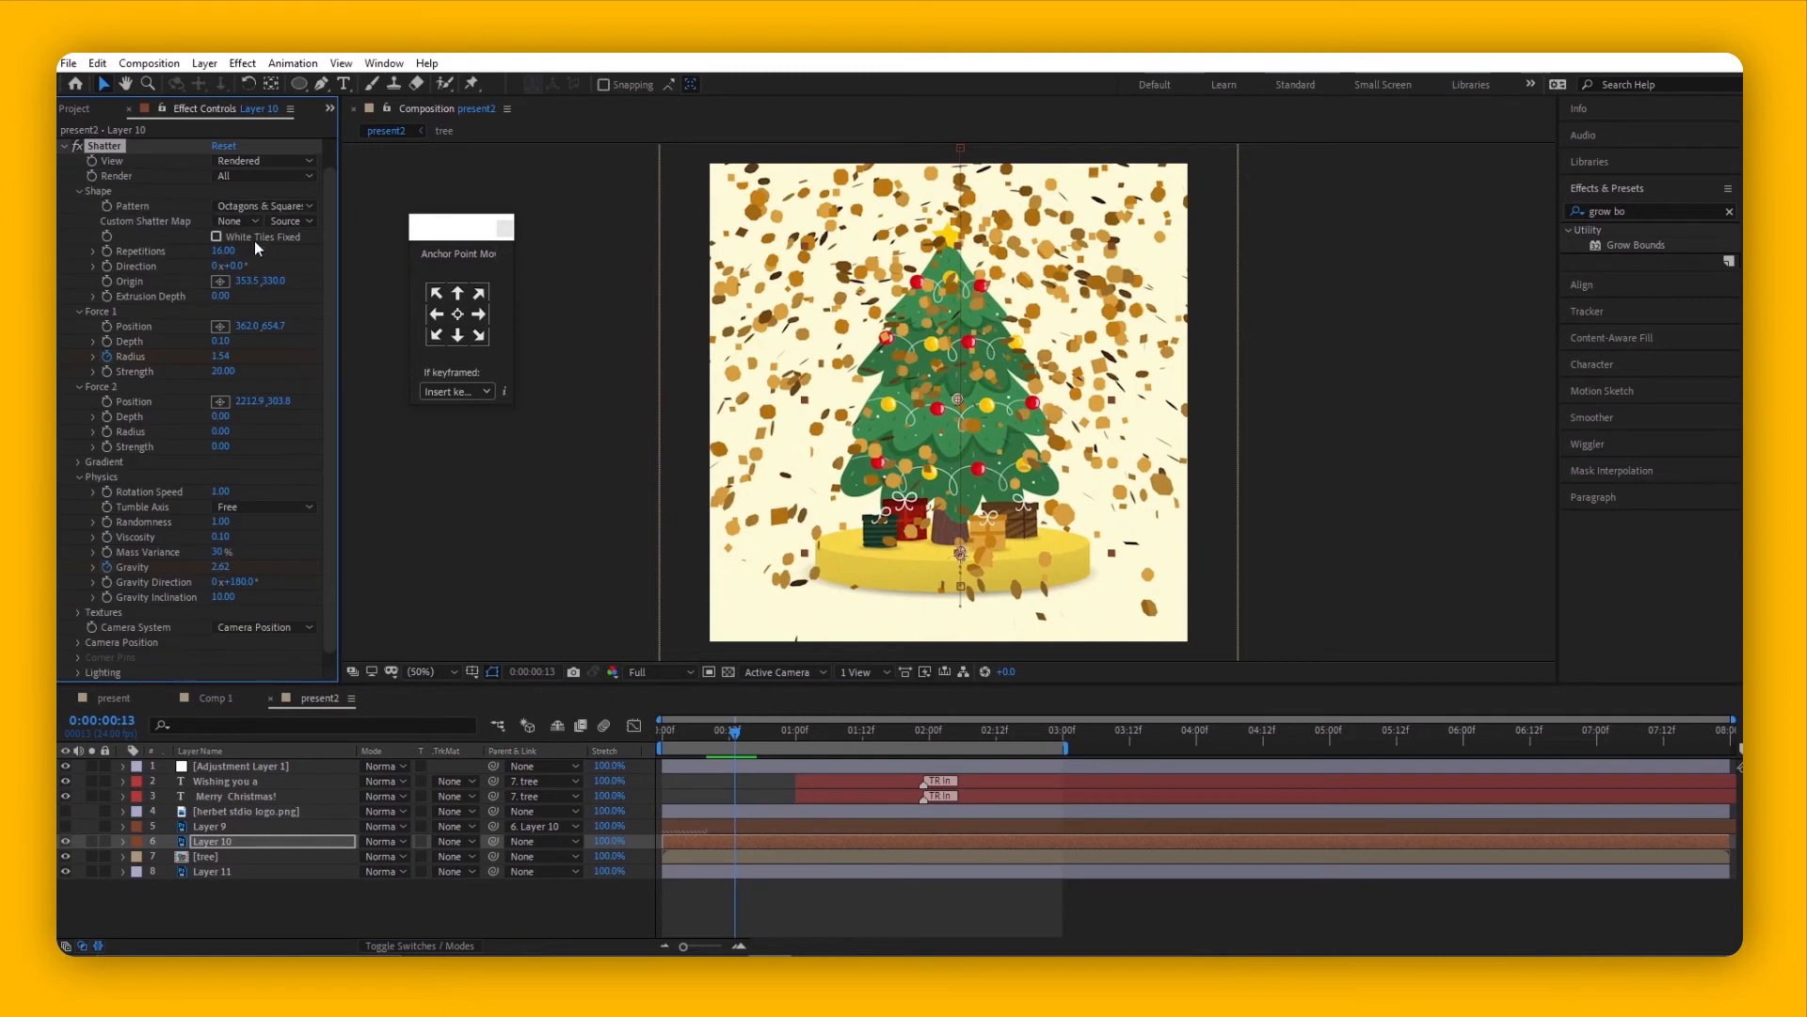
scroll(down, 3)
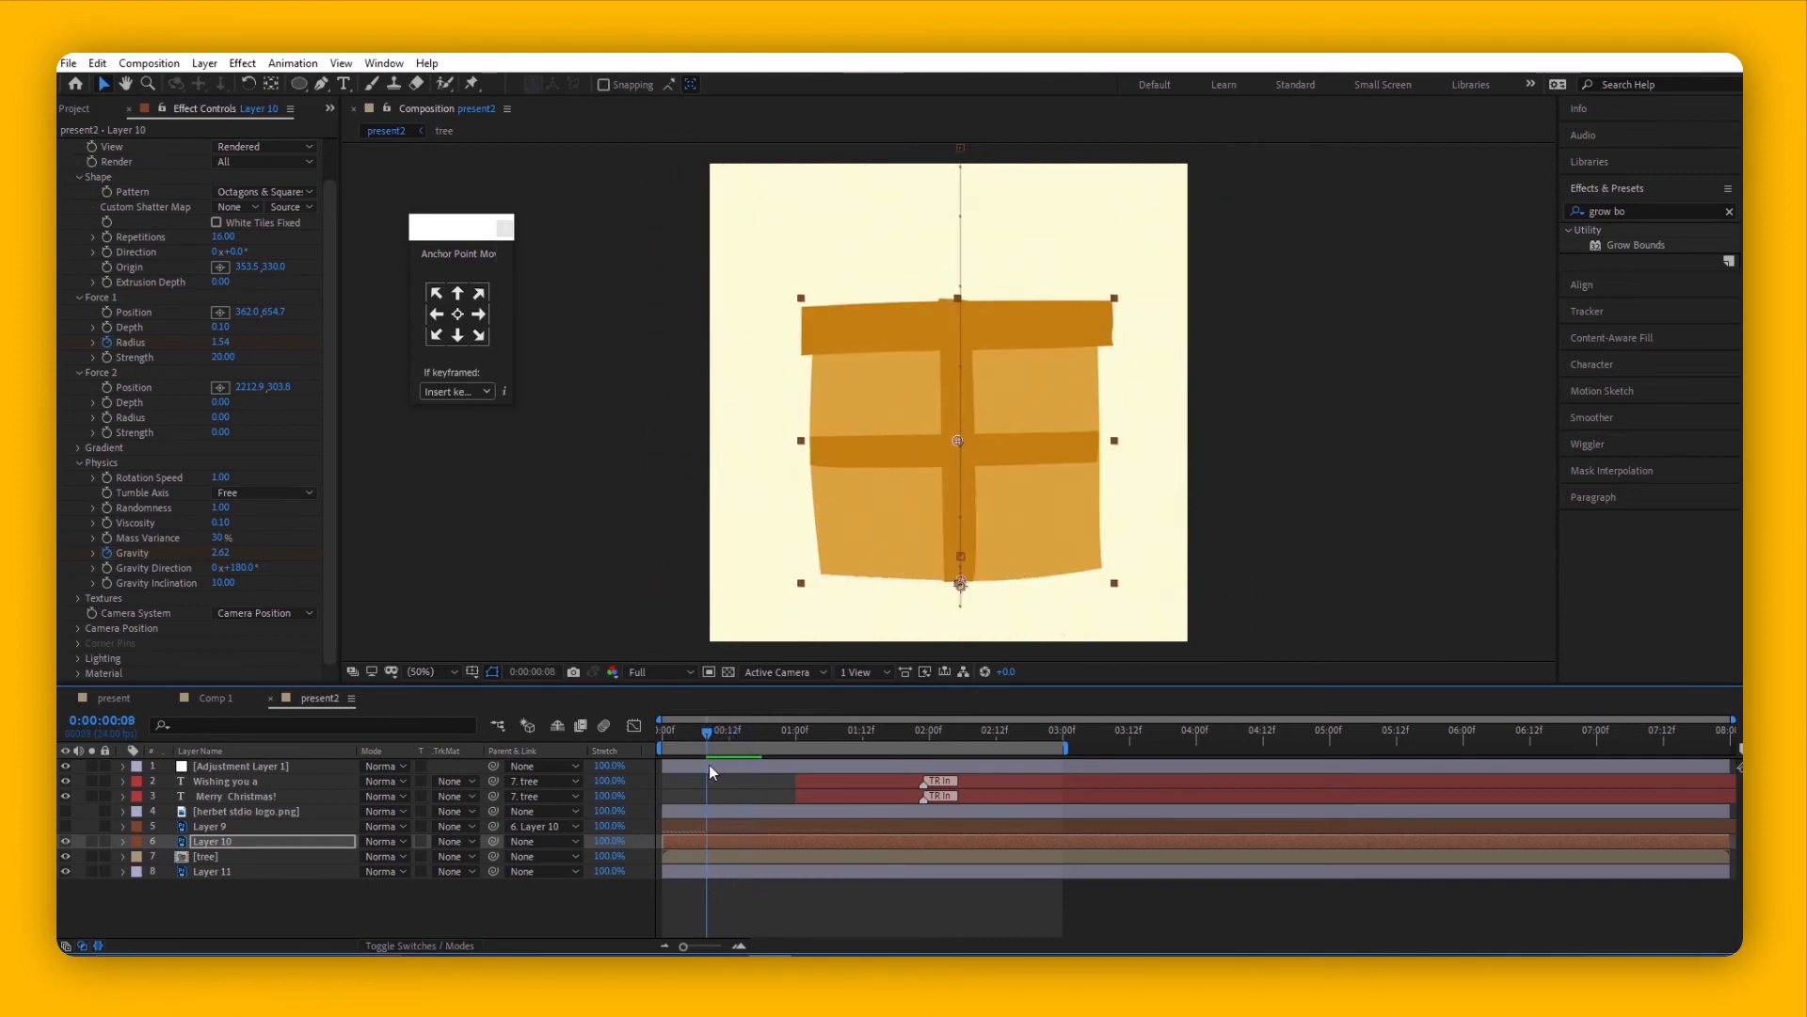
click(717, 730)
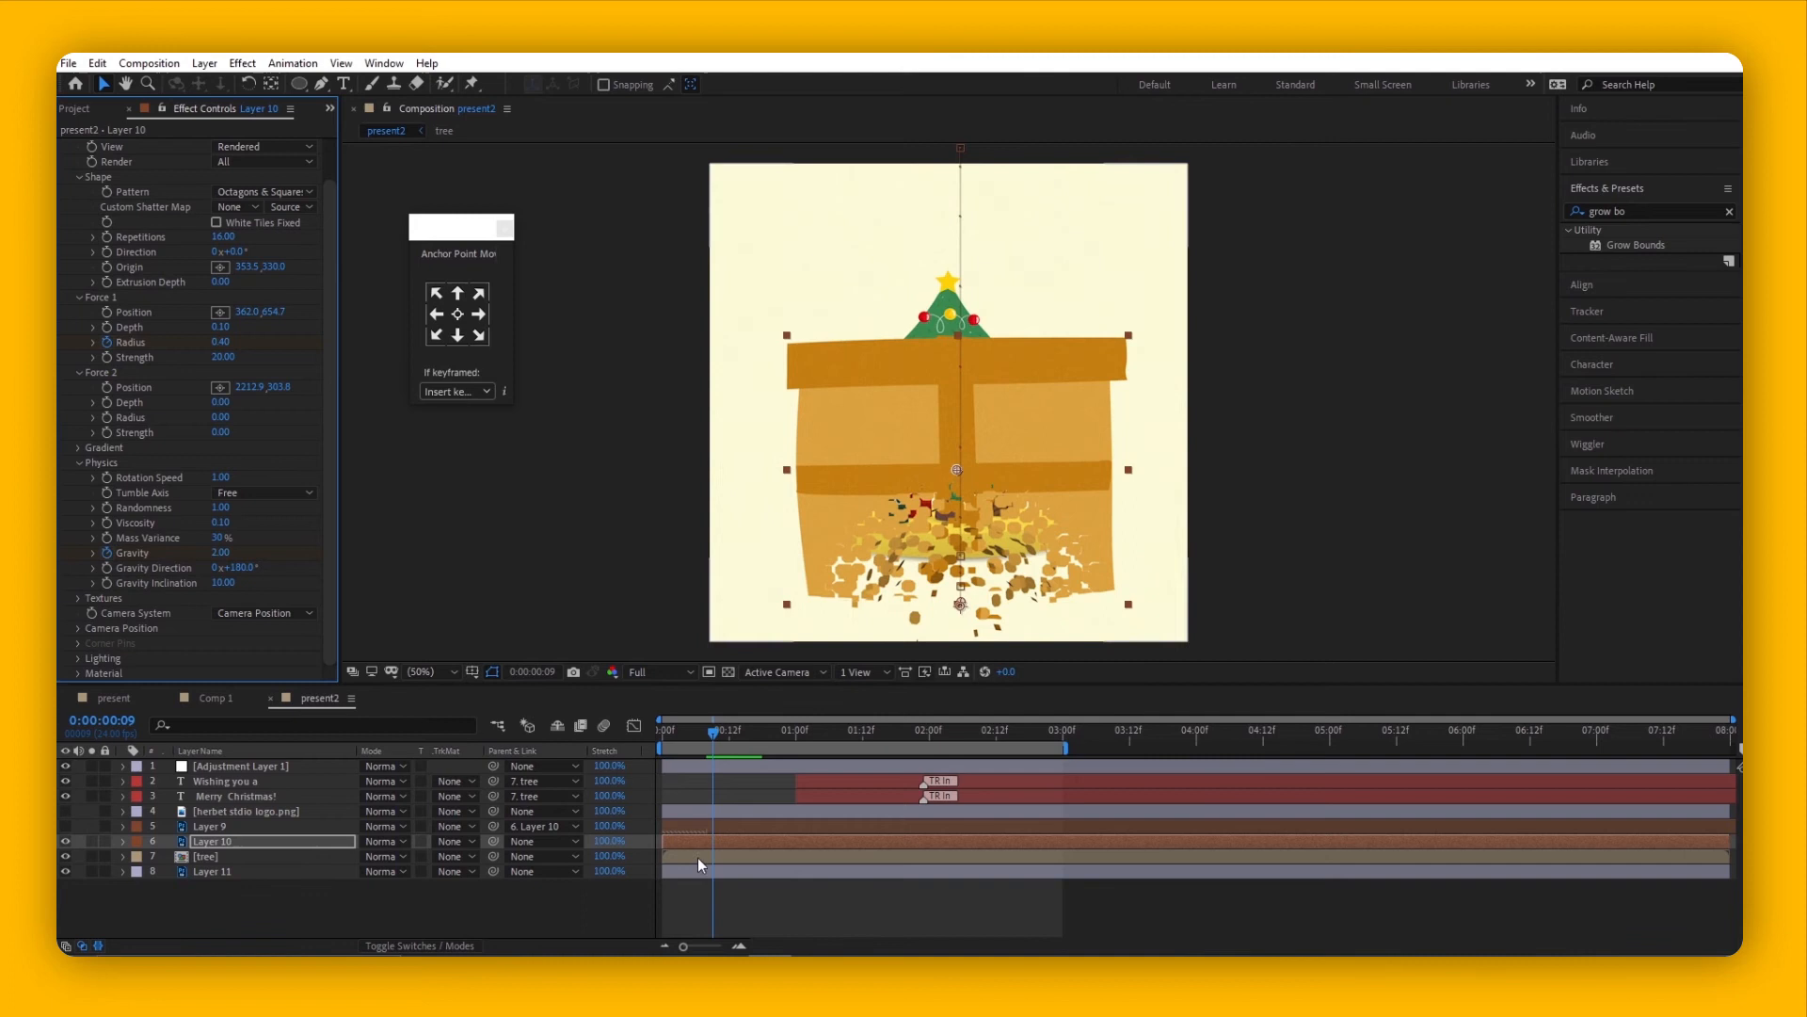
click(125, 840)
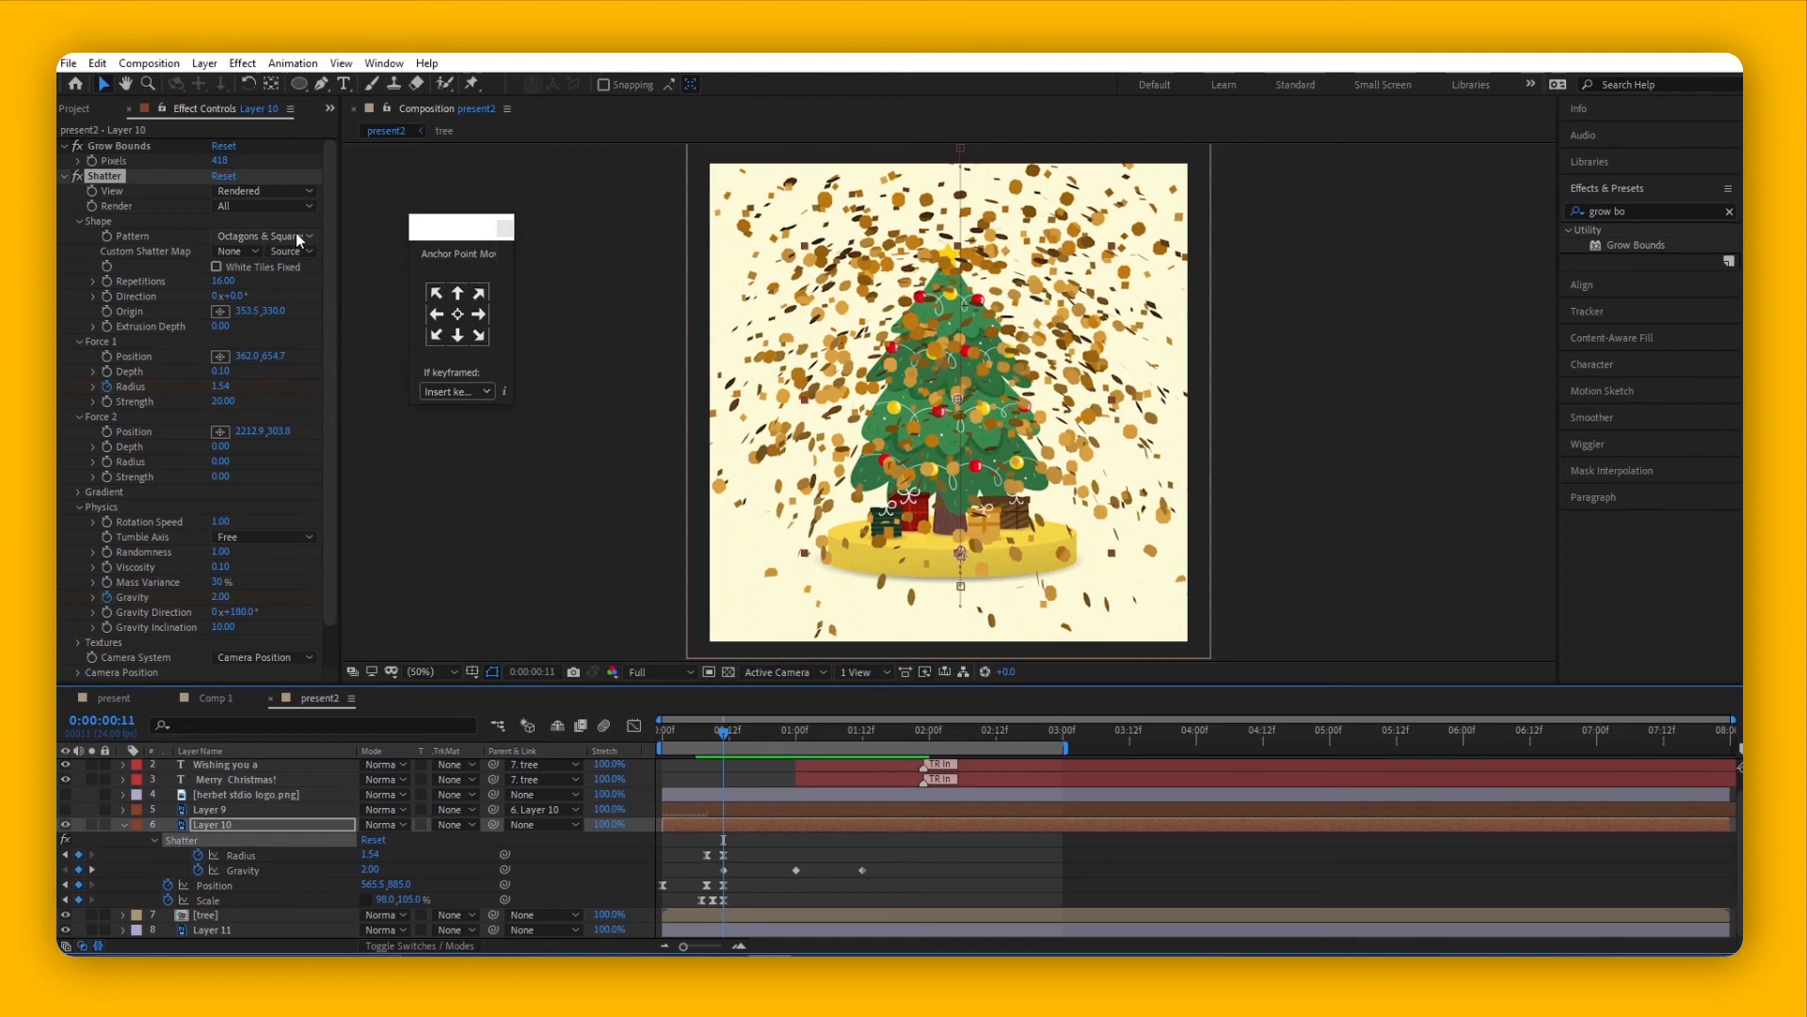
- Keep the Octagons & Squares shatter pattern and preview another frame of the burst
click(263, 235)
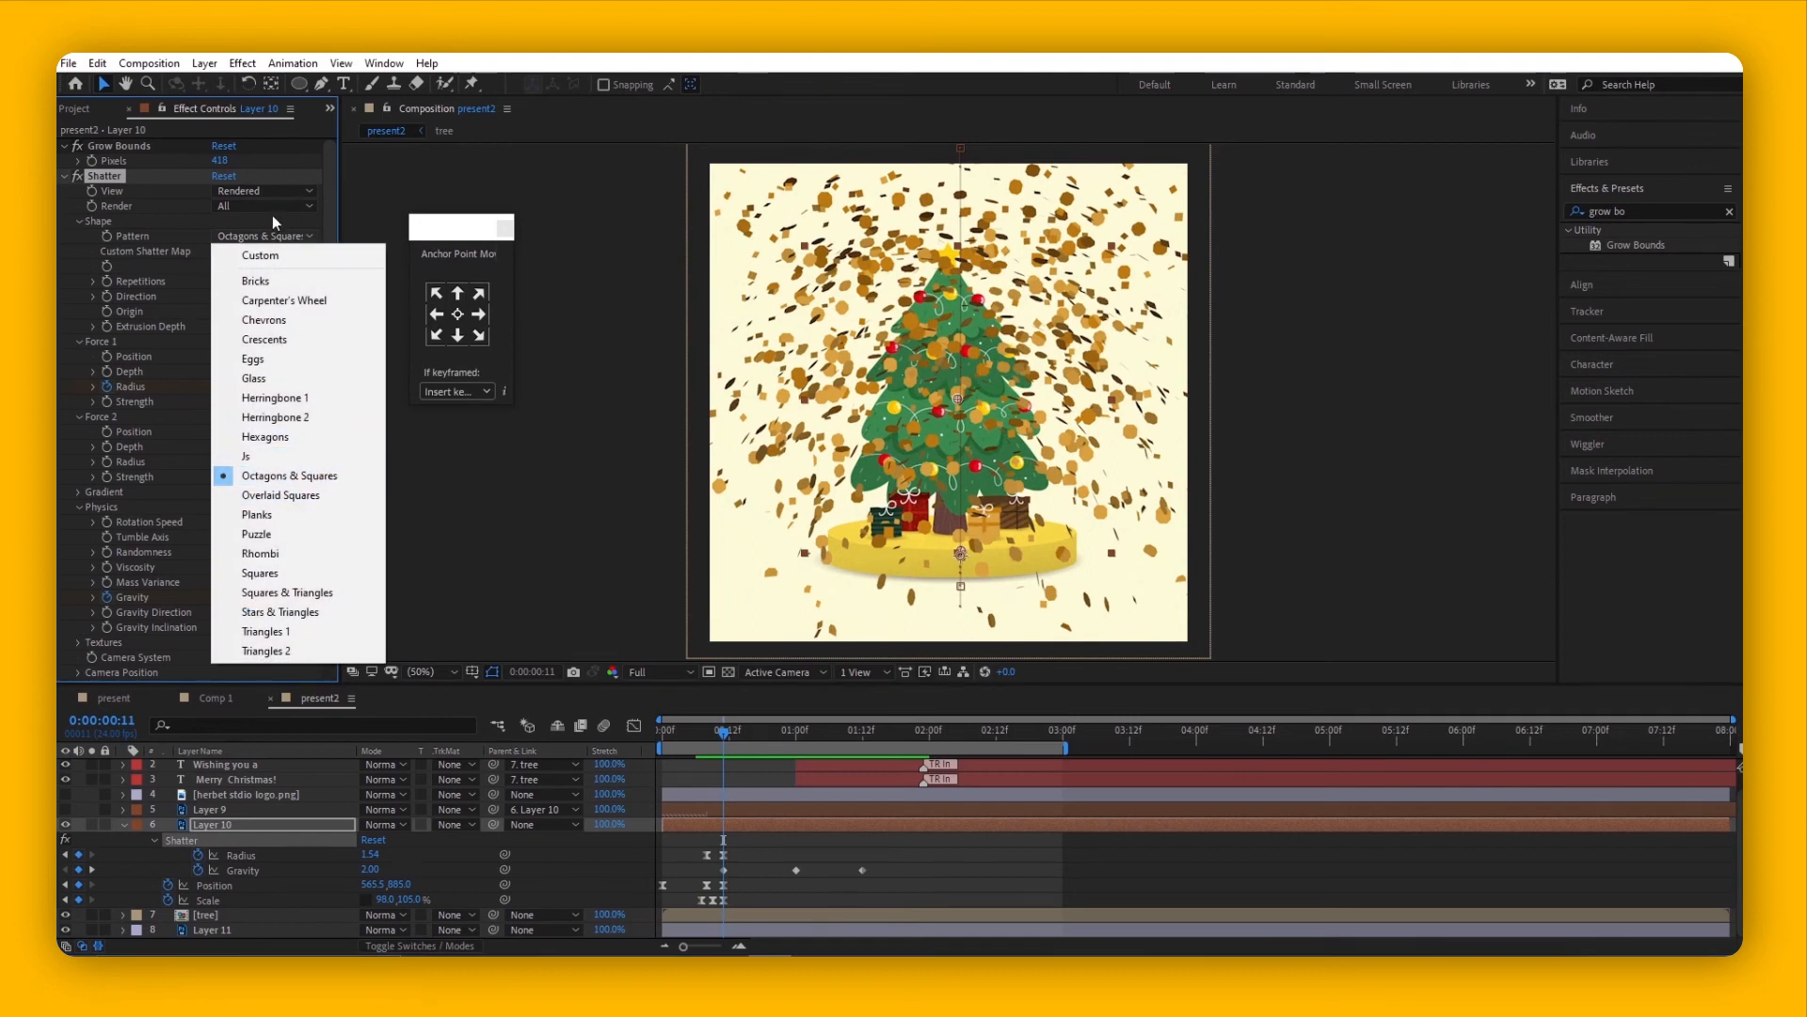
click(289, 475)
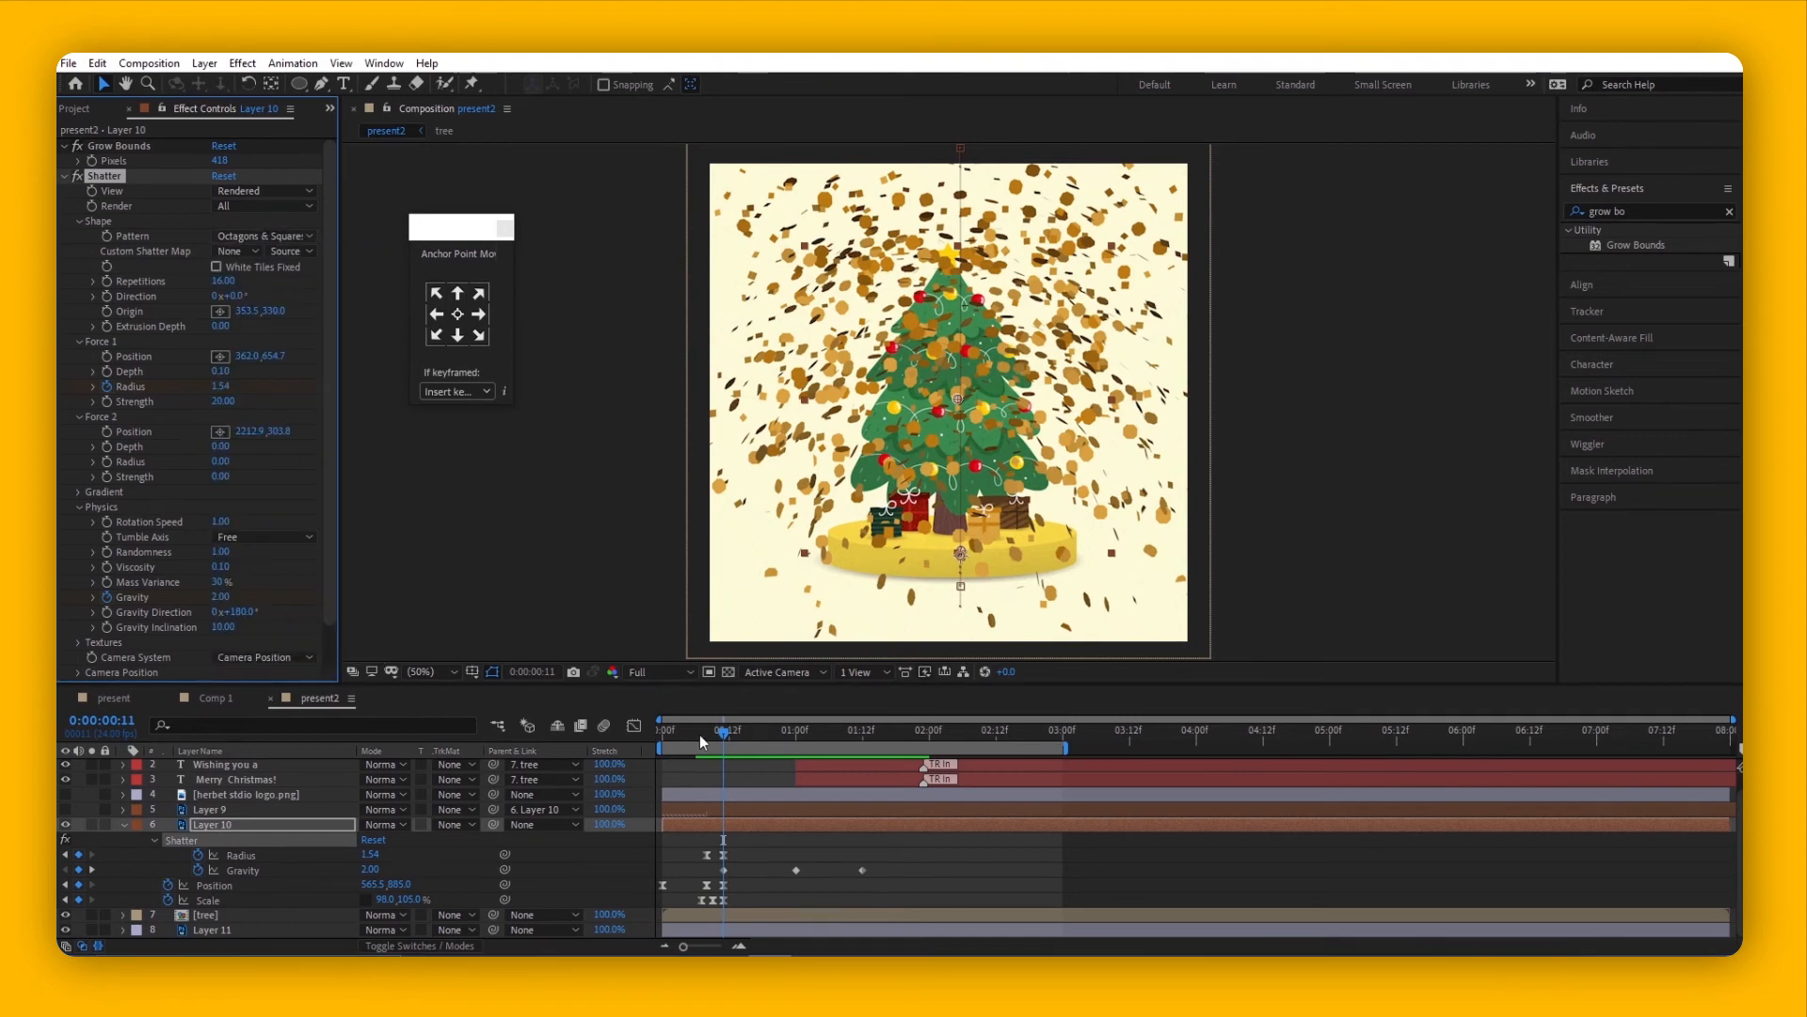
click(727, 729)
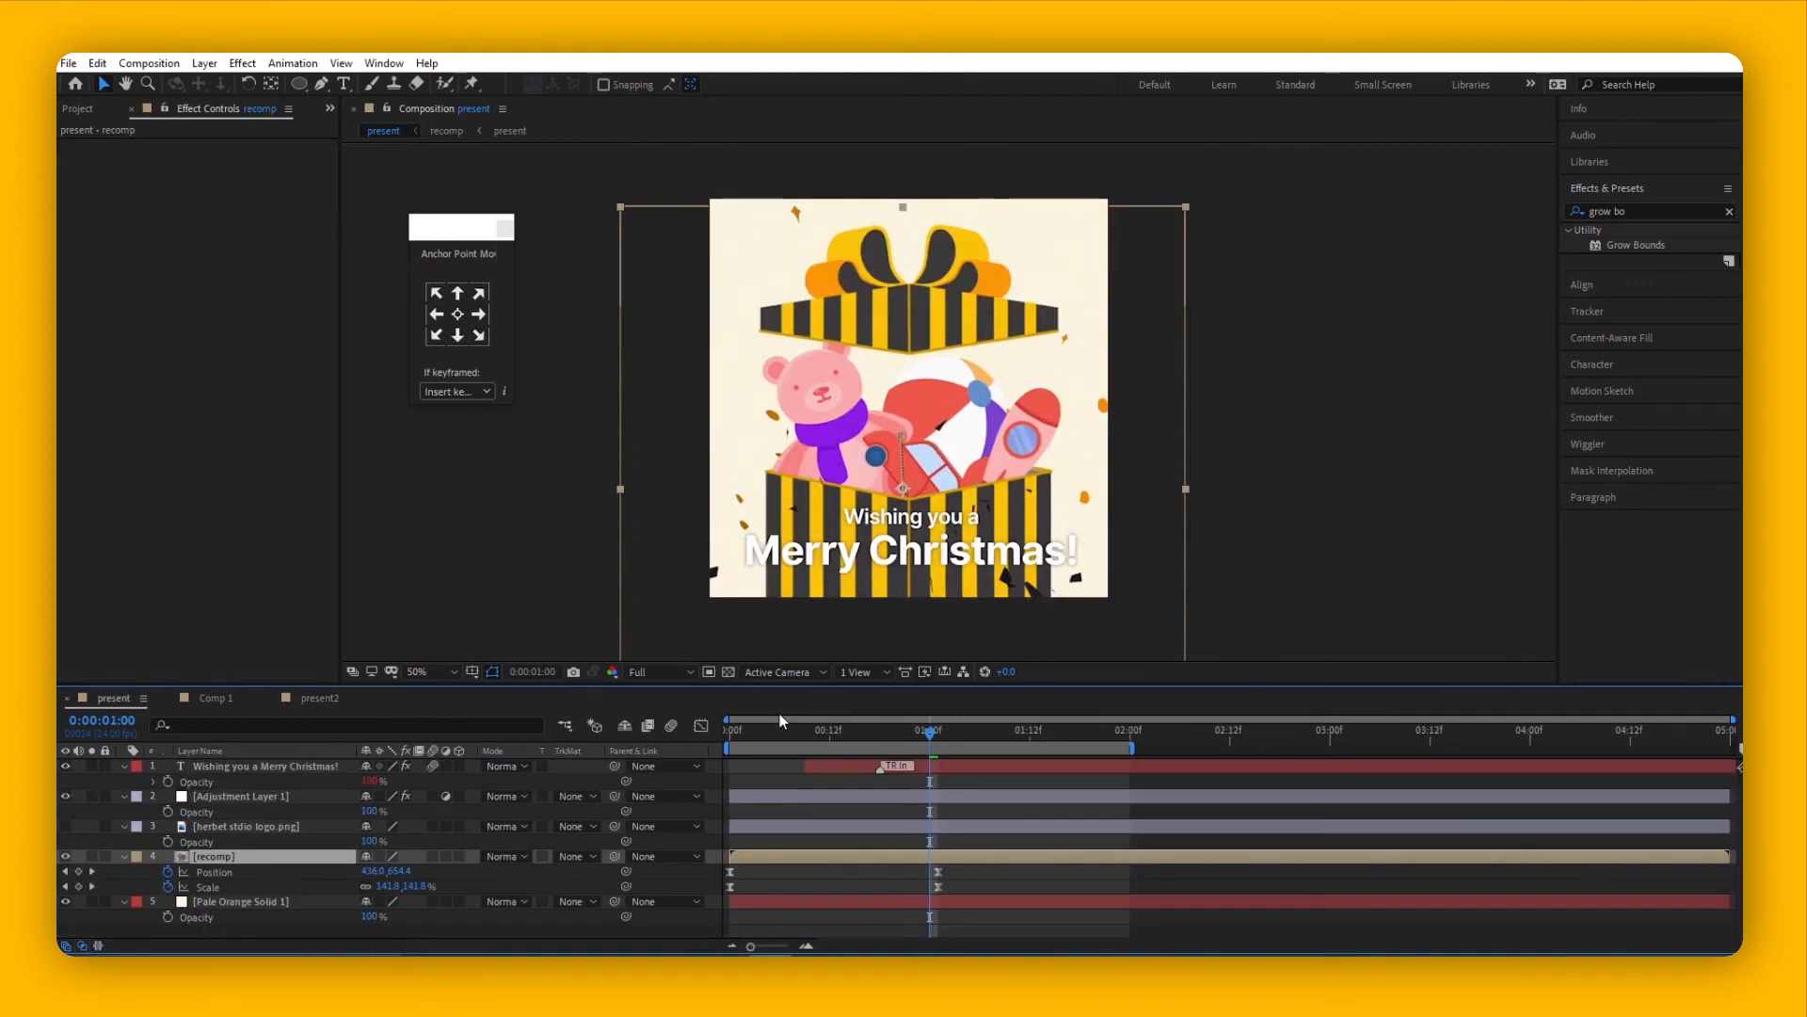
- Scrub the present composition from the full reveal back to the shatter frame, then view recomp
click(748, 729)
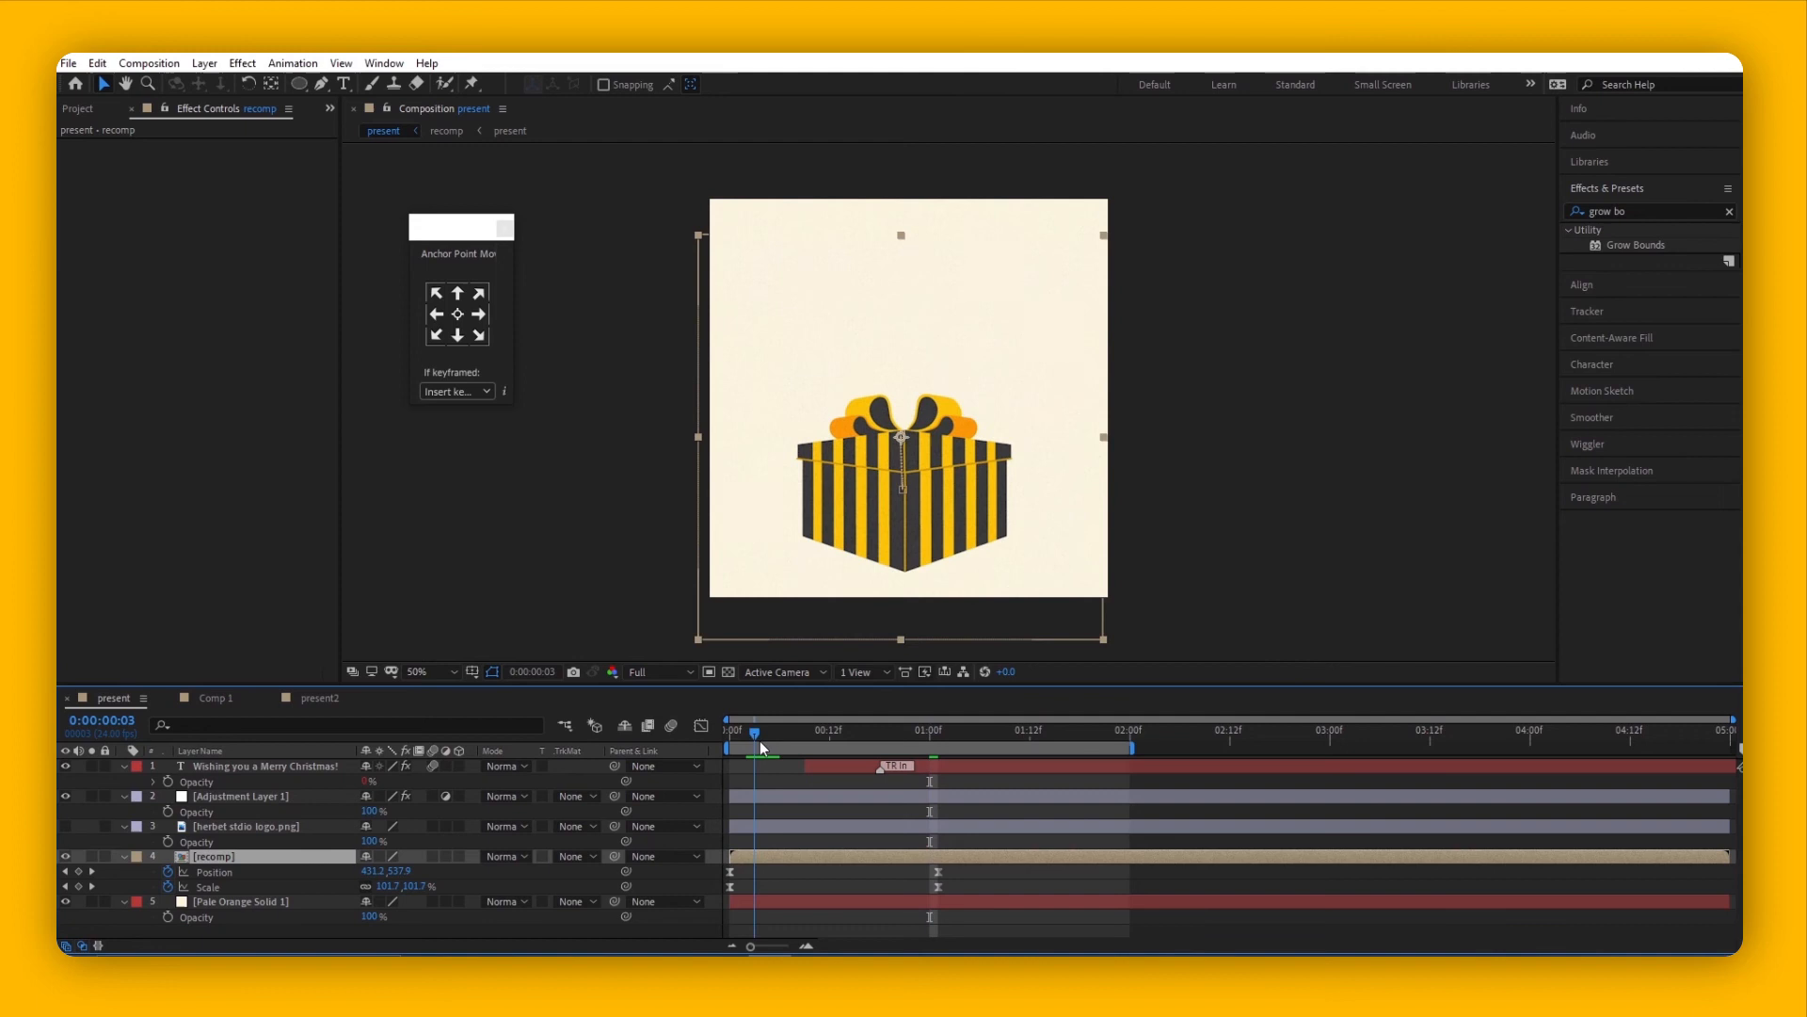
drag(753, 734, 730, 733)
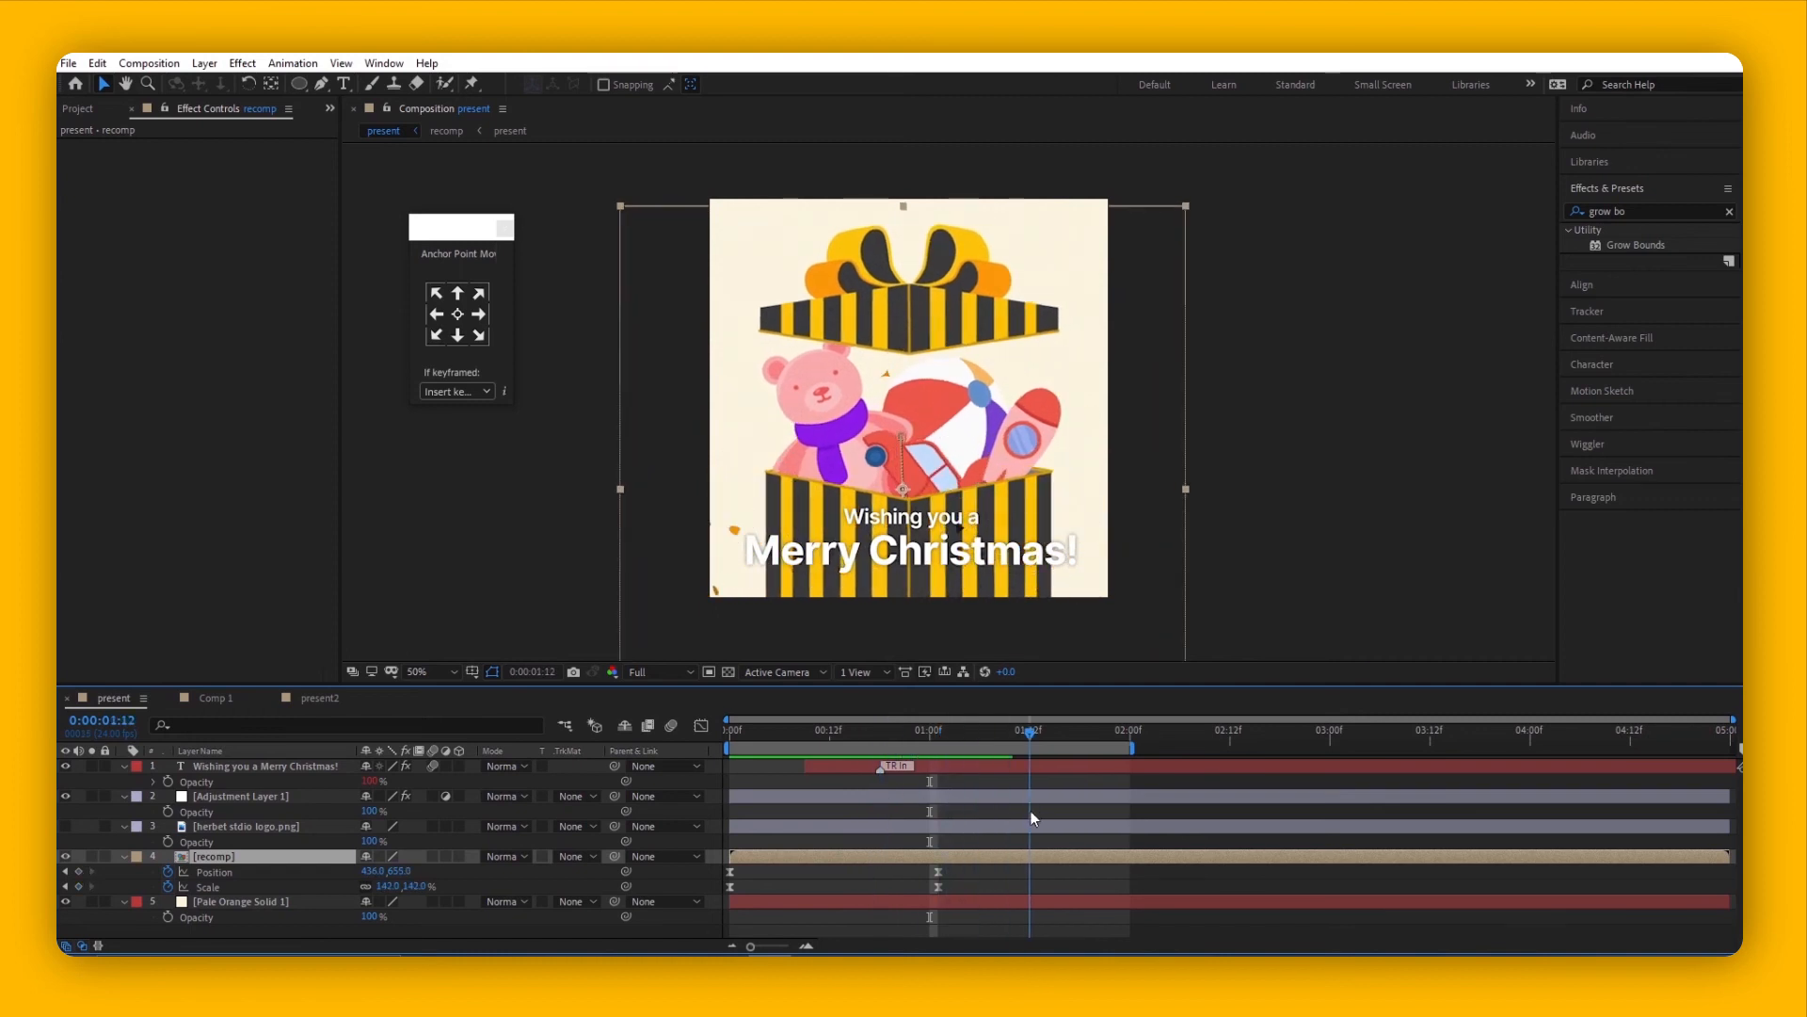
drag(1026, 729, 914, 728)
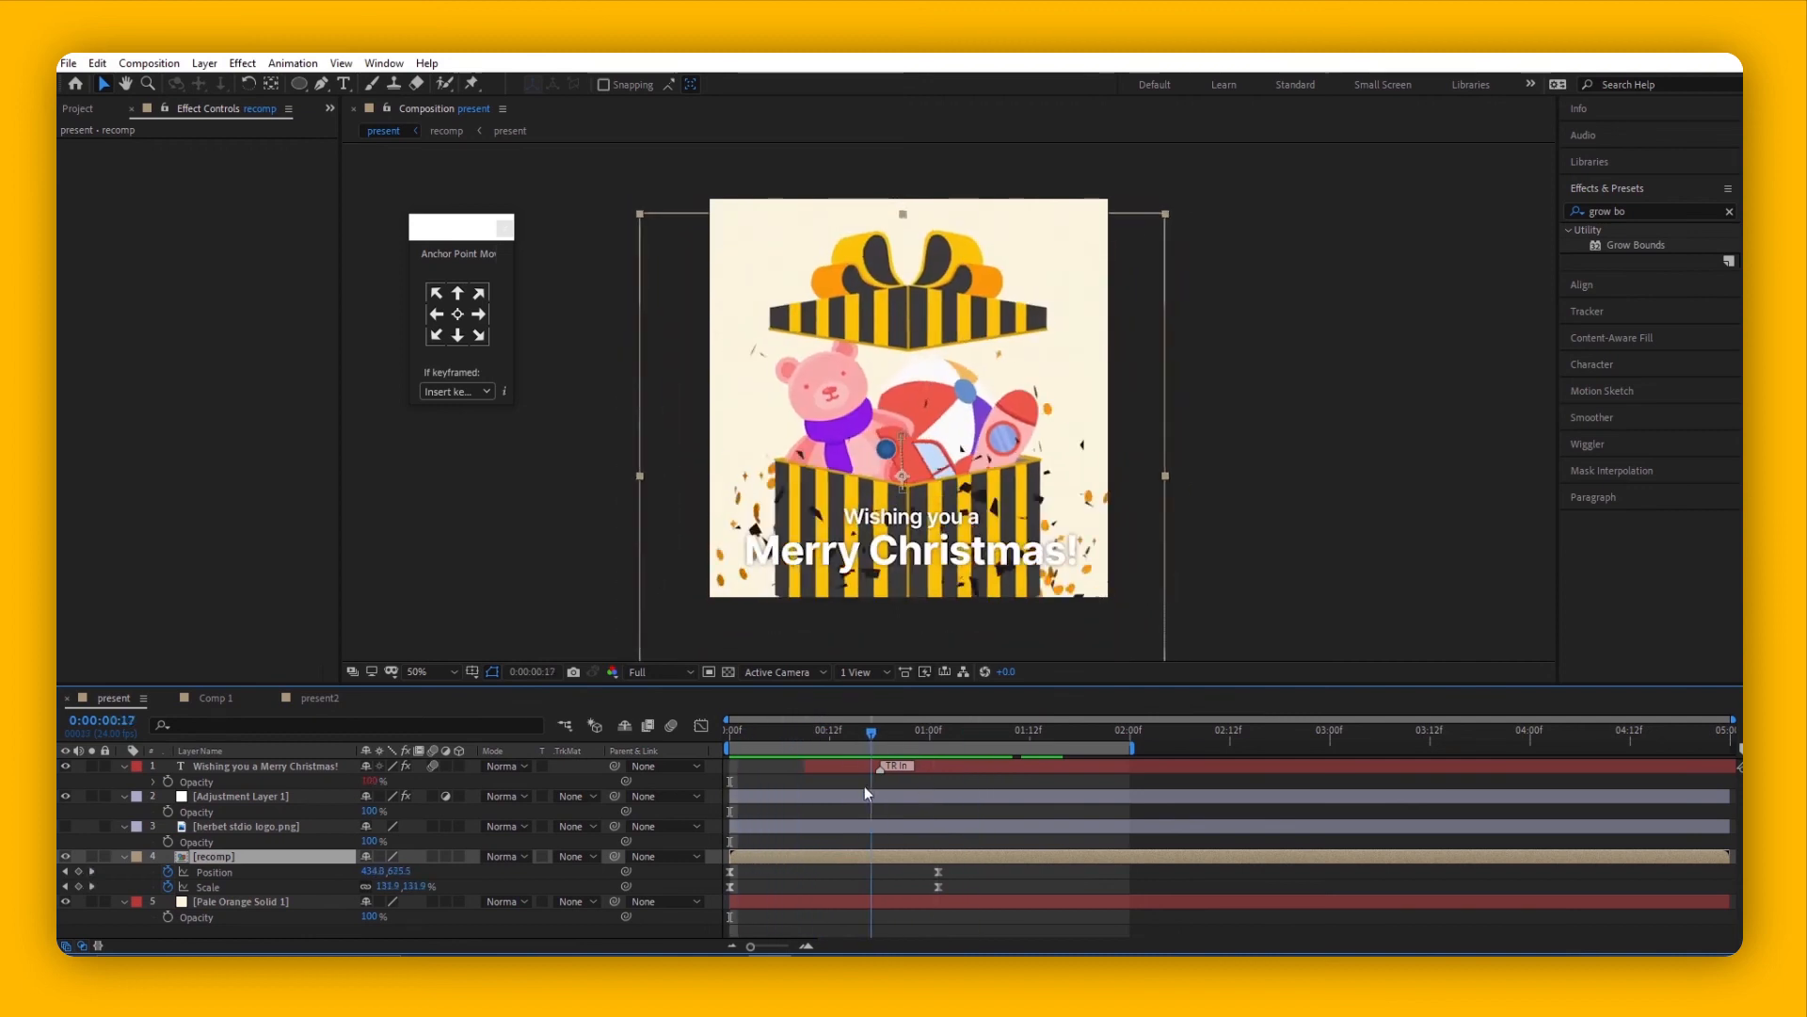
click(790, 730)
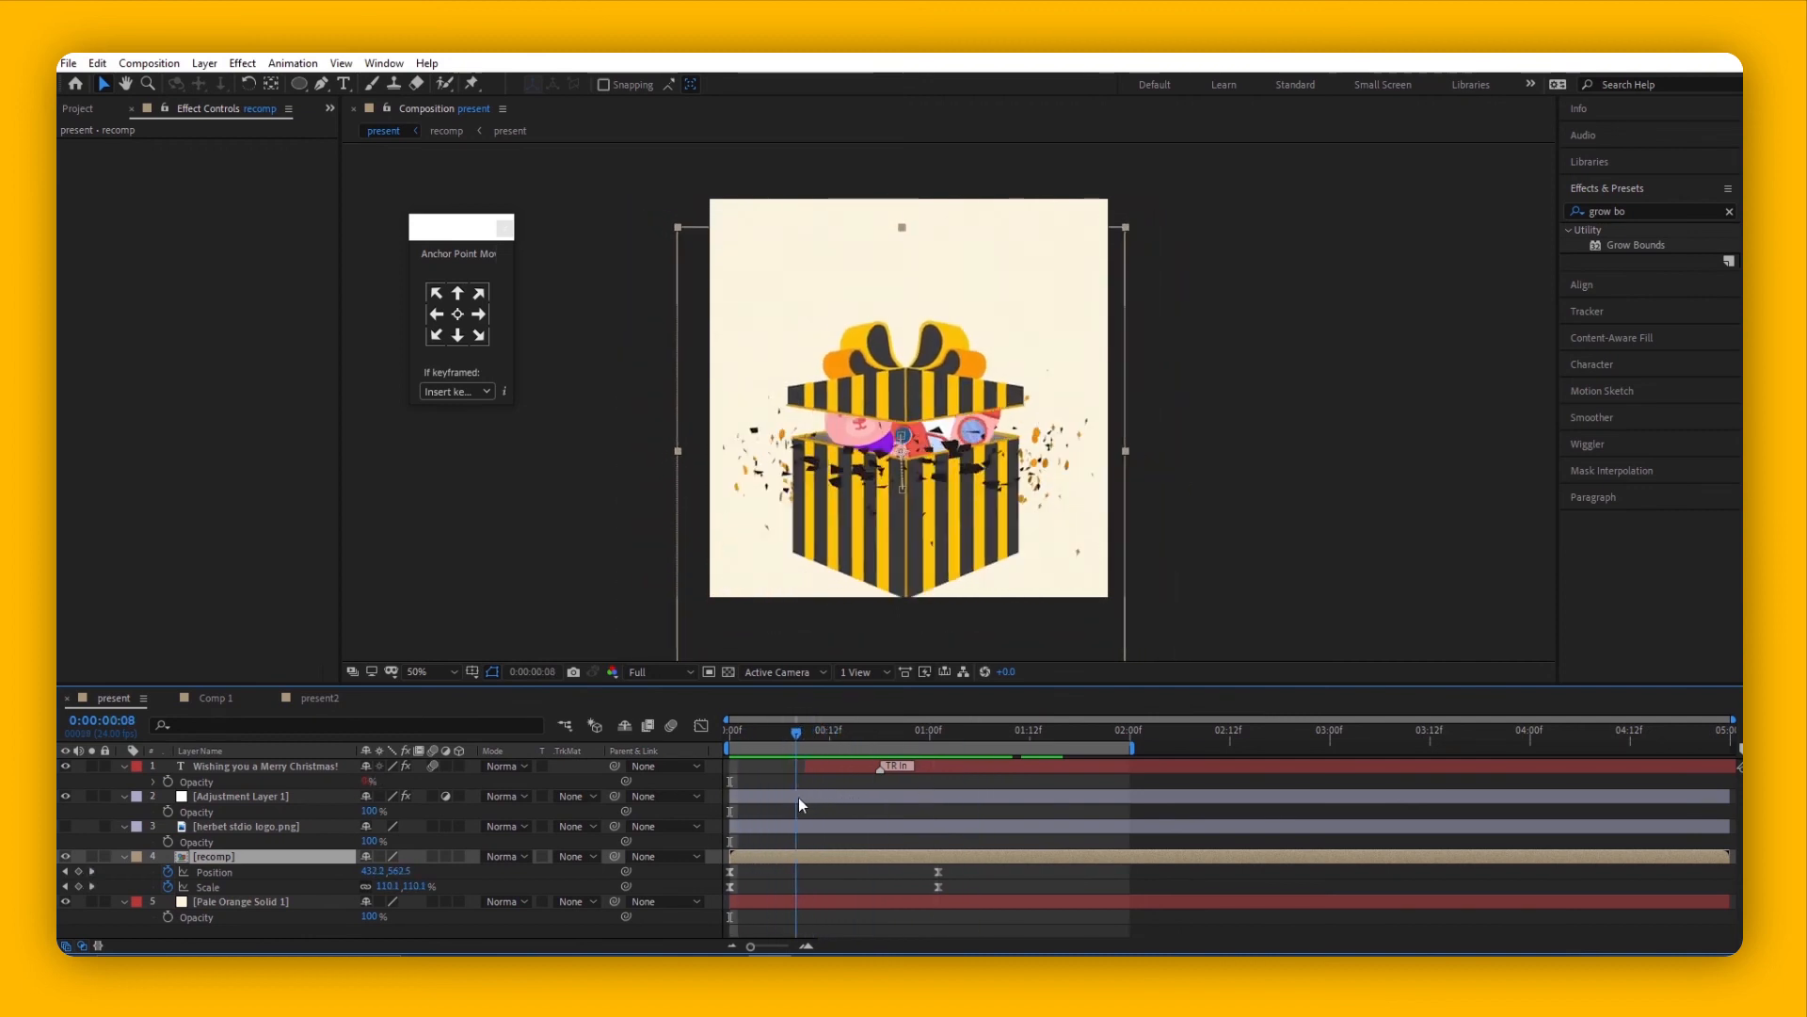
click(446, 131)
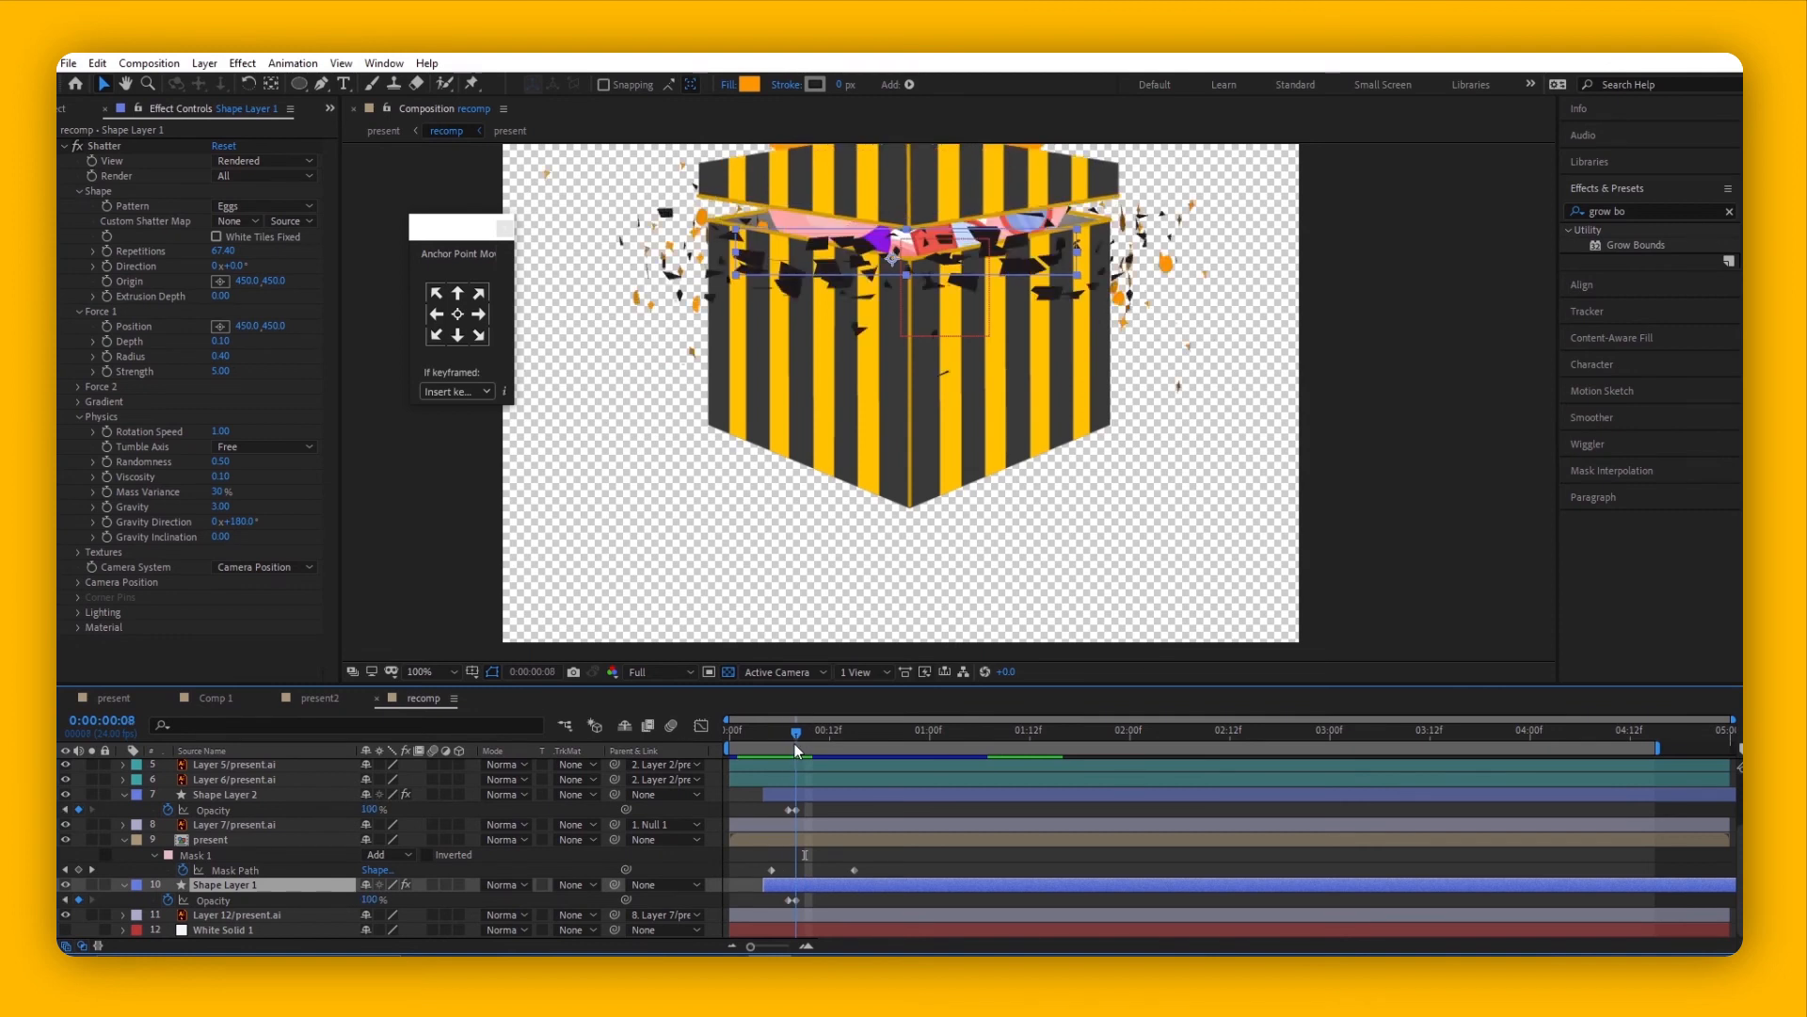
click(789, 731)
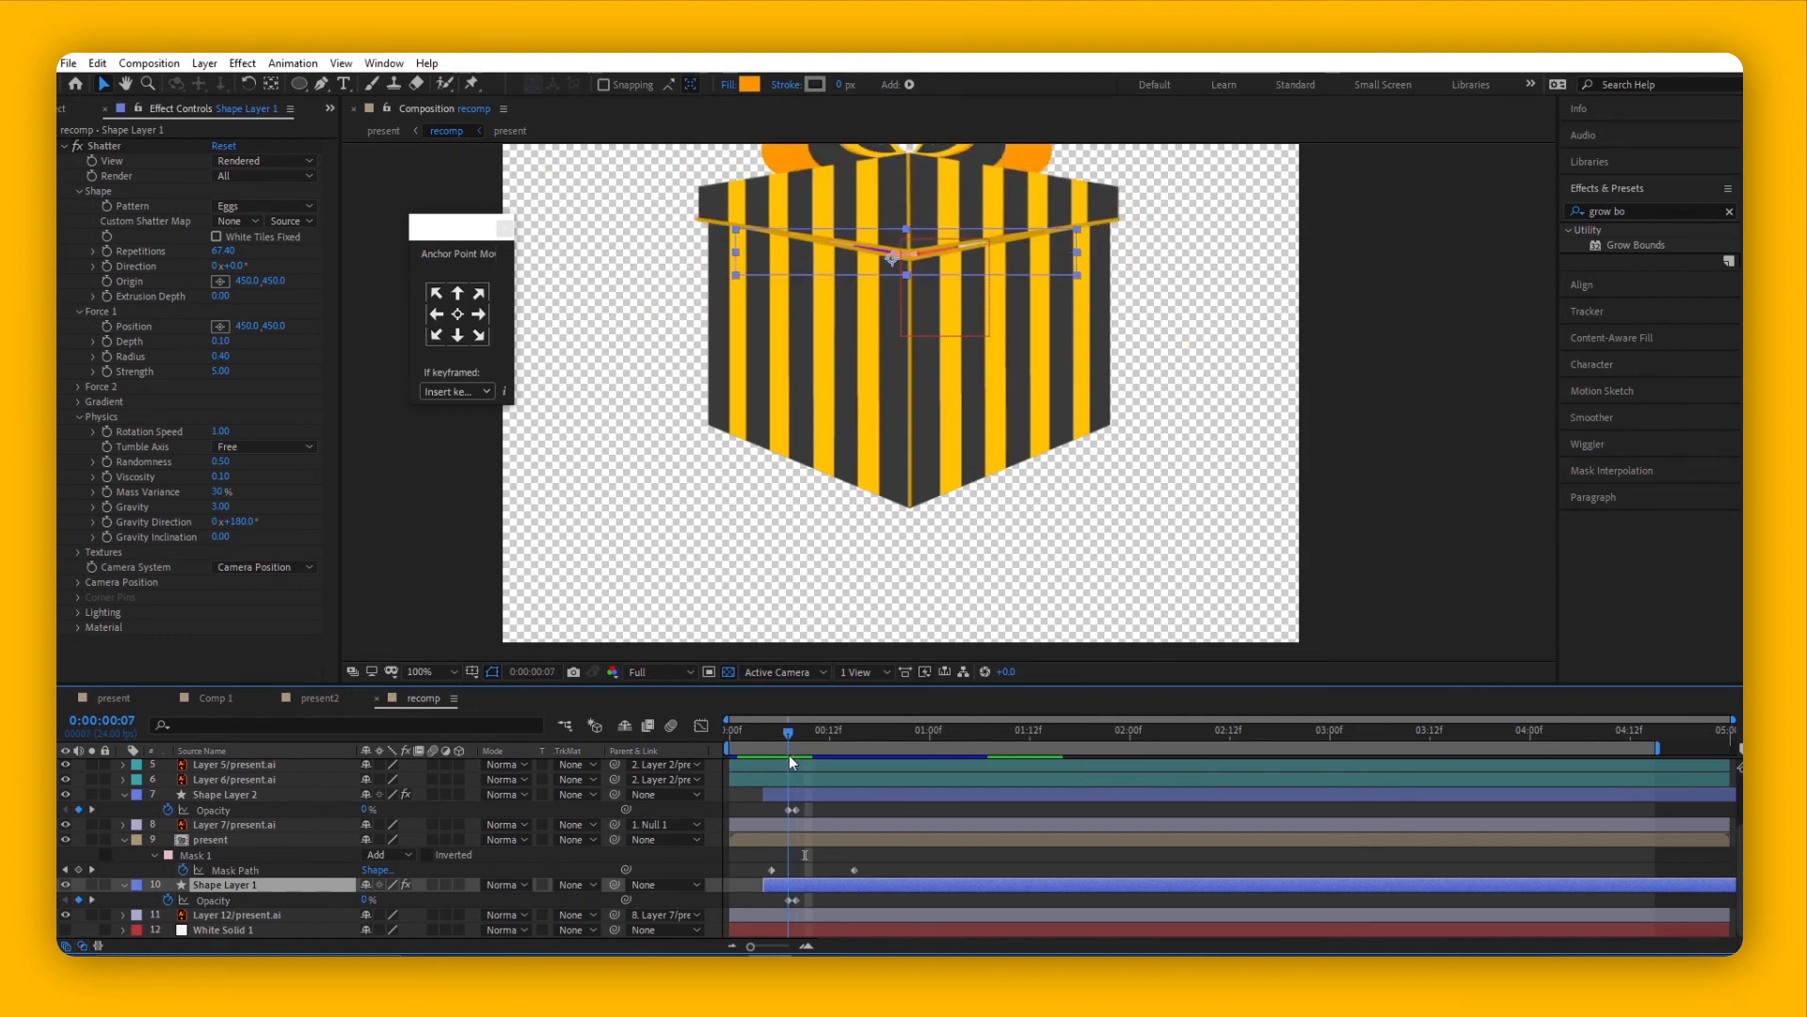
drag(787, 730, 818, 730)
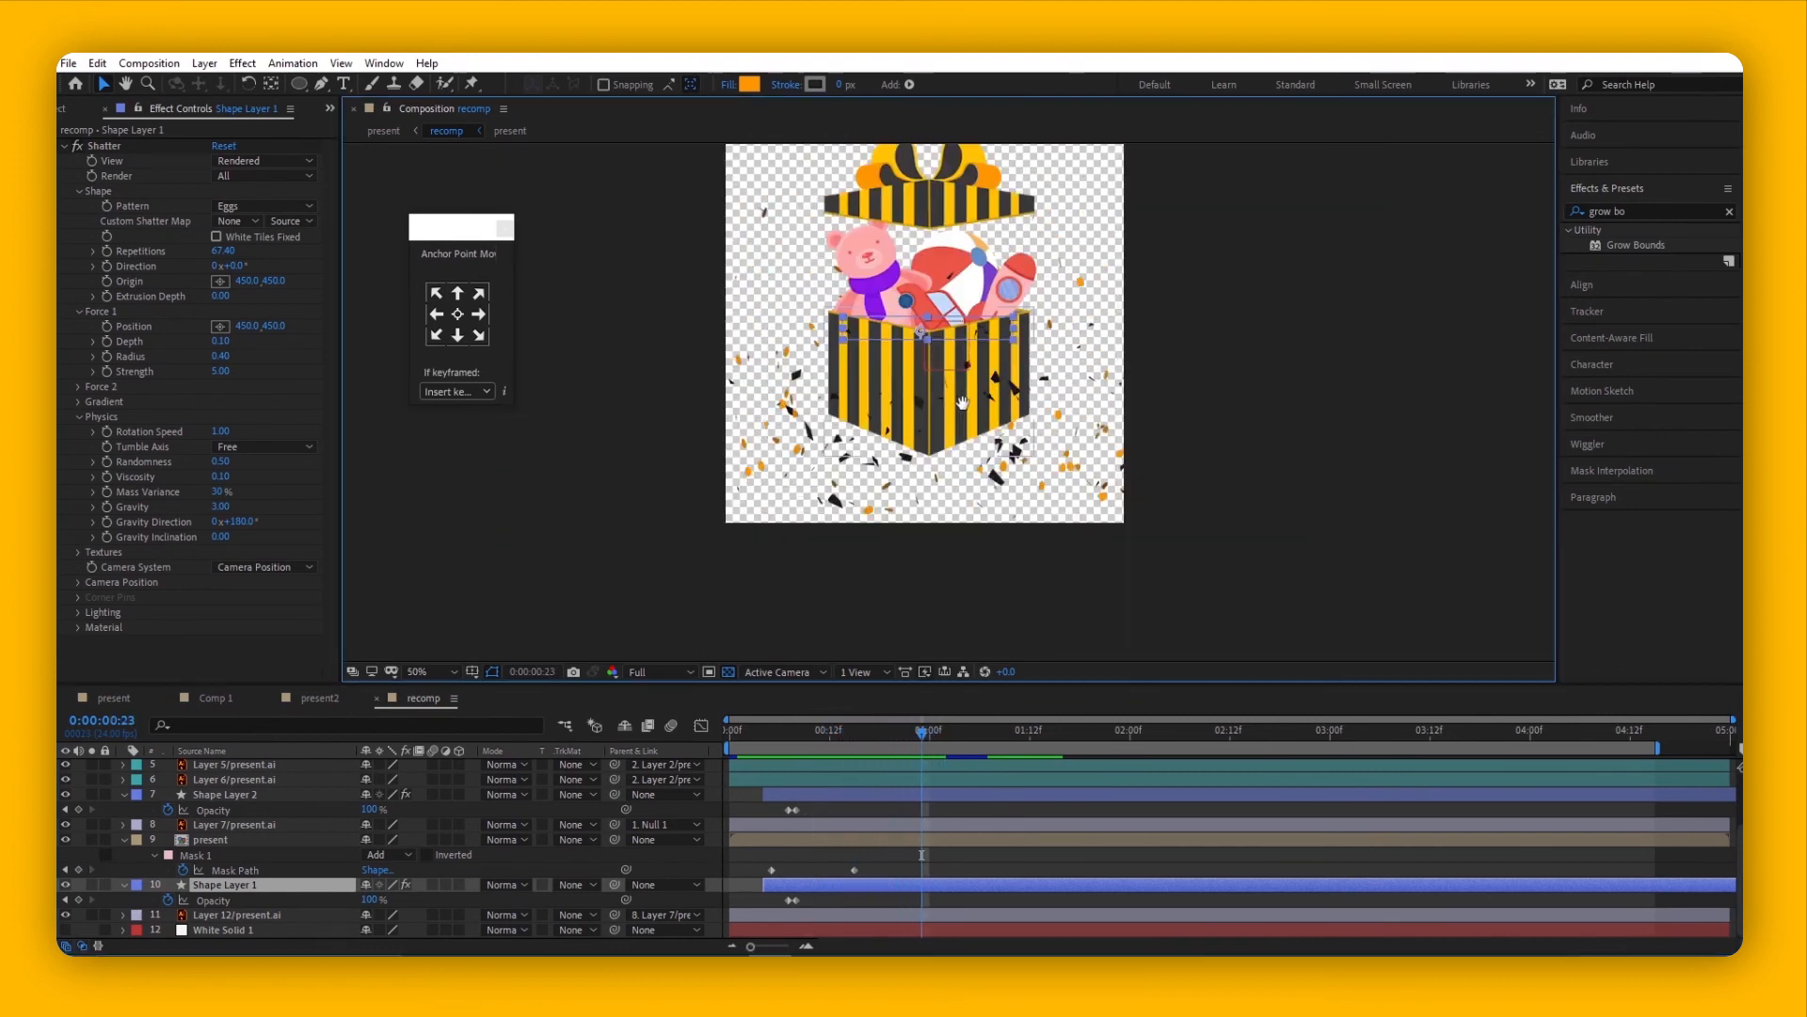
click(804, 732)
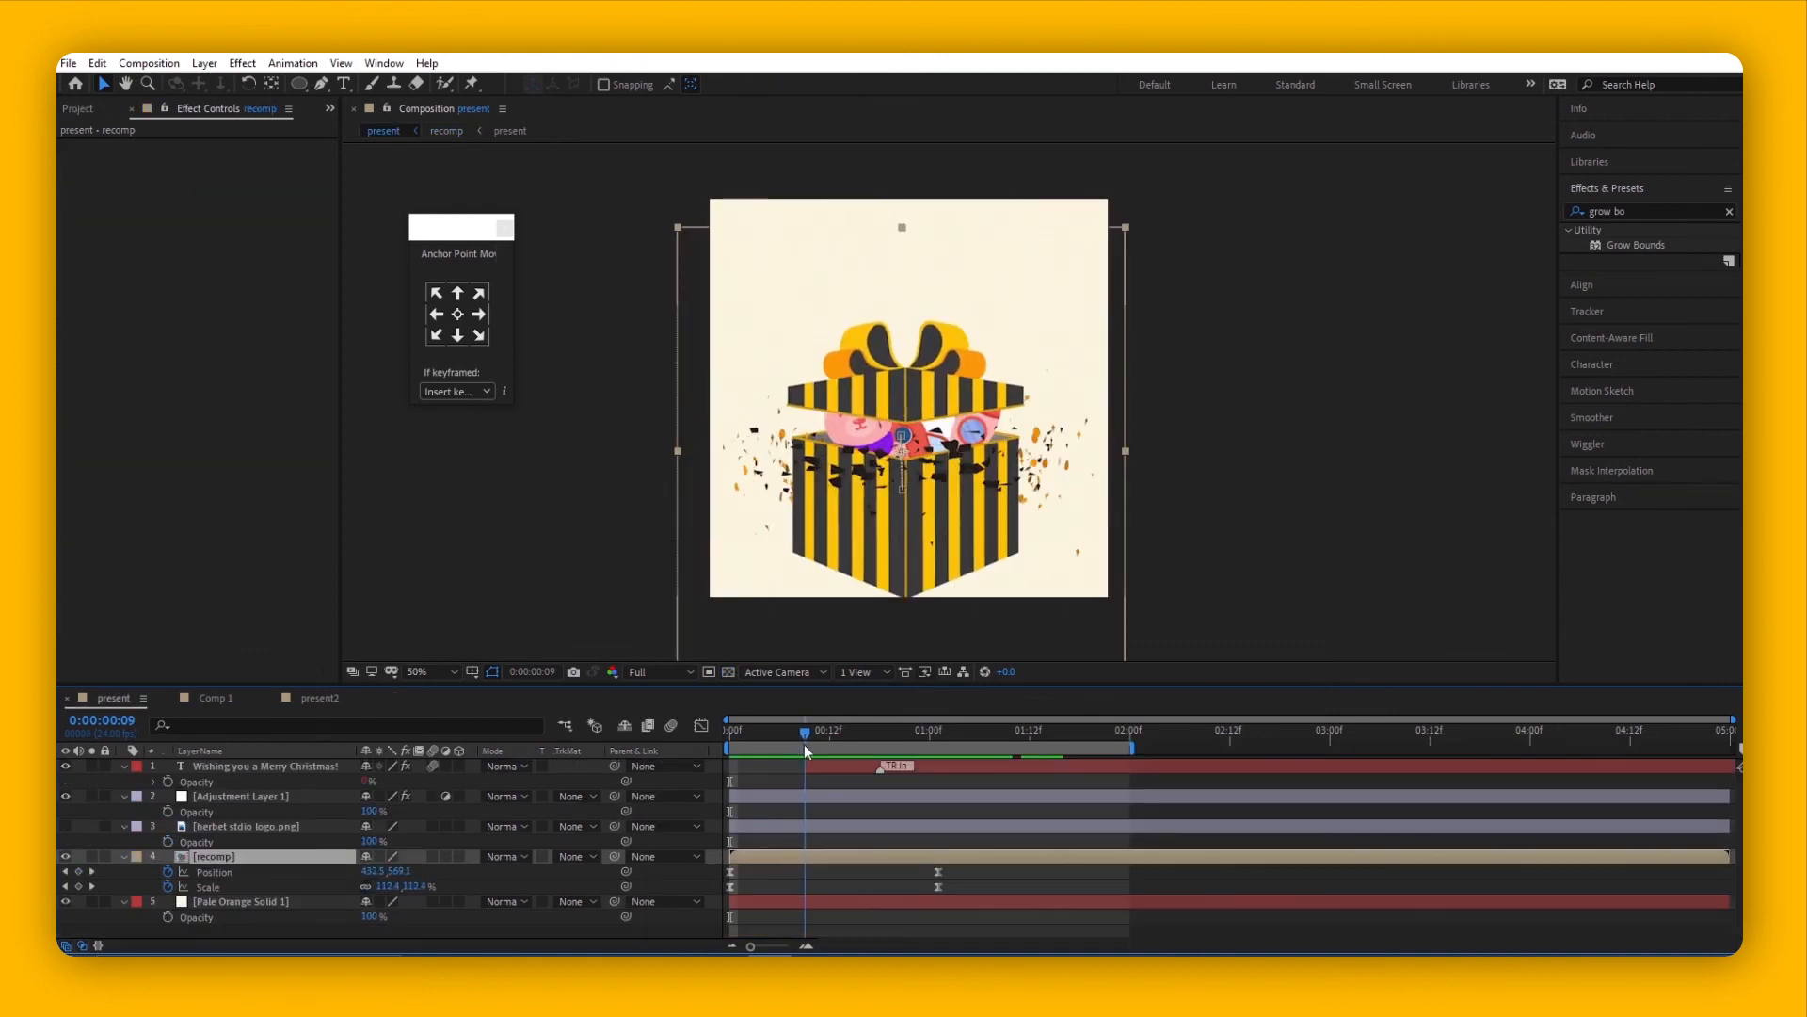
drag(803, 729, 897, 730)
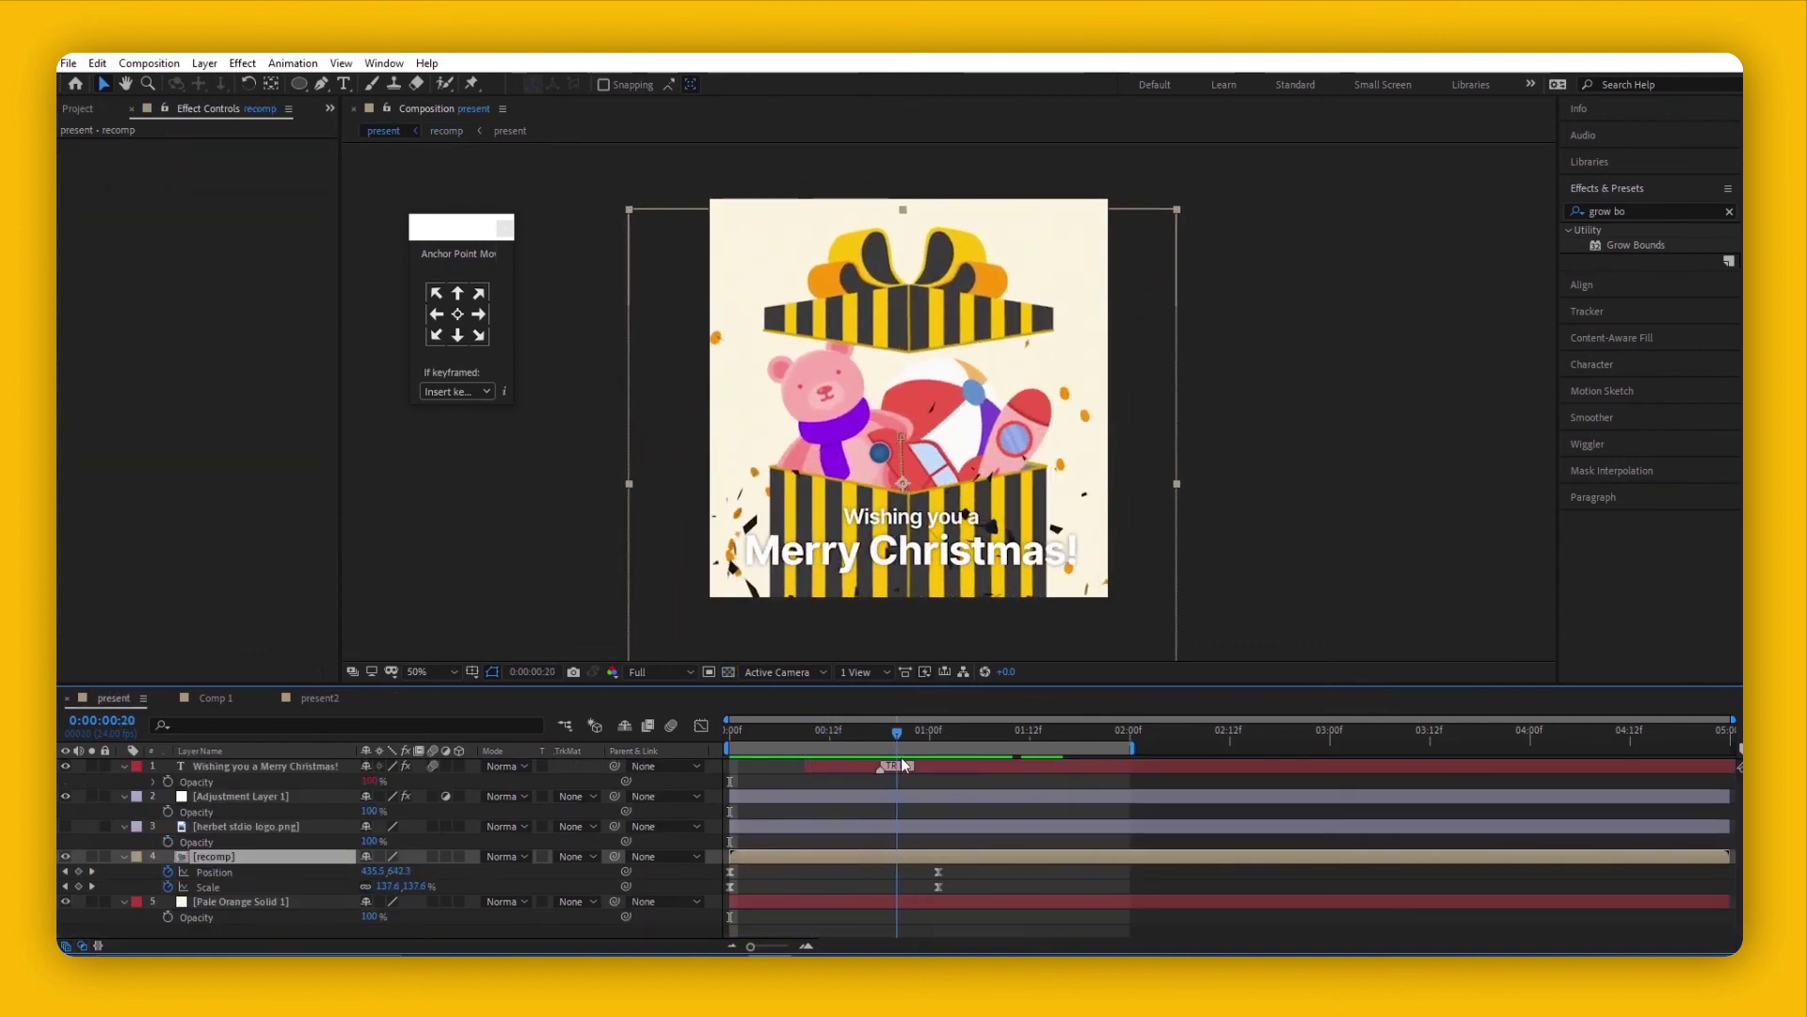
click(980, 731)
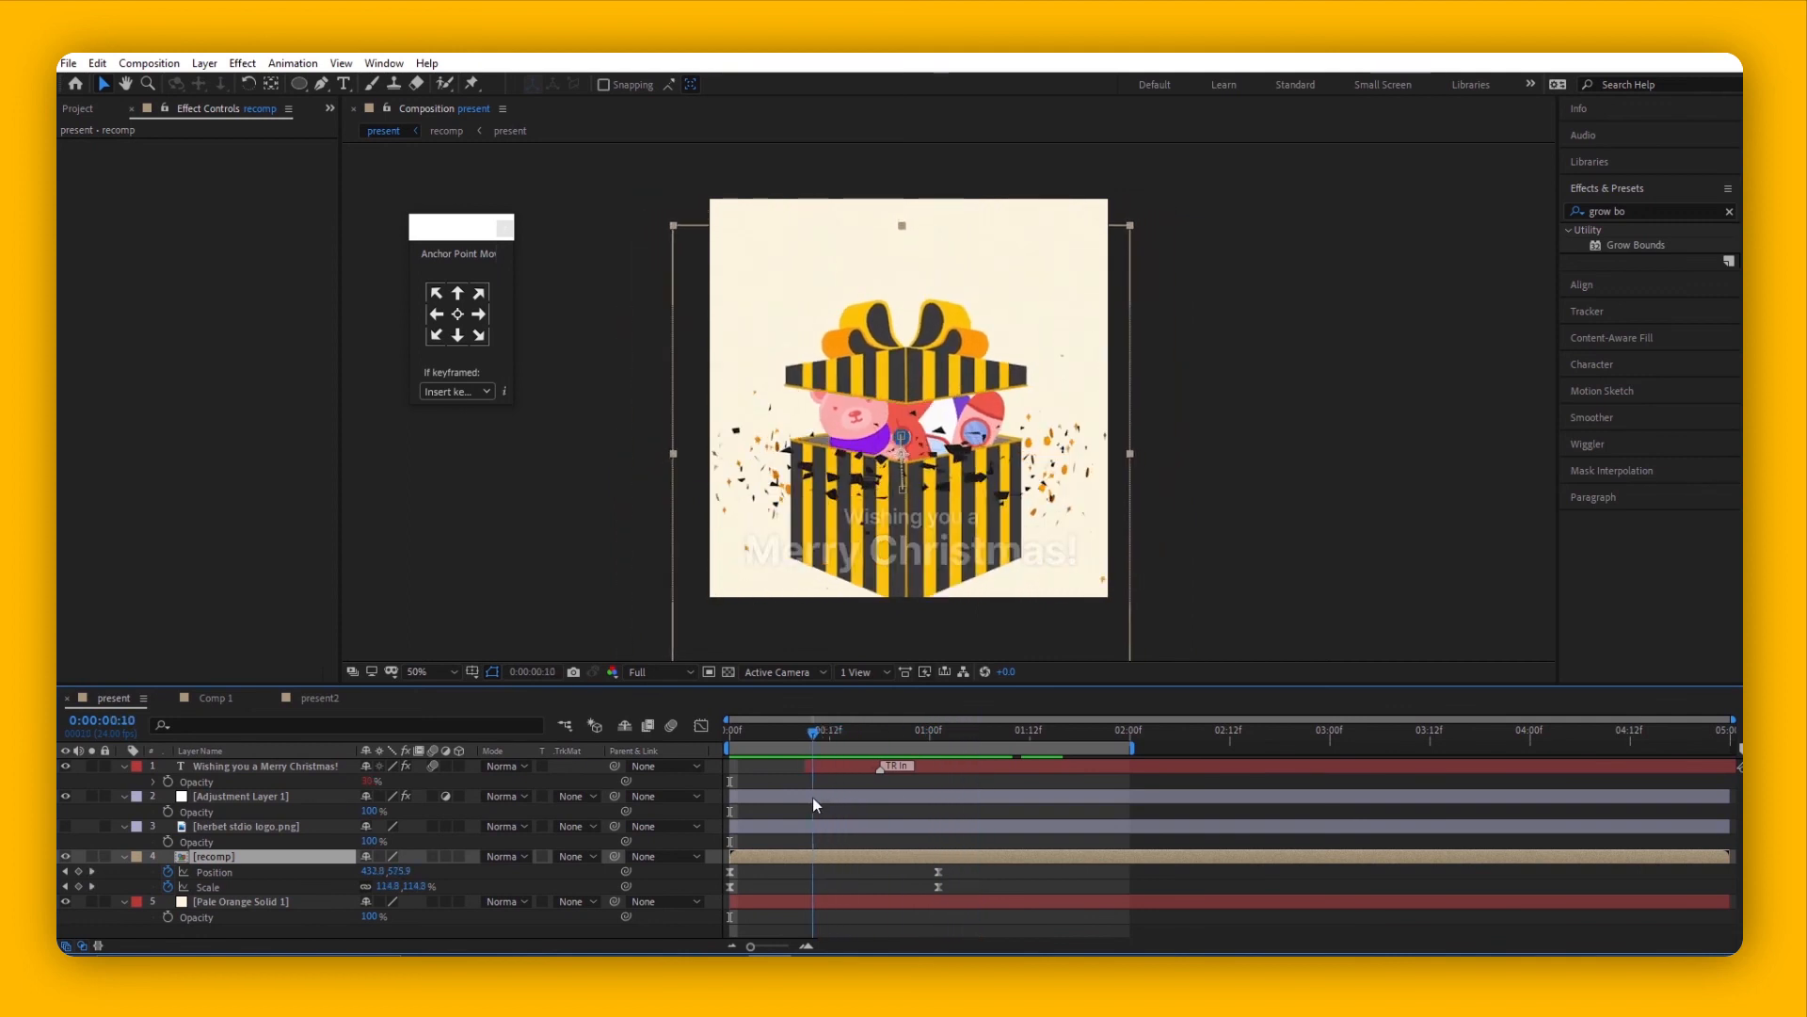
click(785, 732)
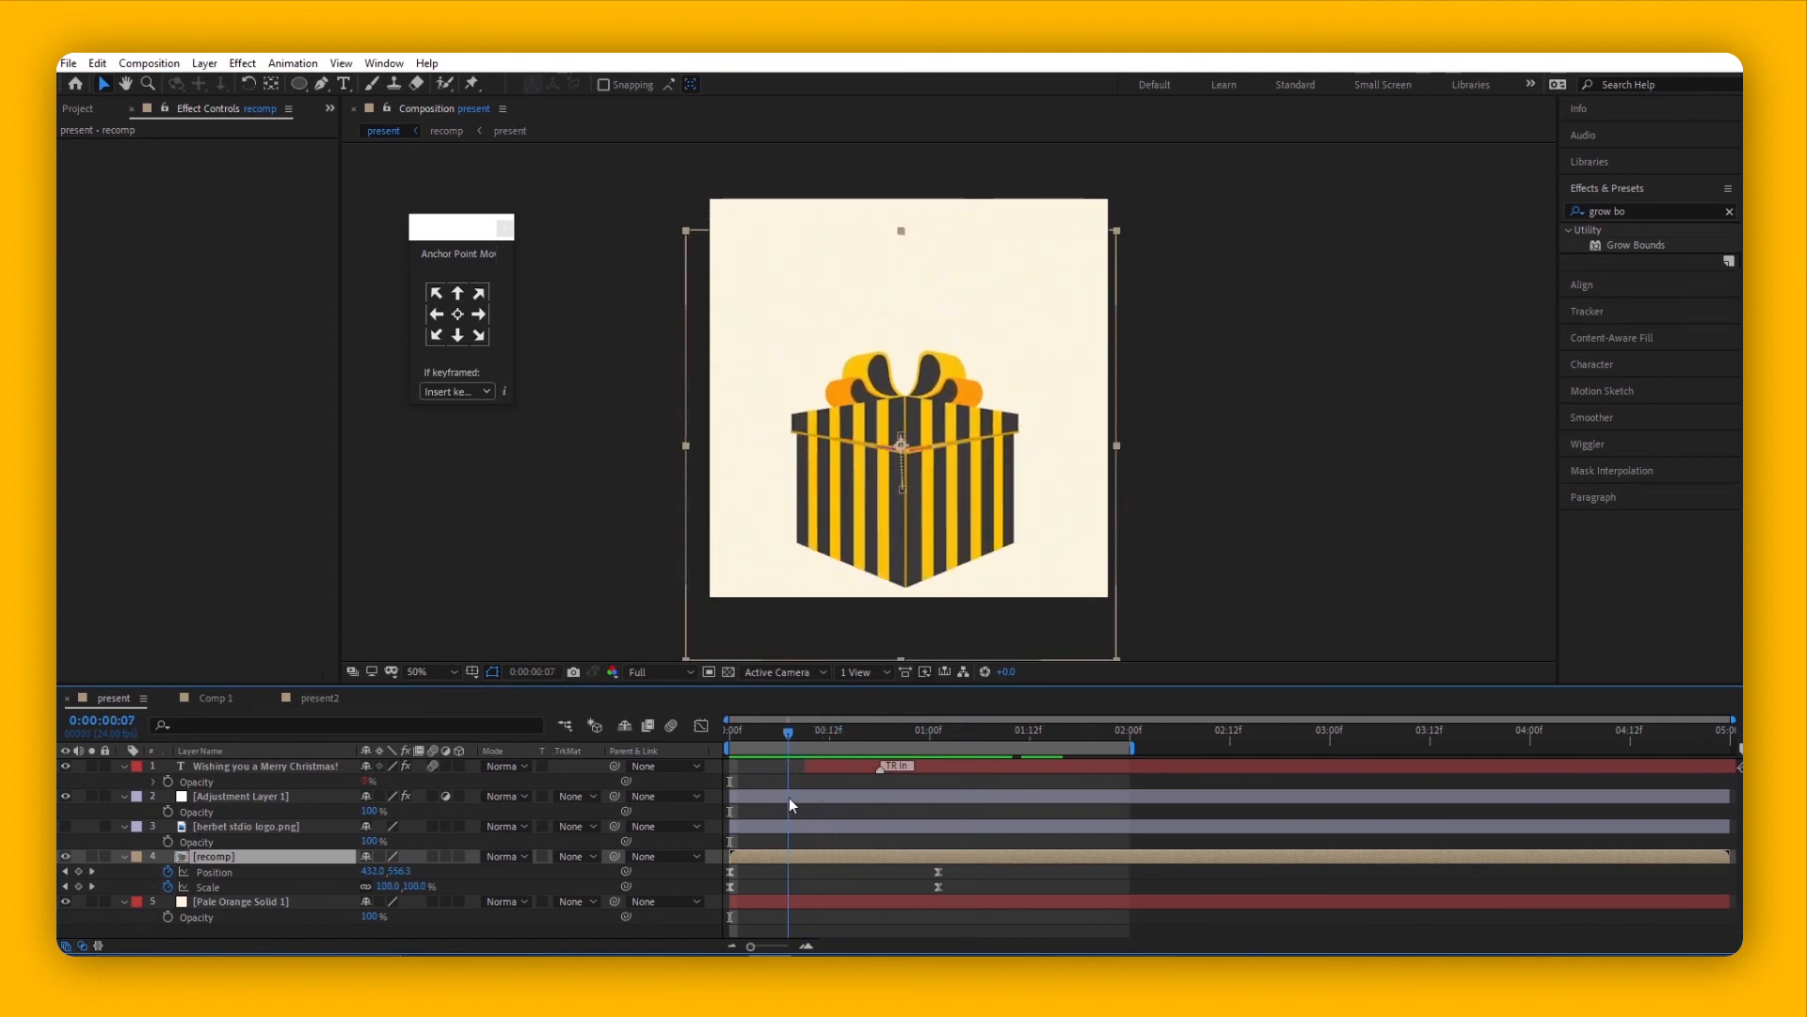